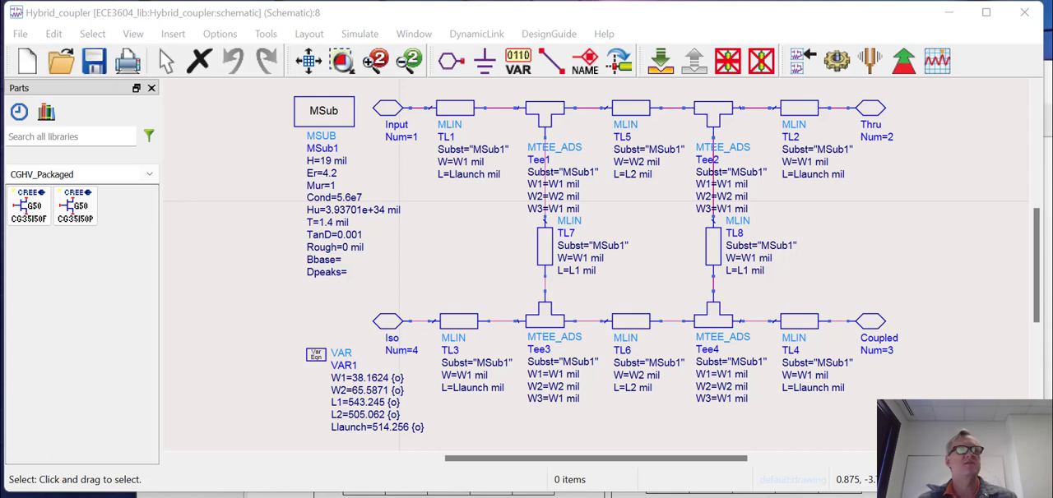
mouse_move(855, 223)
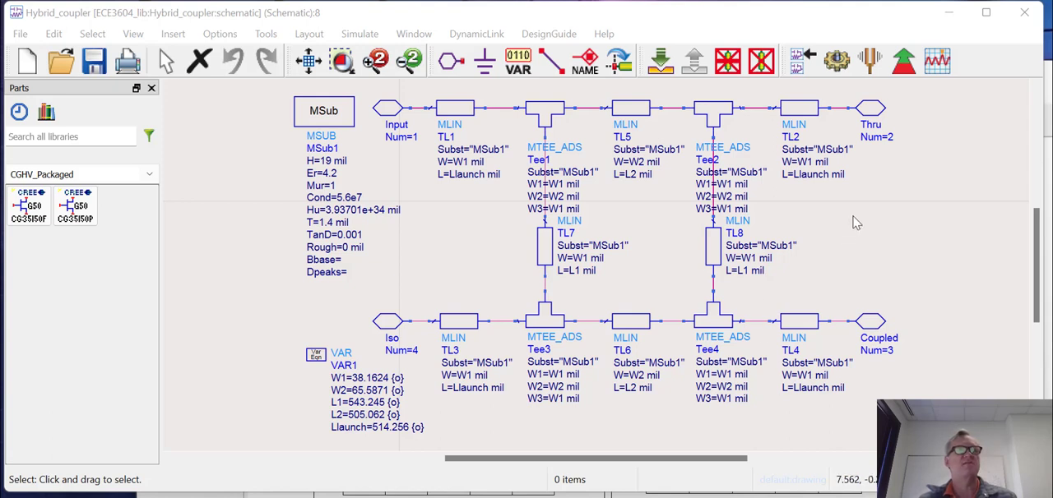
mouse_move(800, 162)
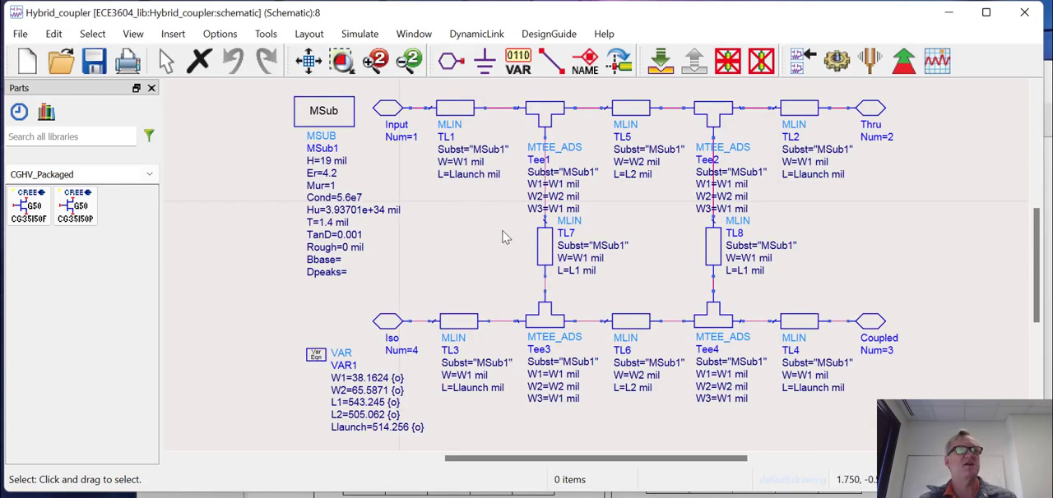
mouse_move(469, 230)
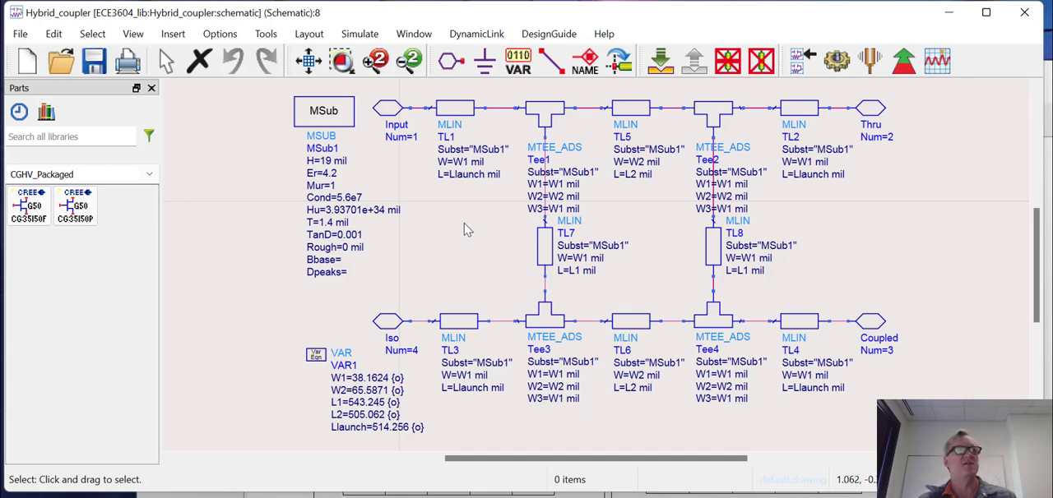
mouse_move(491, 210)
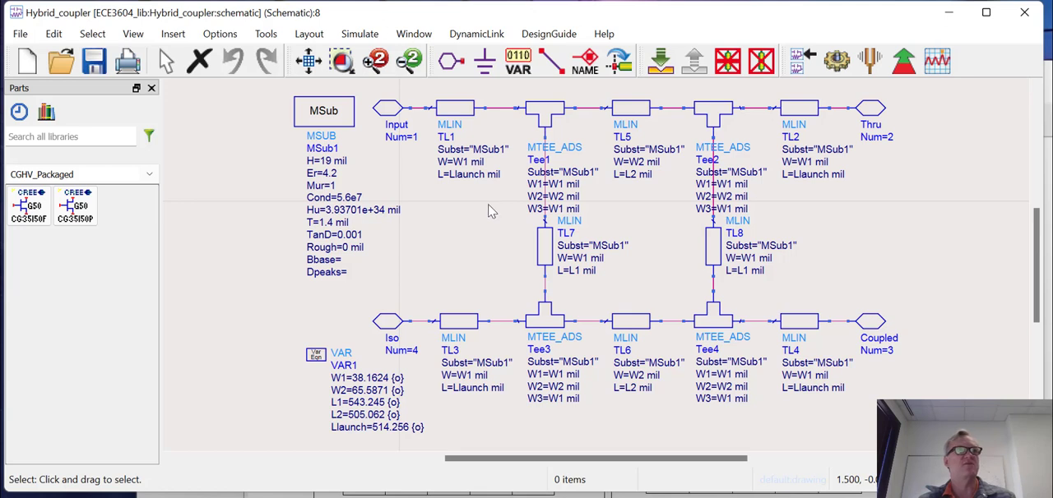
mouse_move(460, 225)
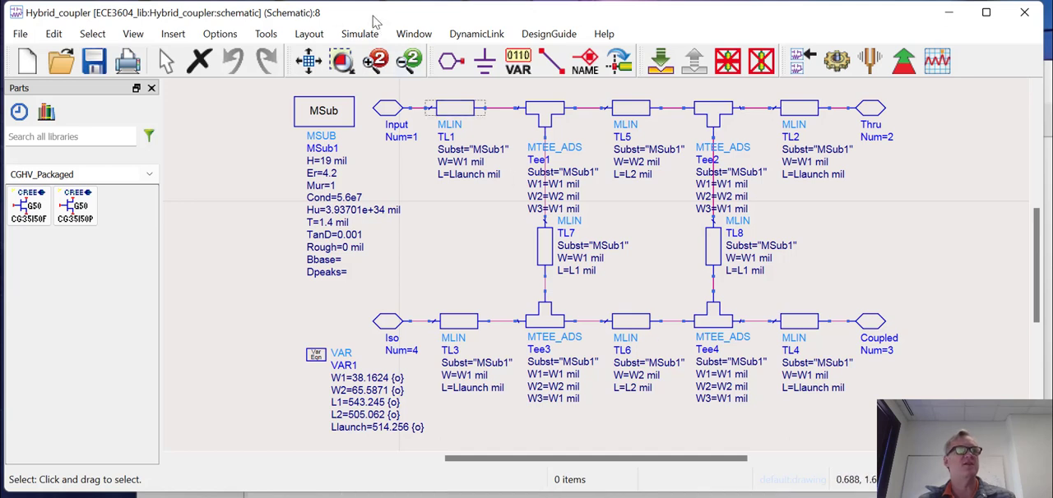
mouse_move(315, 37)
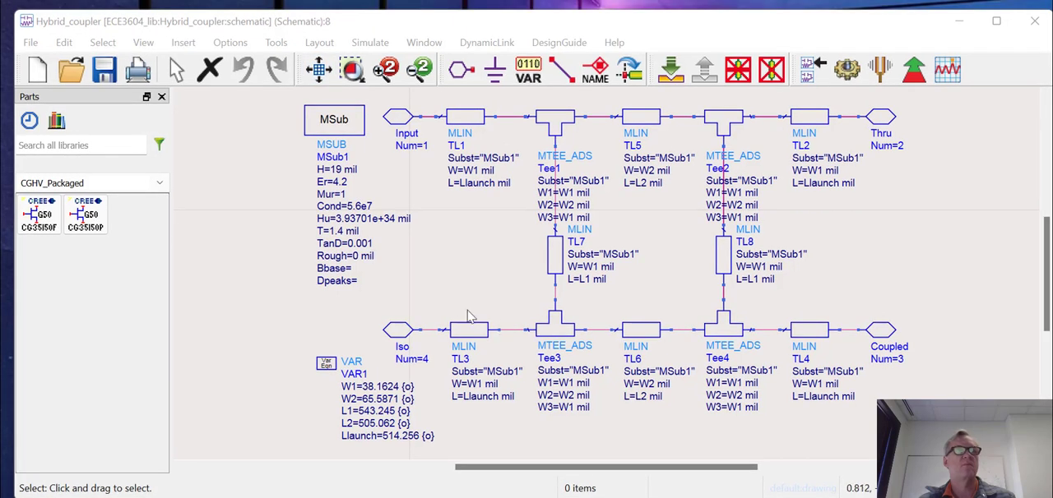
Generate the hybrid coupler's layout via Generate/Update Layout, syncing the entire design.
click(319, 42)
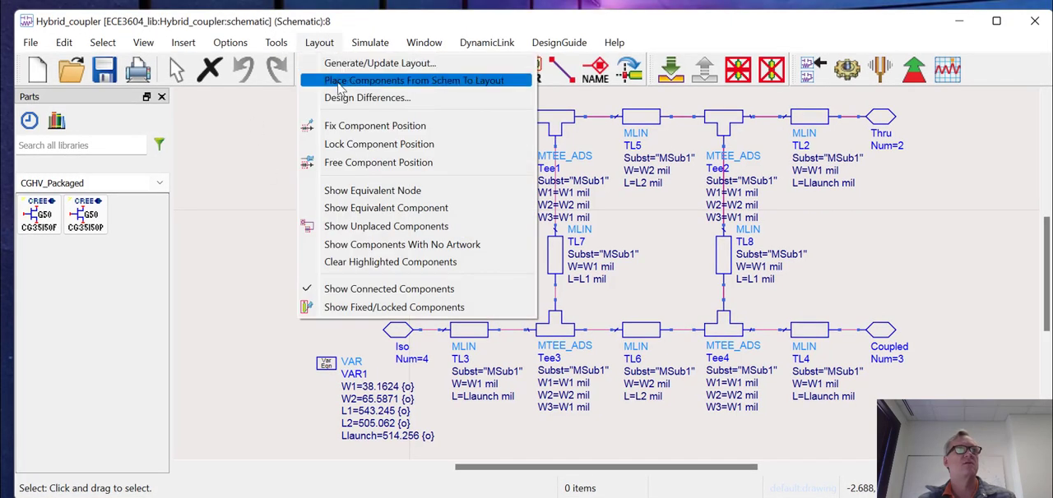
click(417, 79)
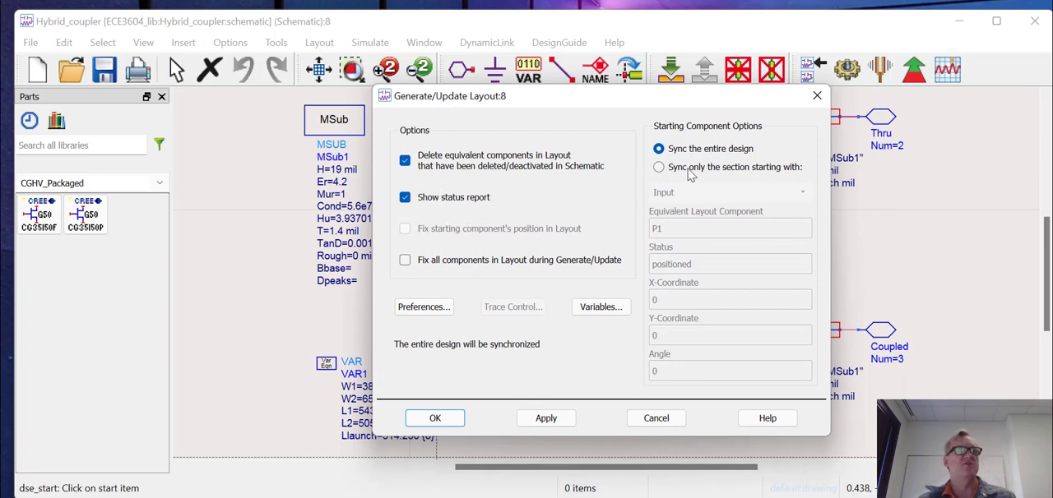
mouse_move(751, 189)
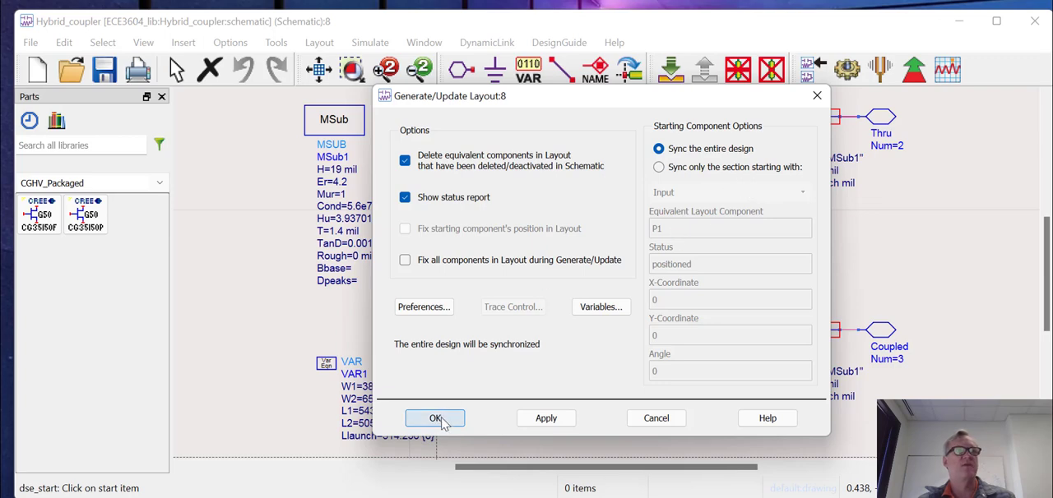
click(436, 418)
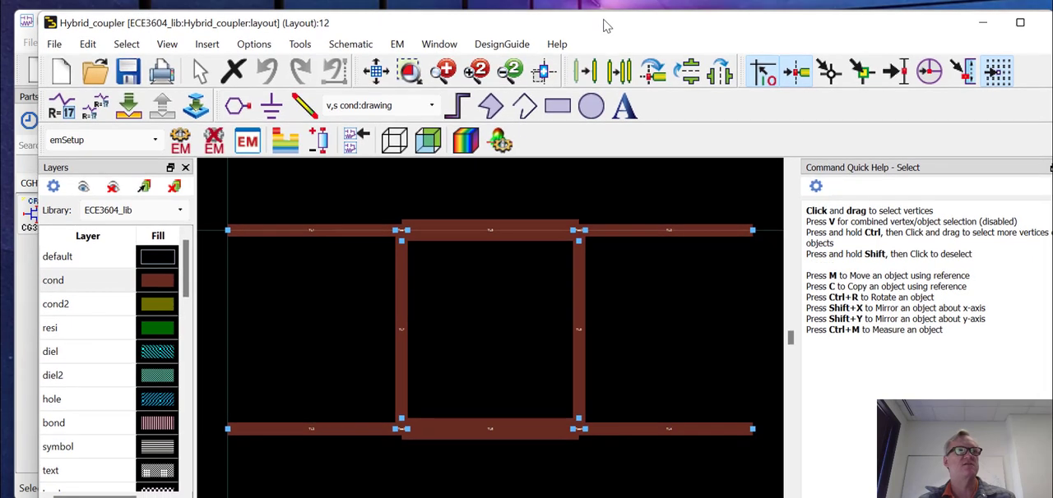
click(312, 230)
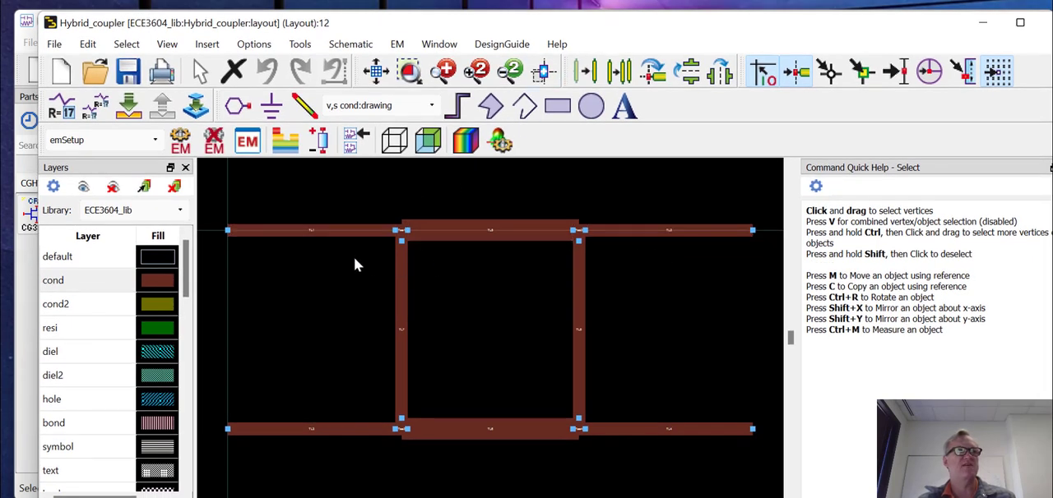
click(316, 230)
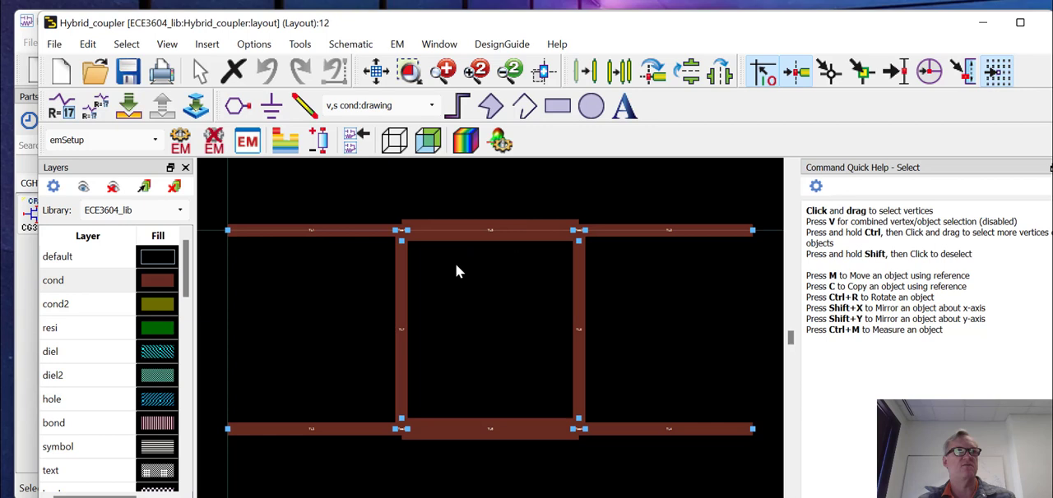
mouse_move(439, 316)
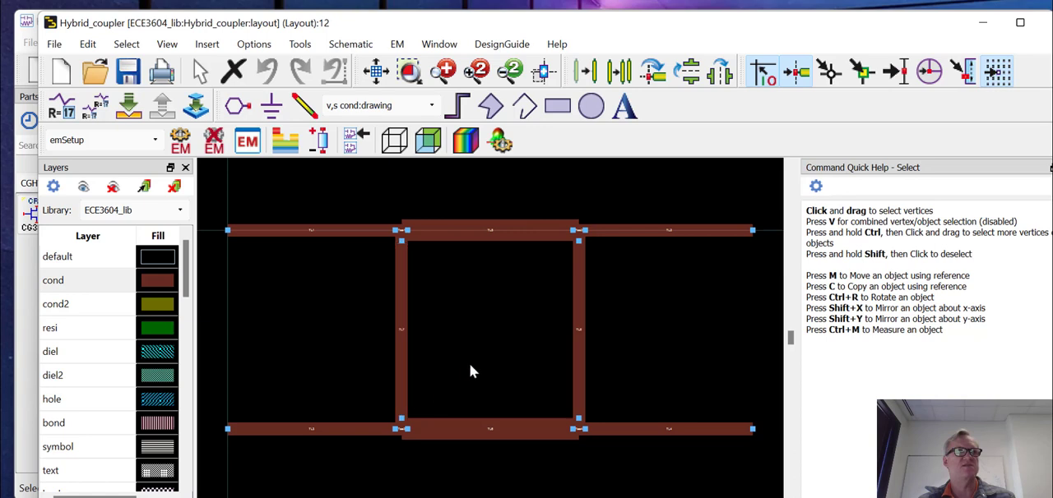
click(577, 329)
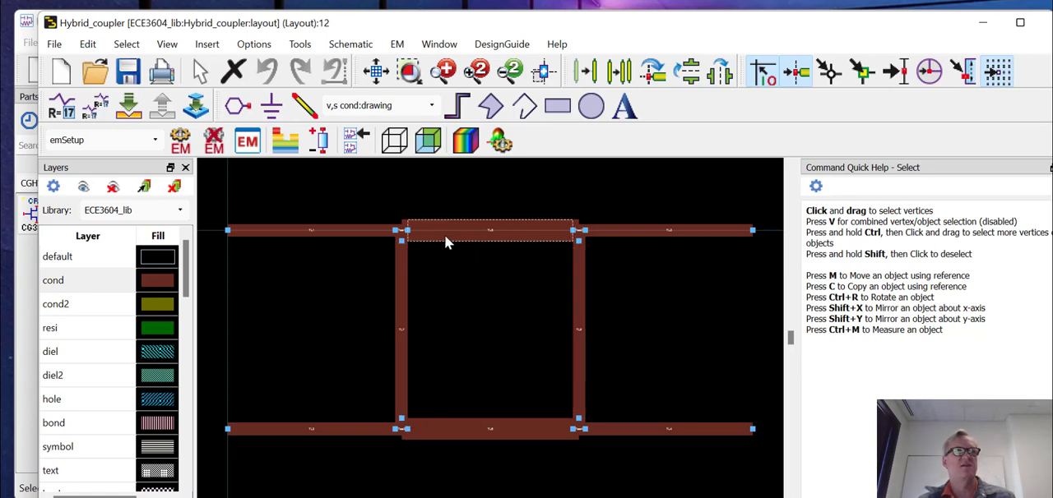
mouse_move(503, 234)
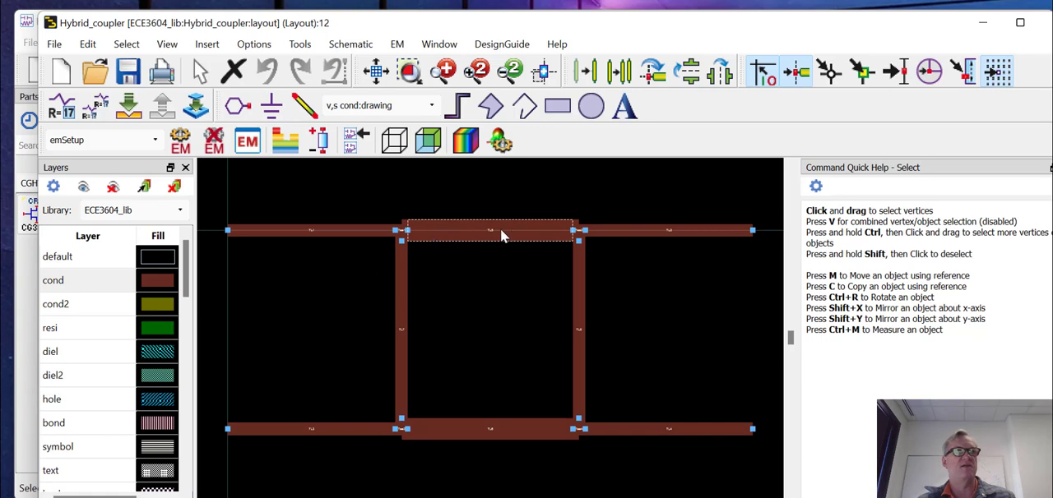
mouse_move(523, 244)
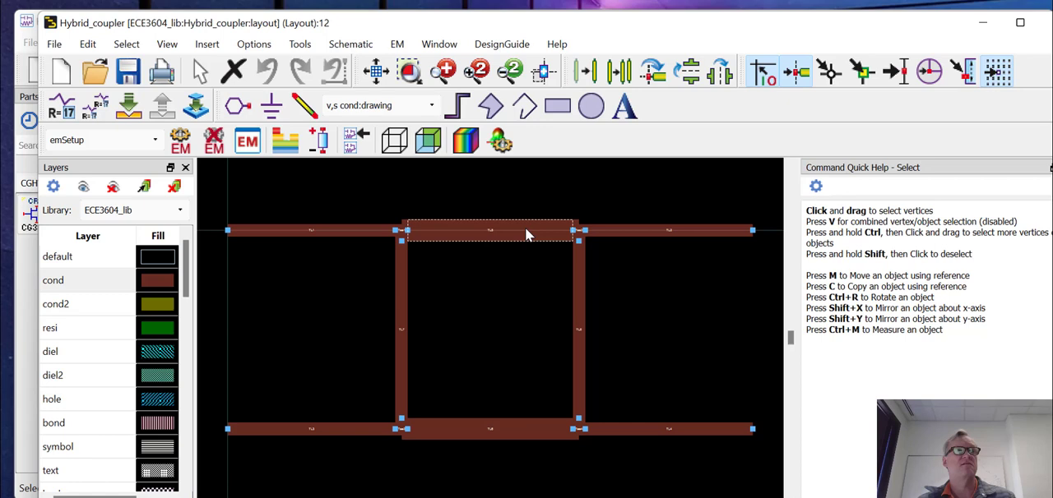
mouse_move(515, 241)
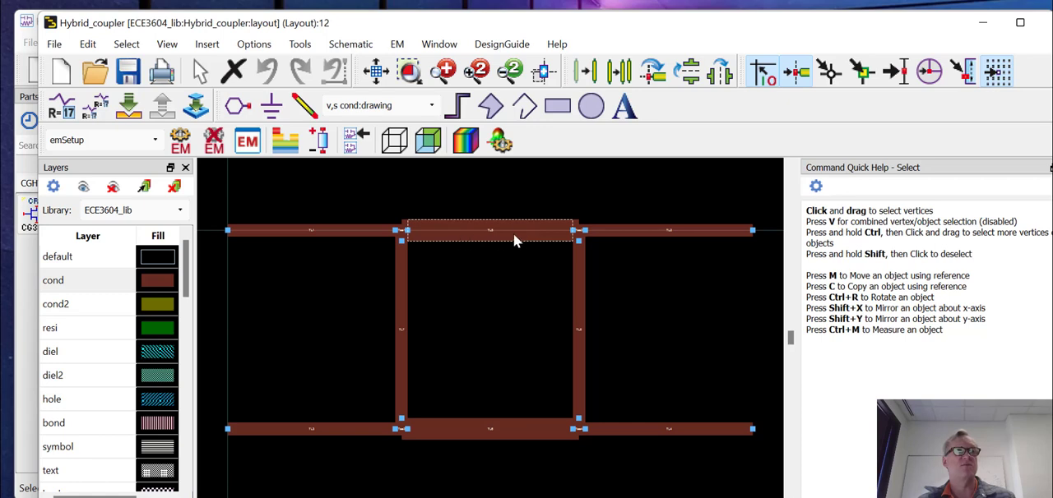
click(674, 424)
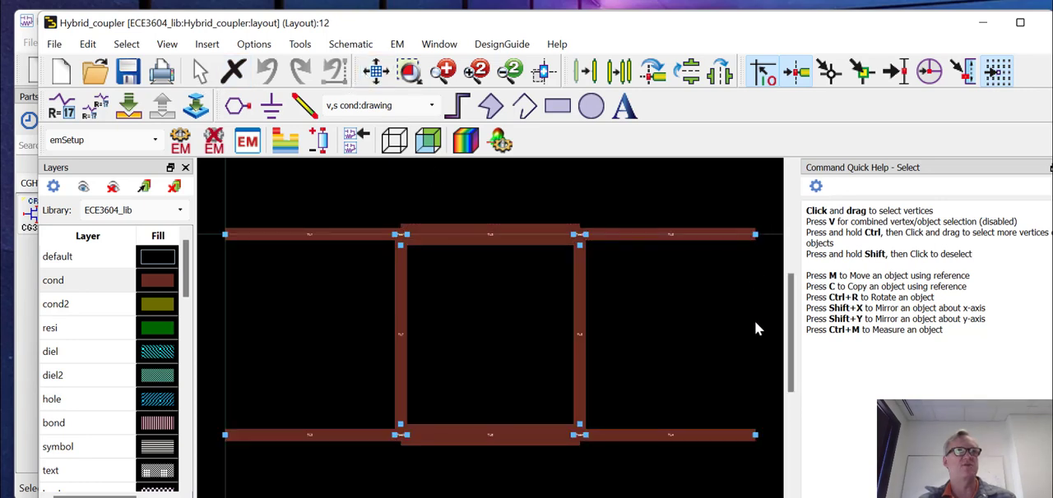
click(670, 434)
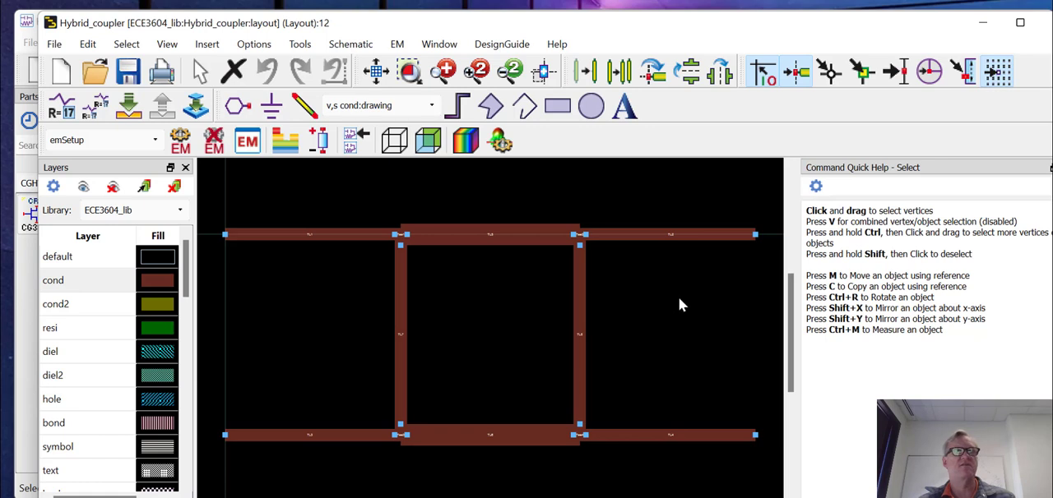
mouse_move(701, 301)
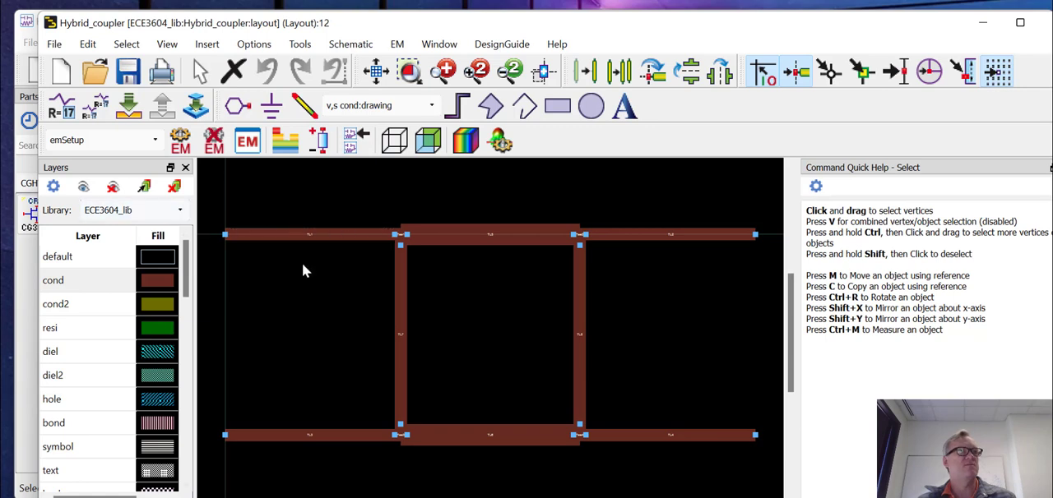
mouse_move(542, 268)
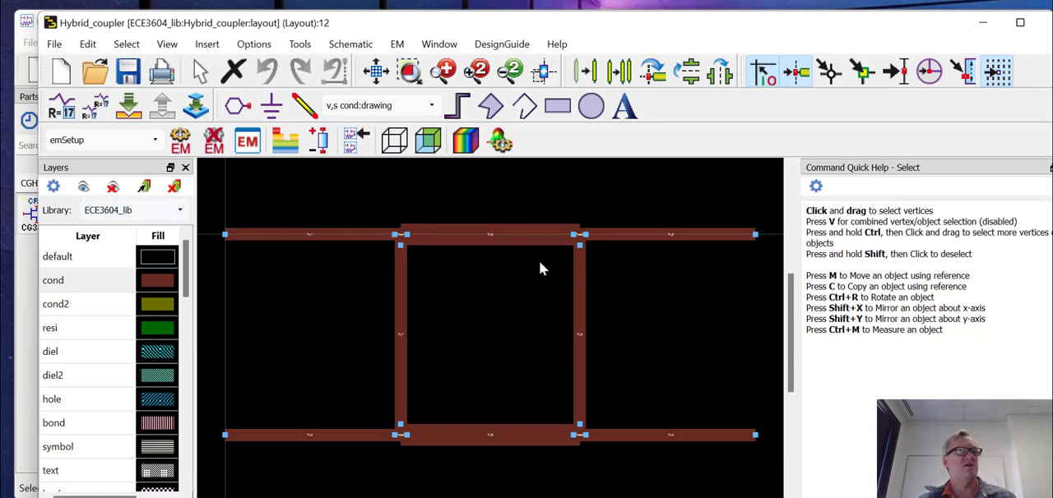
mouse_move(523, 276)
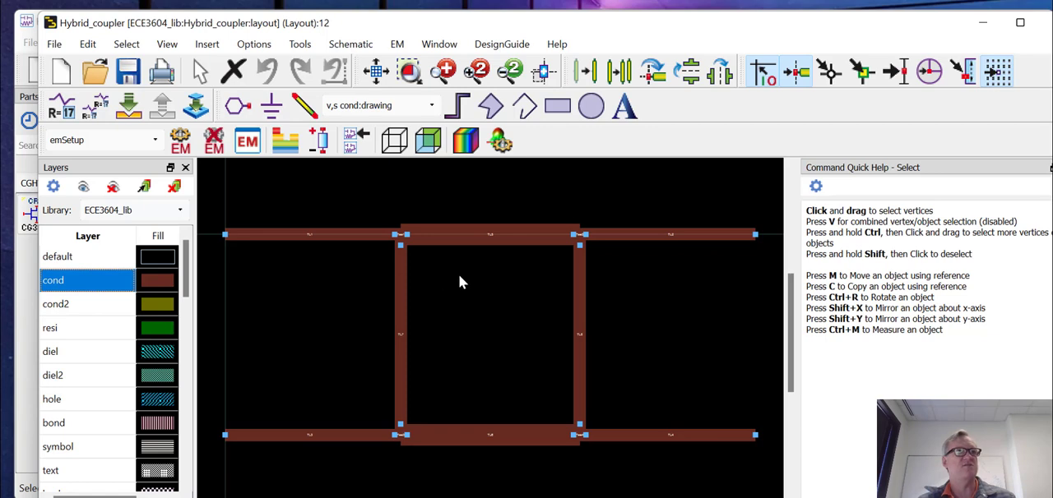
mouse_move(430, 280)
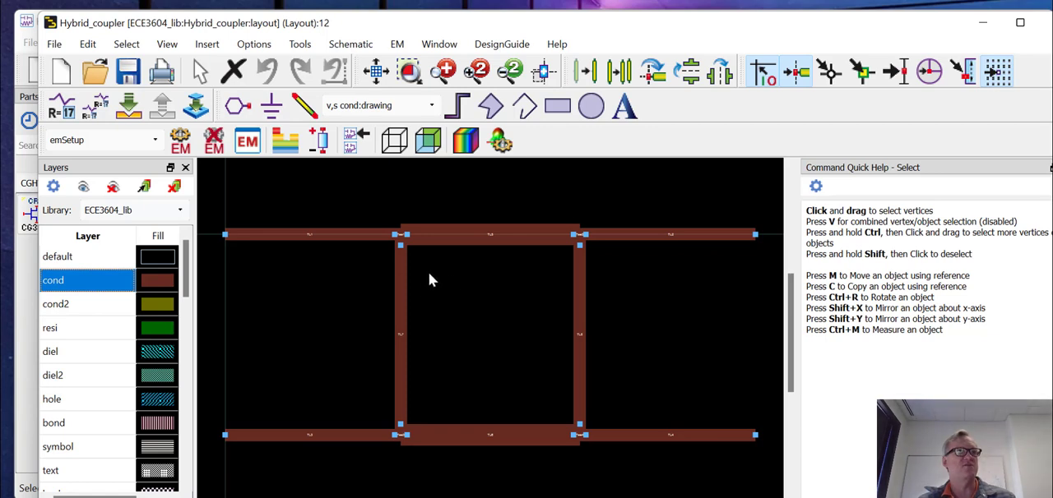
mouse_move(447, 272)
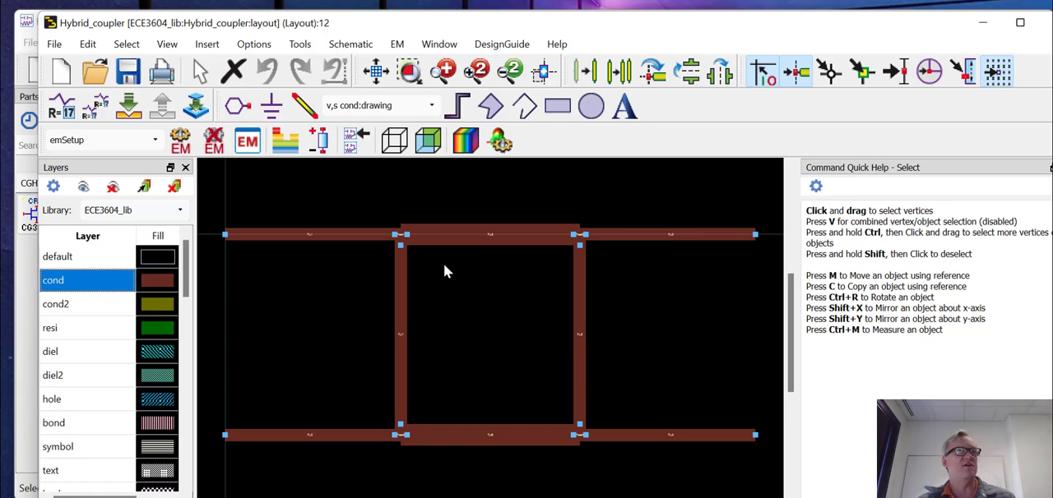
mouse_move(299, 254)
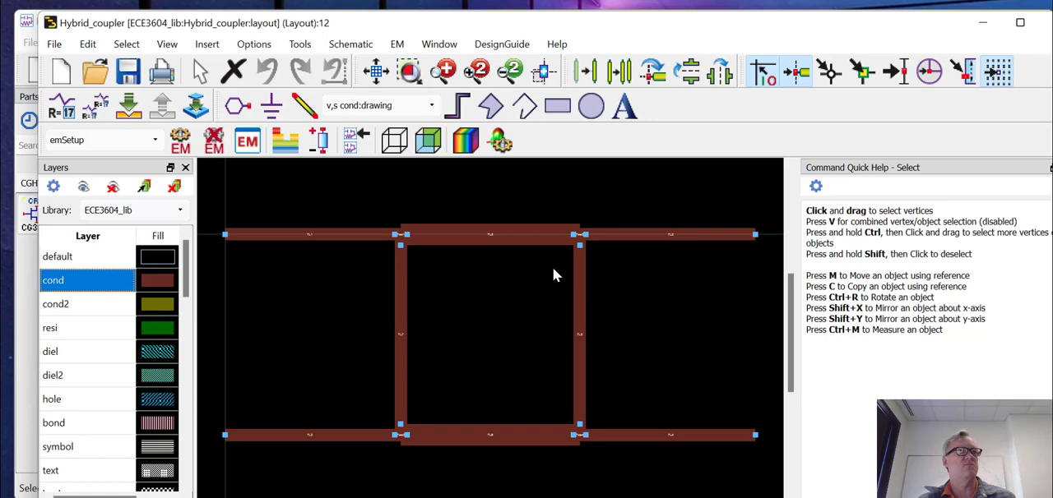
click(670, 234)
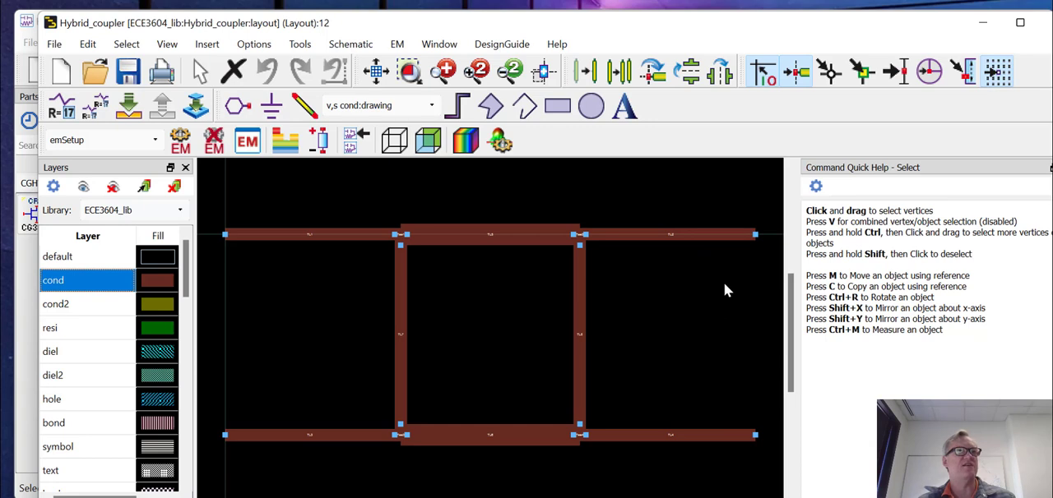
mouse_move(701, 295)
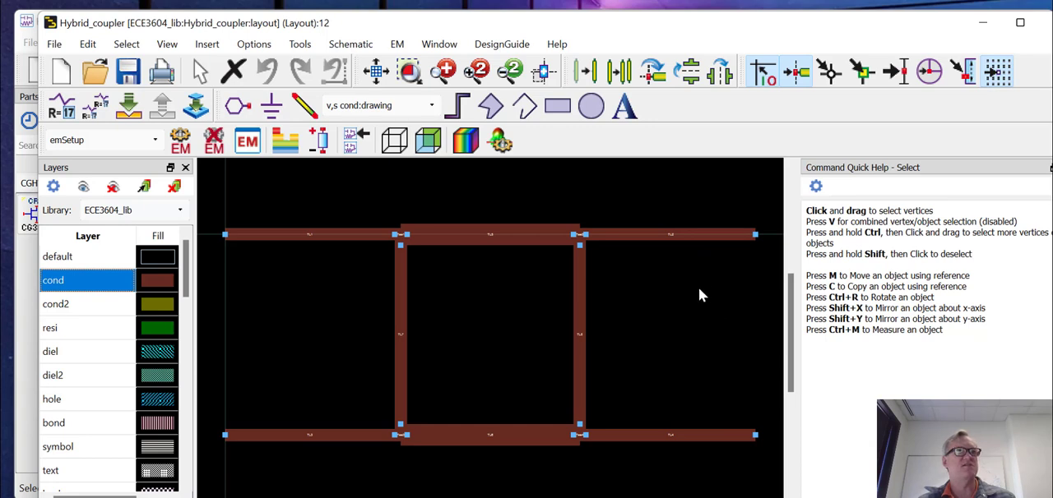
mouse_move(697, 296)
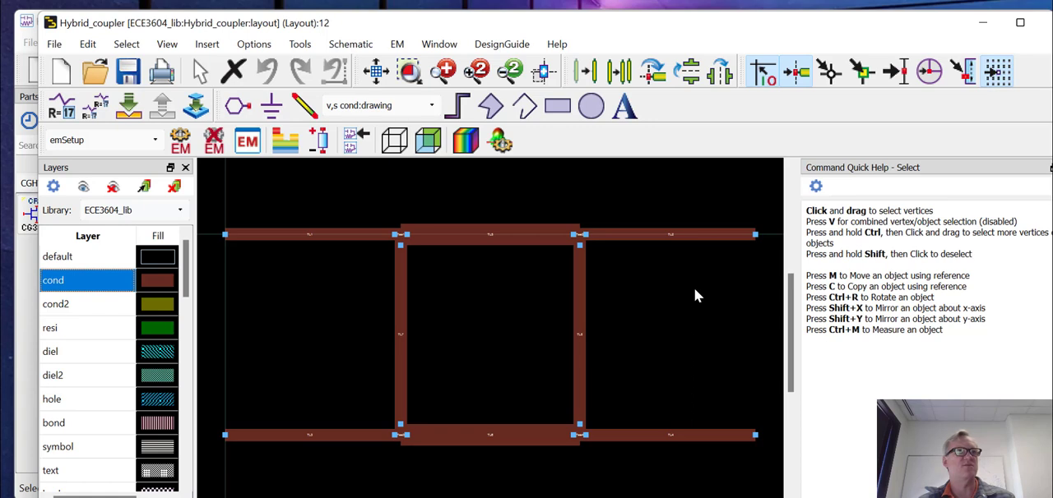
mouse_move(473, 305)
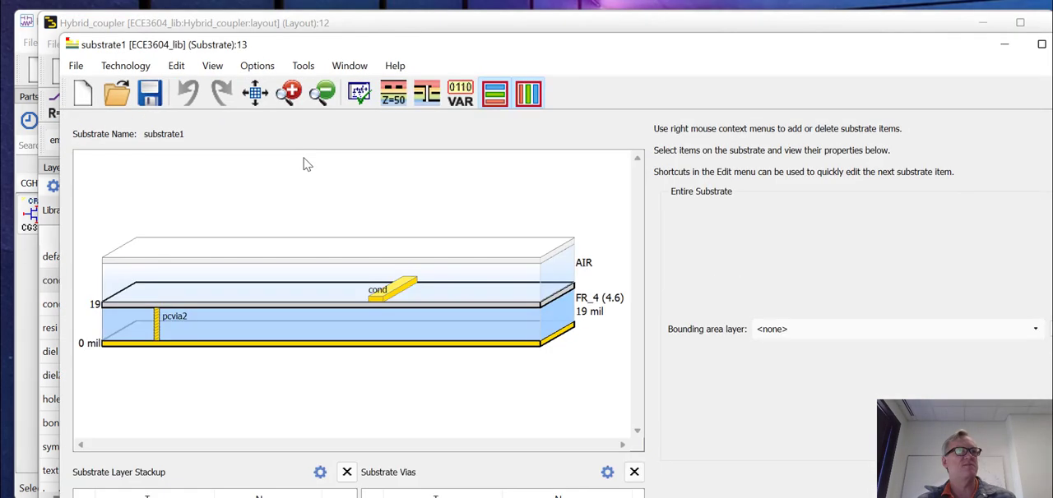
mouse_move(383, 196)
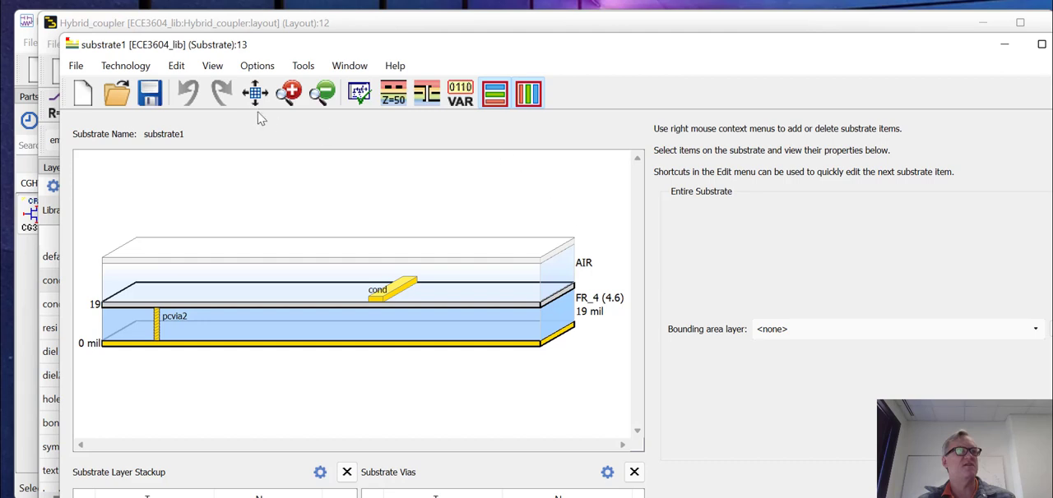
Create a new substrate named substrate2 from the TwoLayerFR4 template.
click(81, 65)
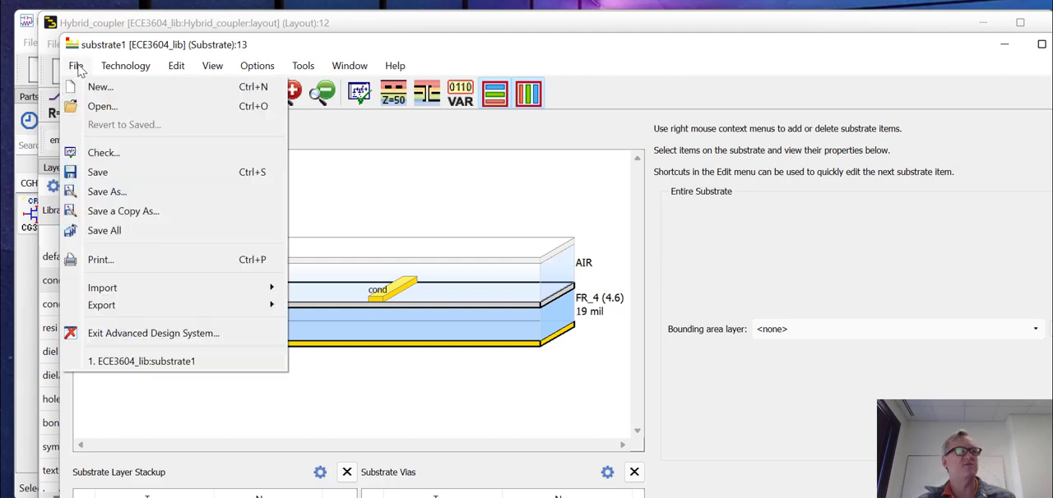
click(101, 86)
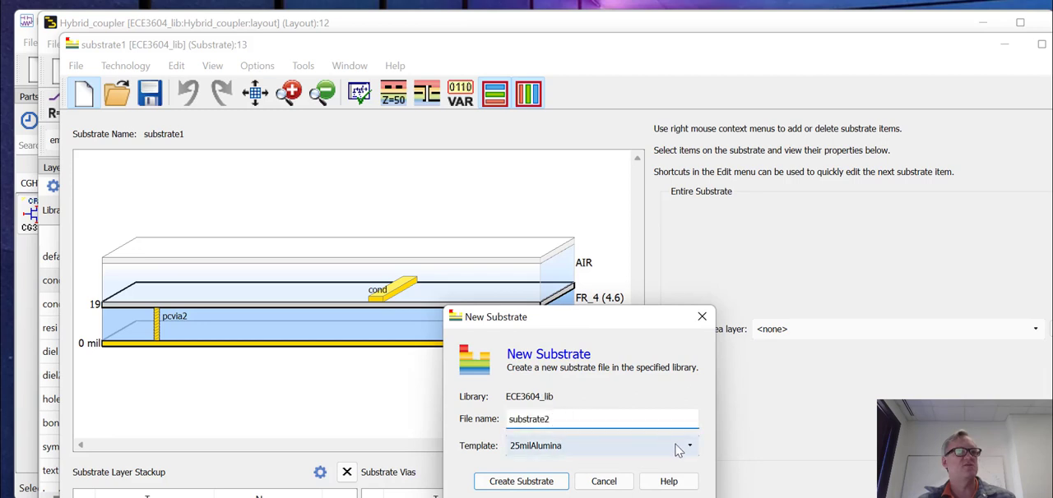
click(696, 445)
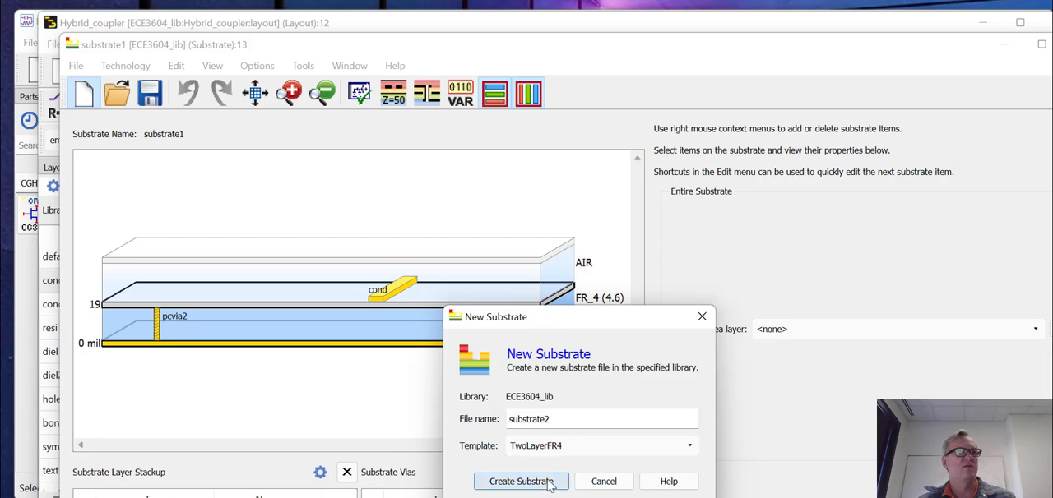
click(522, 481)
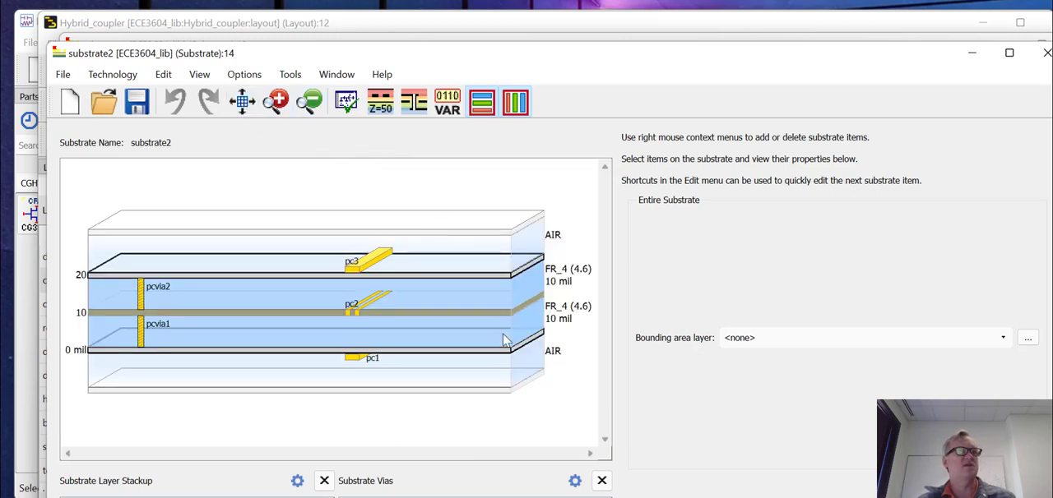
mouse_move(535, 330)
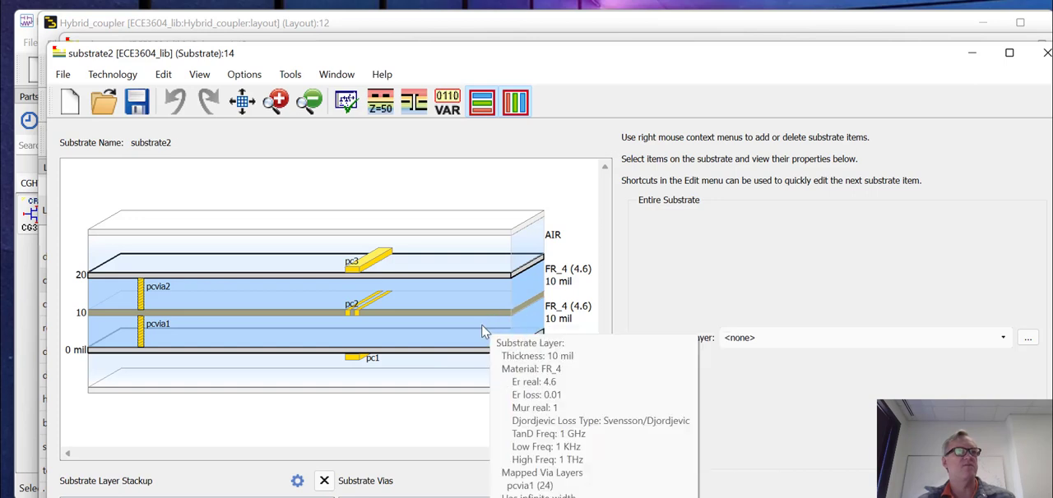
mouse_move(306, 337)
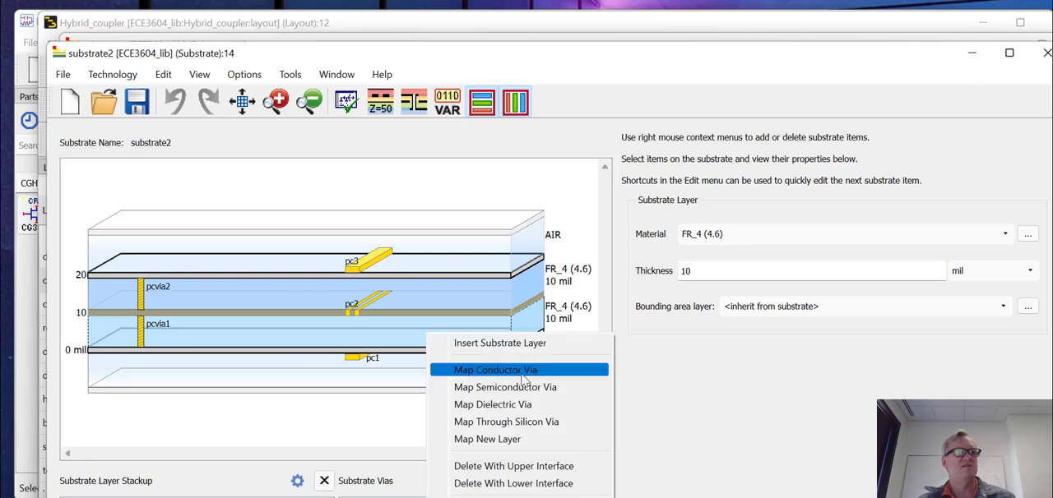
Delete the lower FR_4 layer with its upper interface, then bring up options for the bottom interface.
click(493, 369)
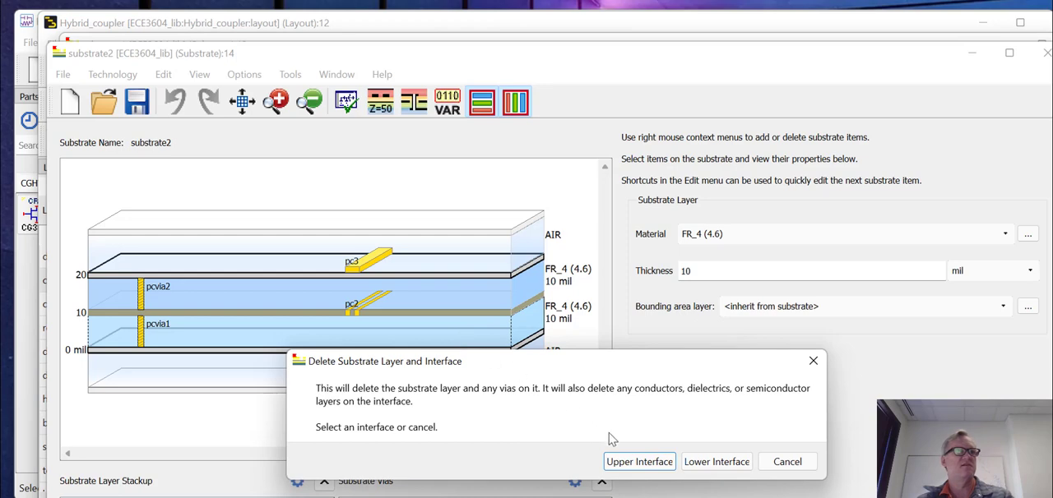
click(639, 461)
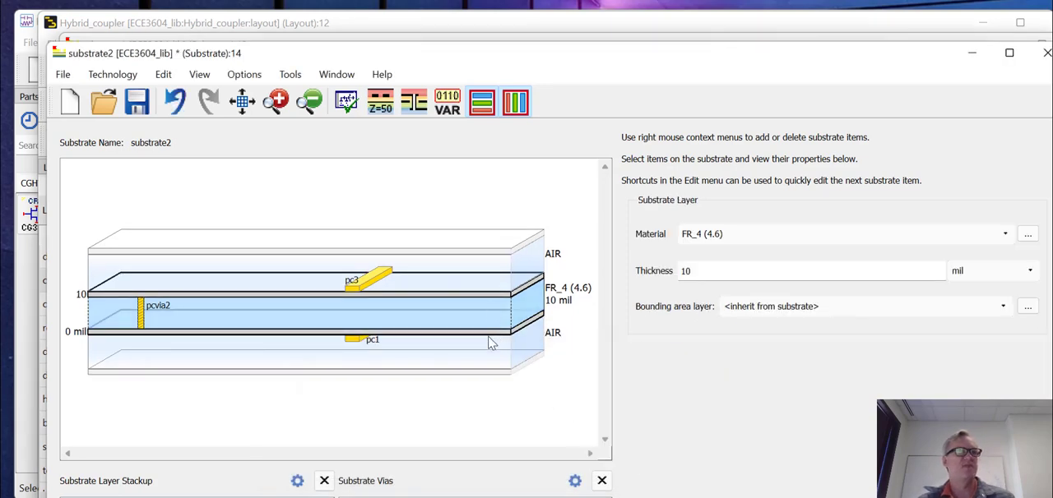
right_click(490, 342)
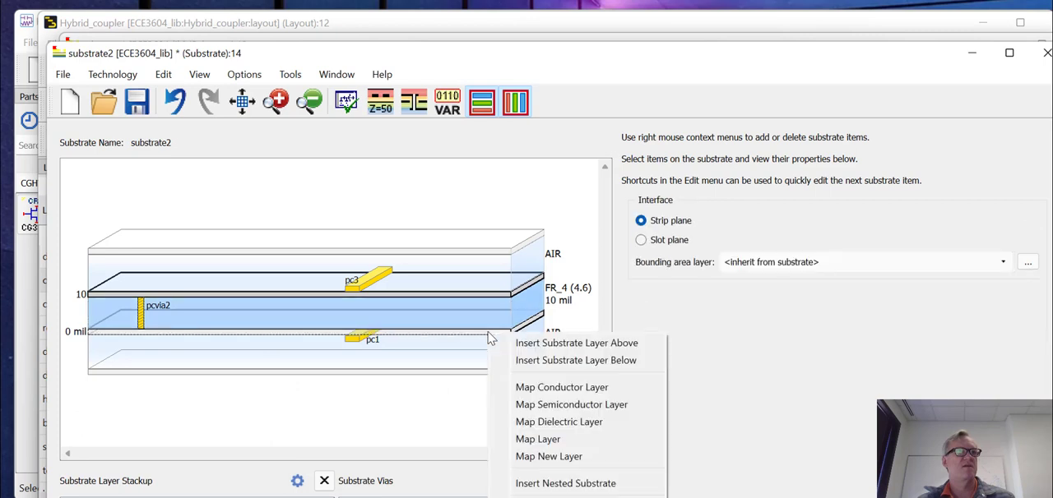
mouse_move(575, 343)
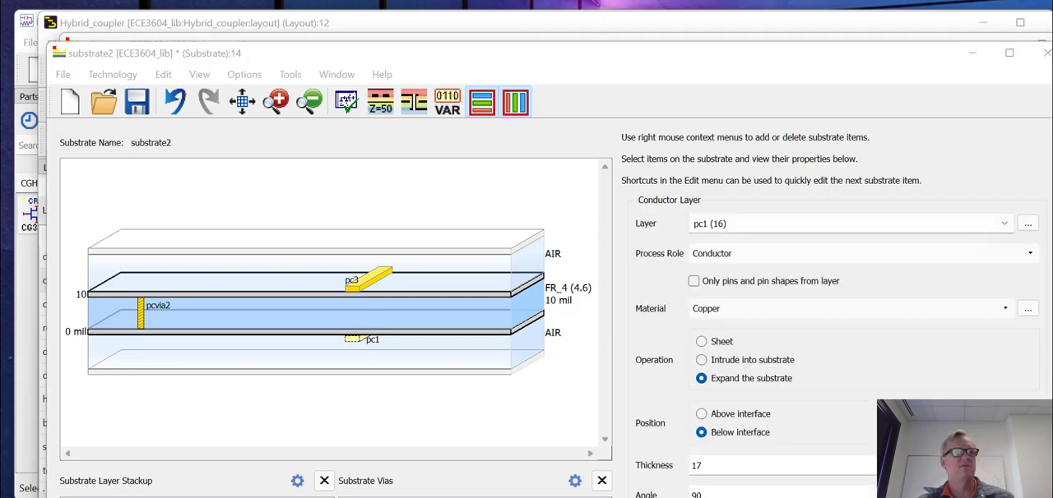
mouse_move(355, 346)
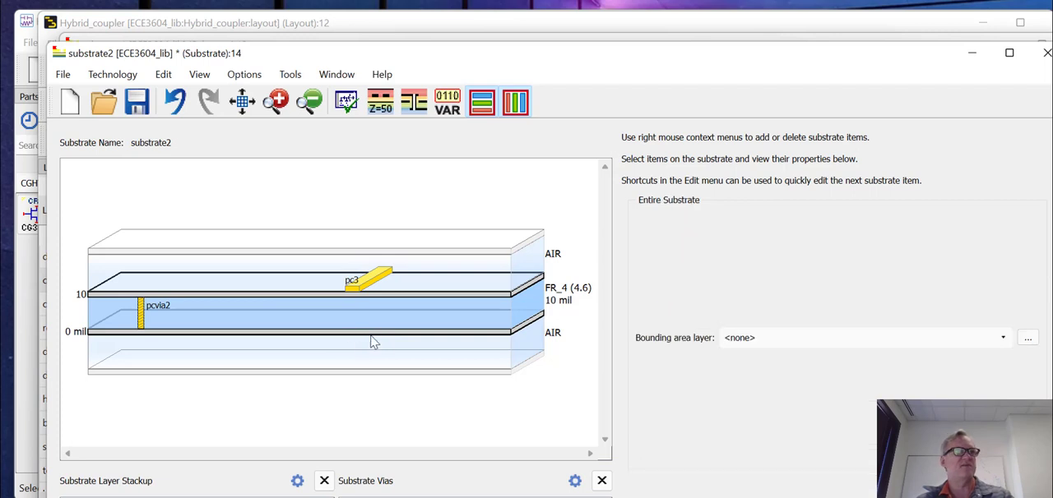
Insert a cover below the bottom AIR, delete the leftover AIR layer, and enter 1.4 mil thickness.
click(313, 358)
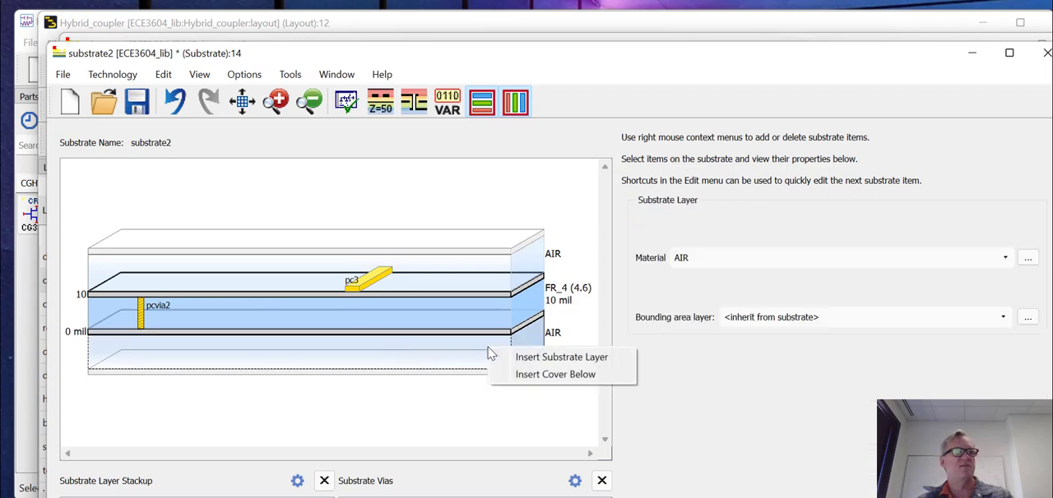
mouse_move(555, 373)
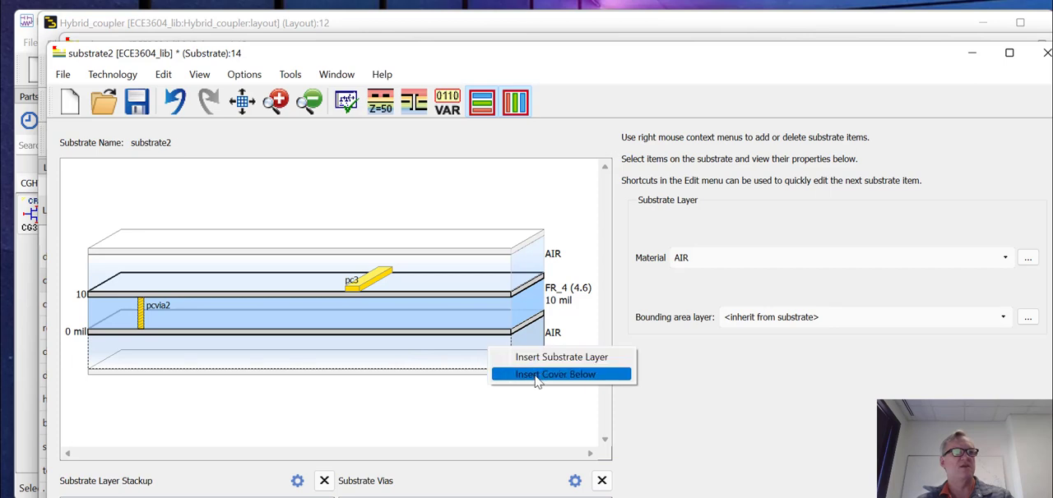
click(560, 373)
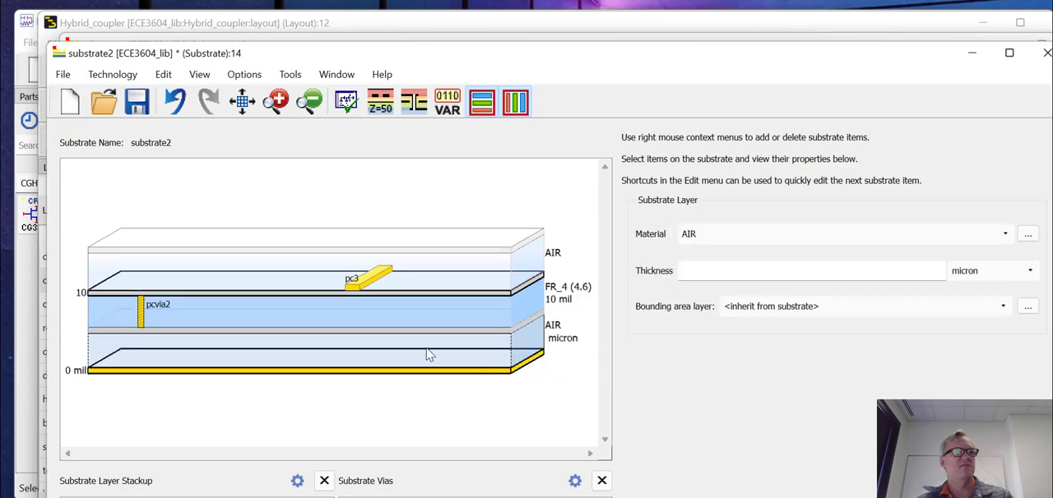
right_click(448, 351)
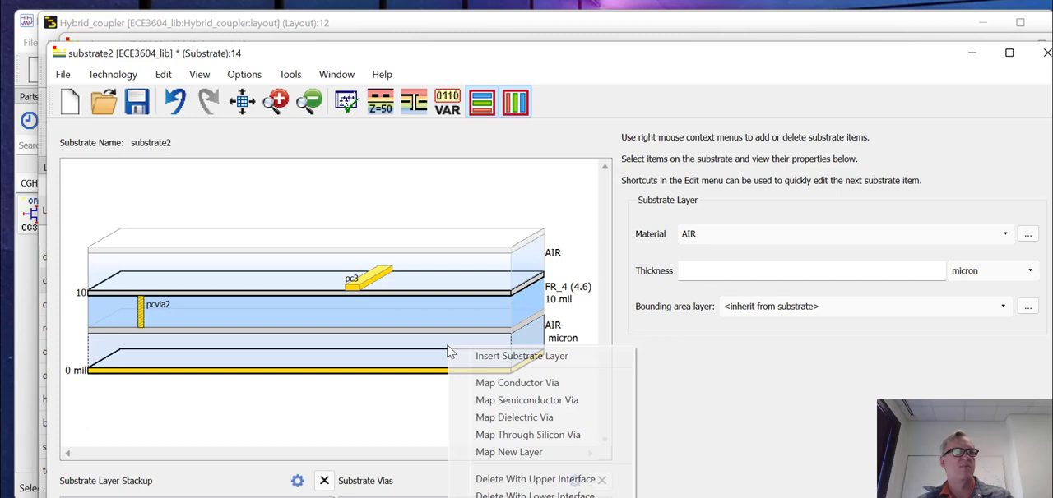
mouse_move(526, 479)
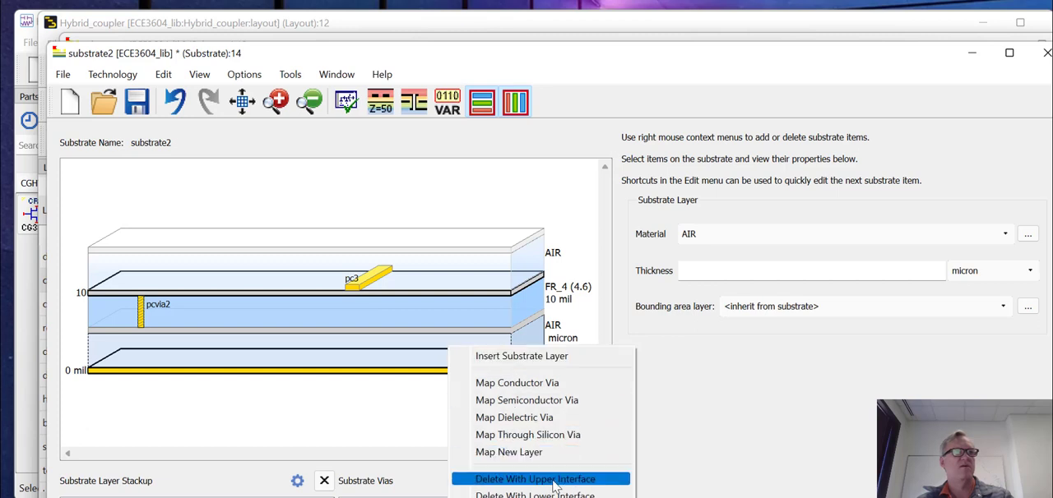
click(545, 478)
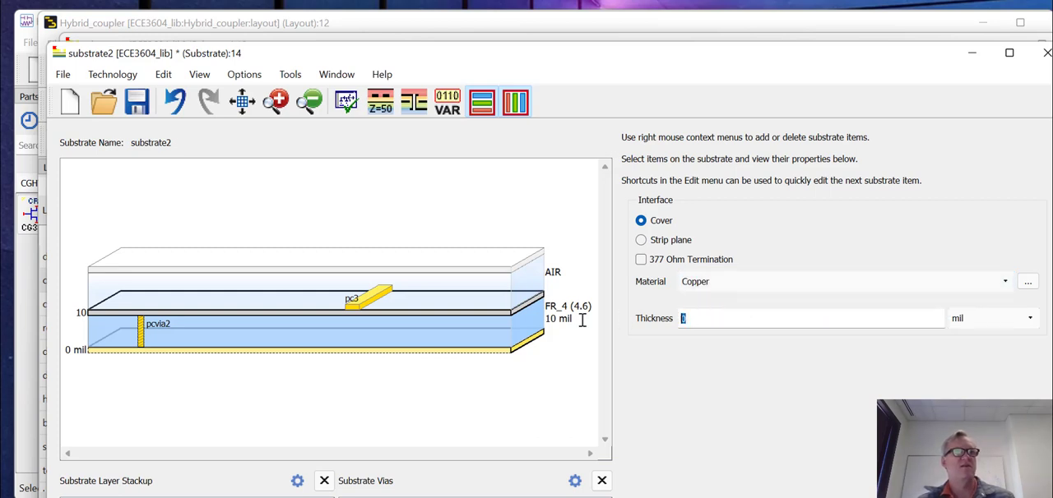
mouse_move(719, 311)
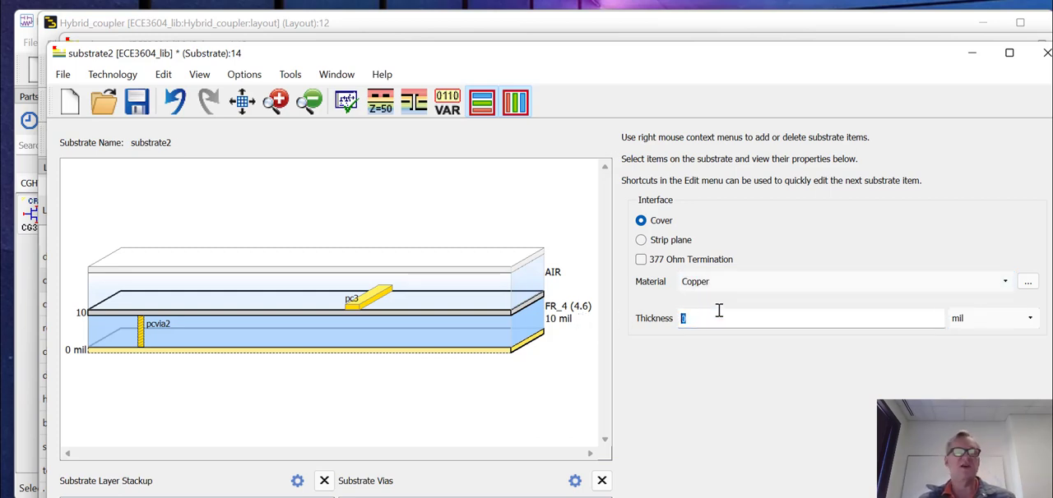
text(1.4)
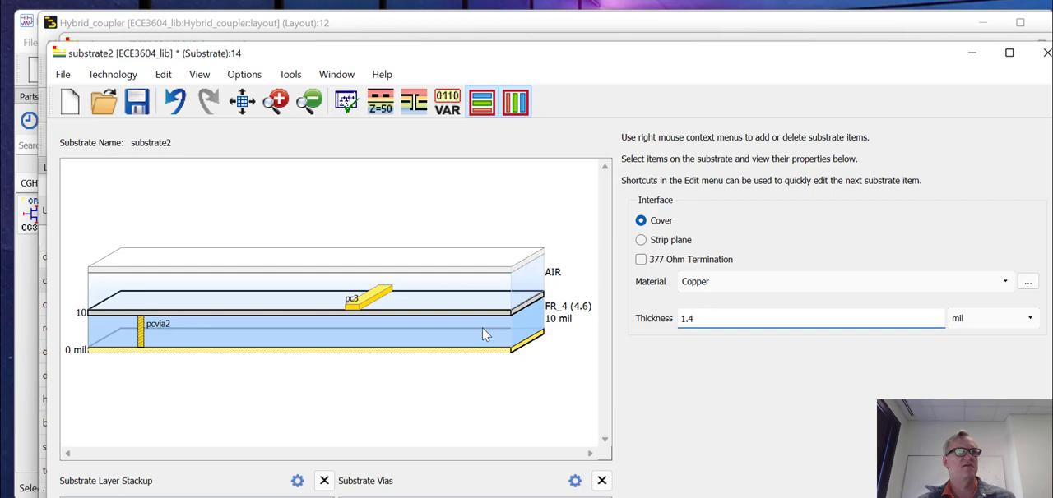
mouse_move(721, 294)
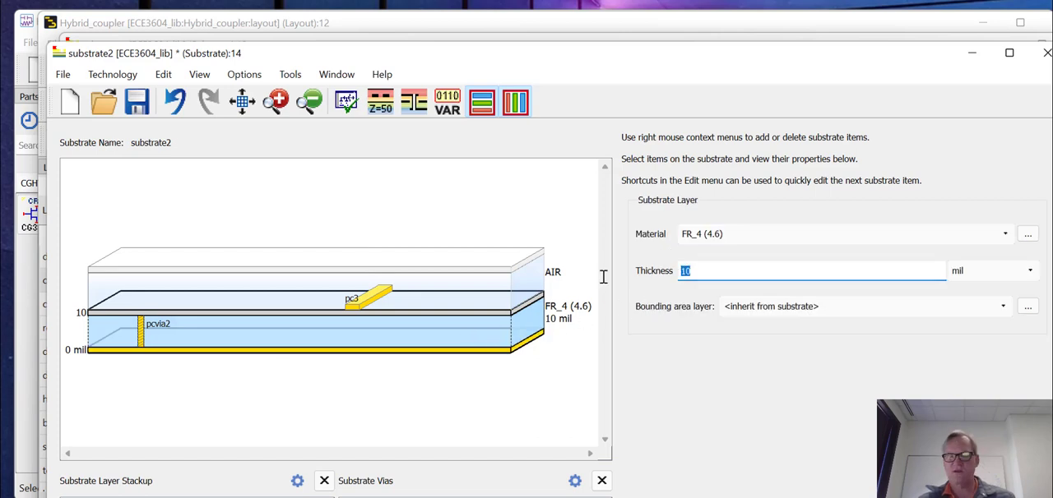
Enter 19 mil as the FR_4 dielectric thickness.
text(19)
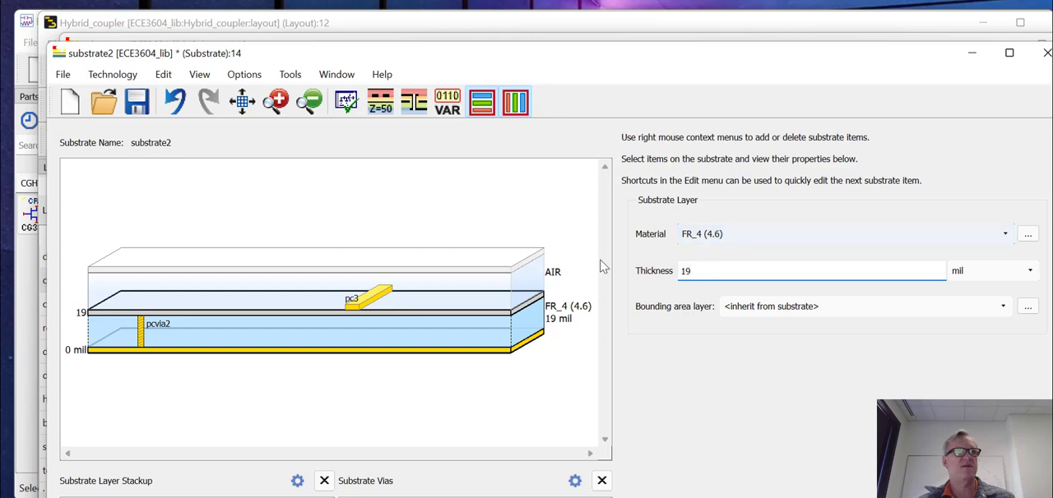
mouse_move(449, 317)
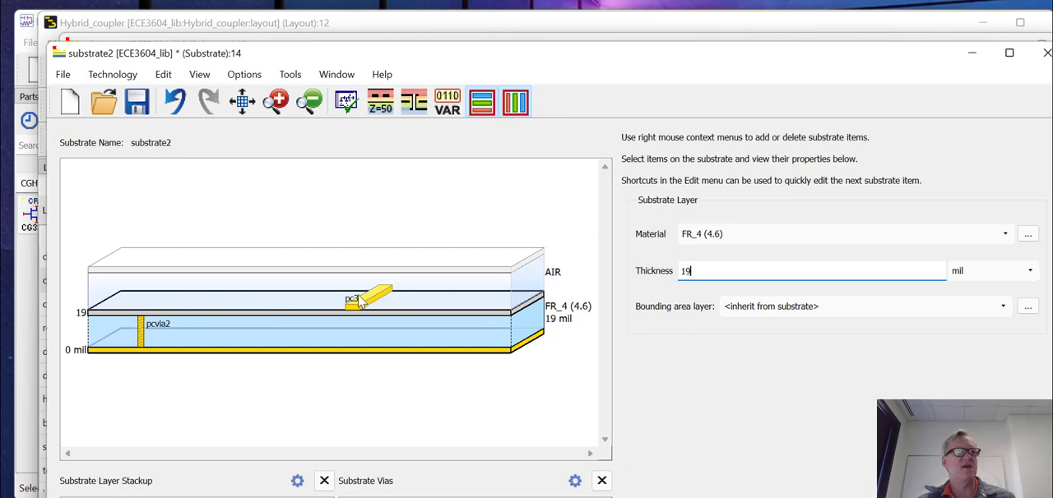
mouse_move(241, 355)
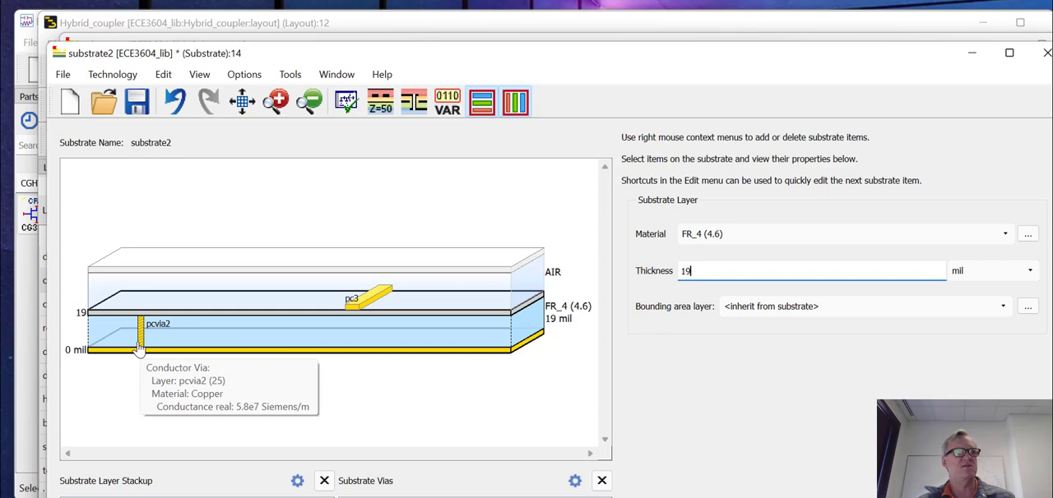
mouse_move(143, 337)
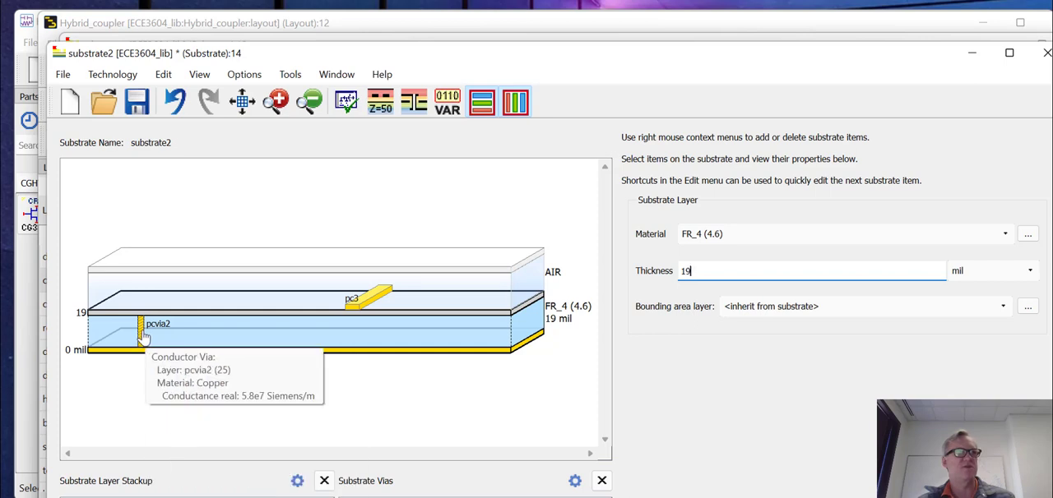
click(138, 336)
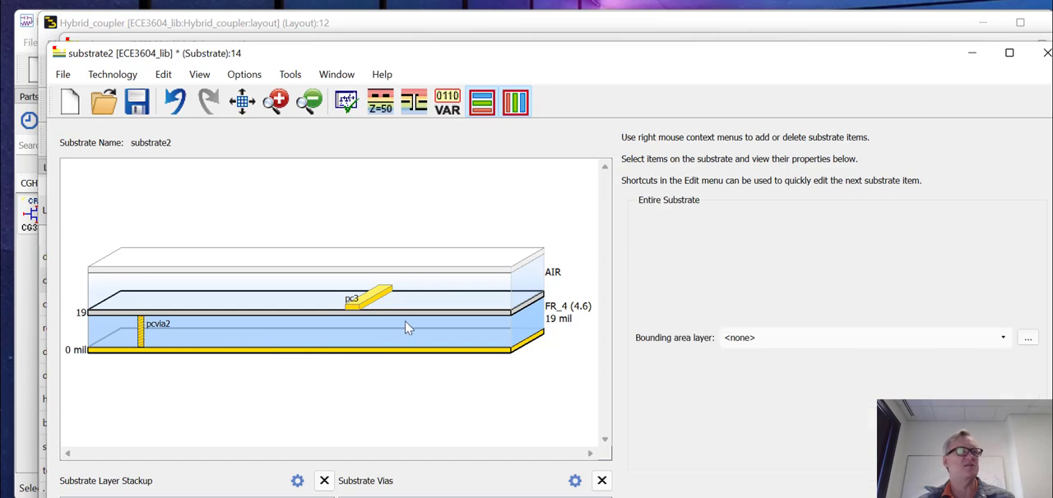
Map the top conductor pc3 to the cond layer.
click(354, 309)
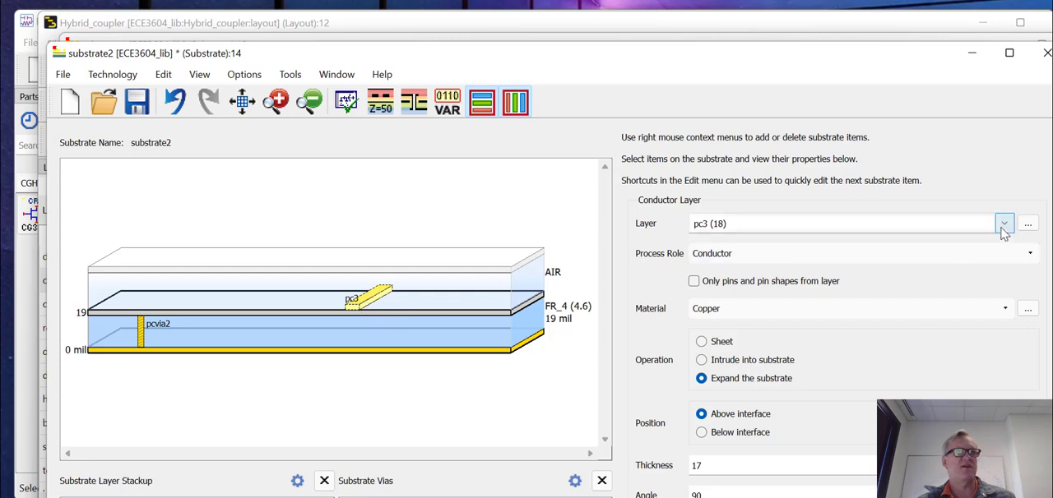
click(1005, 223)
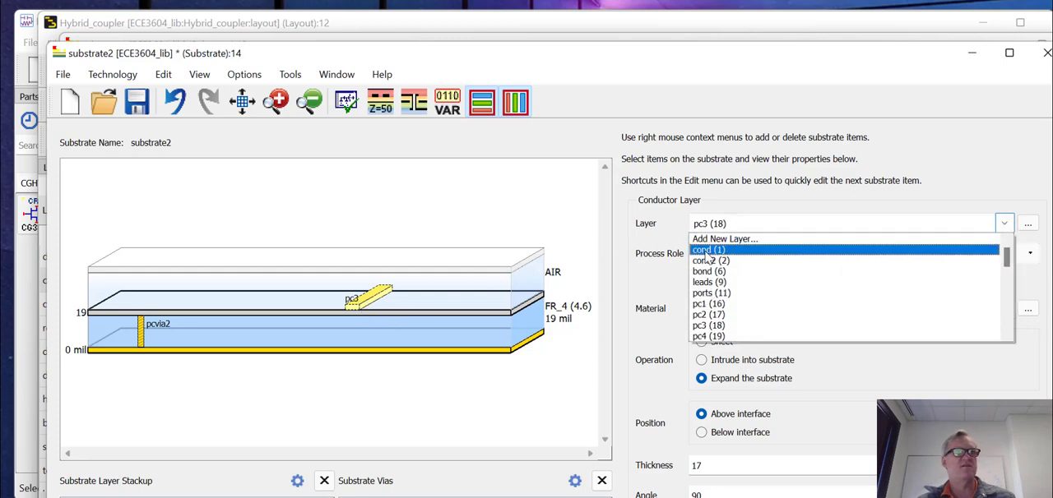
click(708, 249)
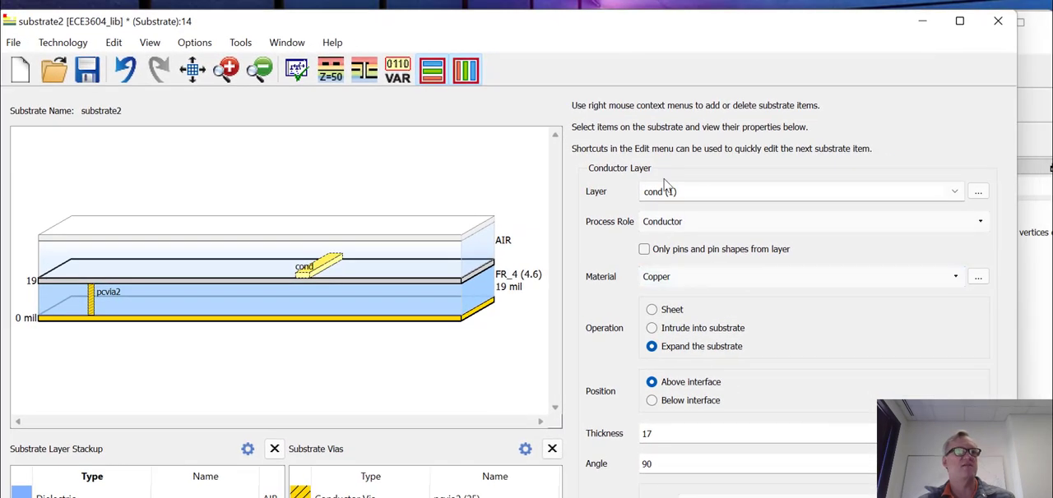
mouse_move(688, 400)
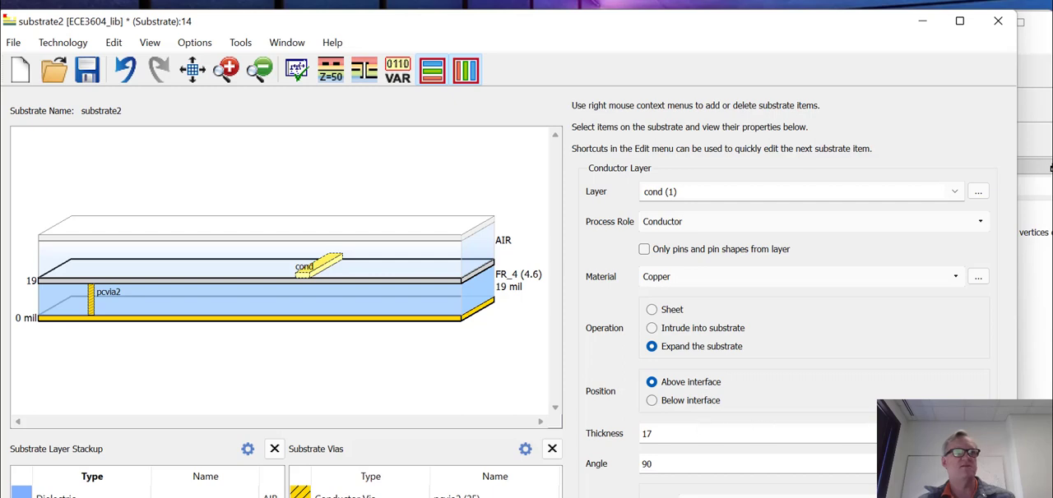
mouse_move(747, 434)
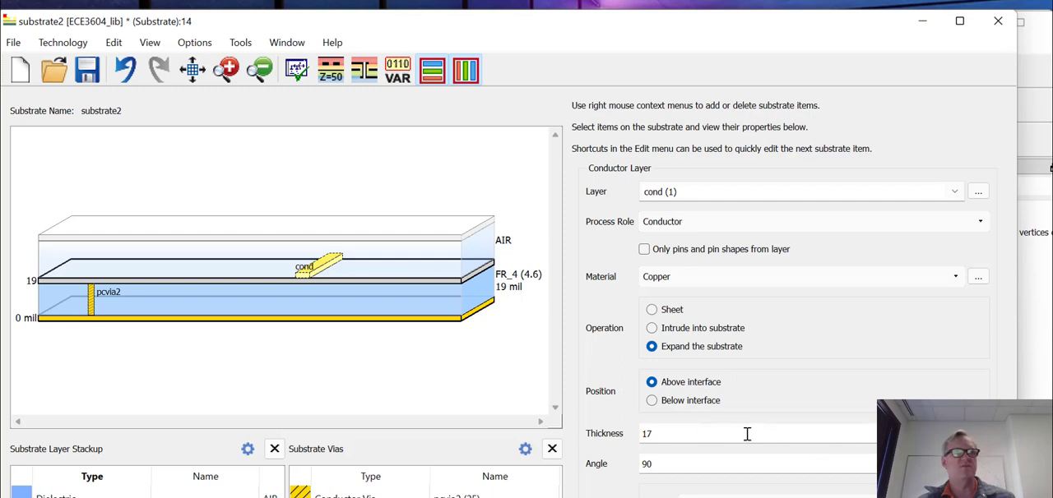
Set the conductor thickness to 1.4, trying angle 45 before restoring 90.
text(1.4)
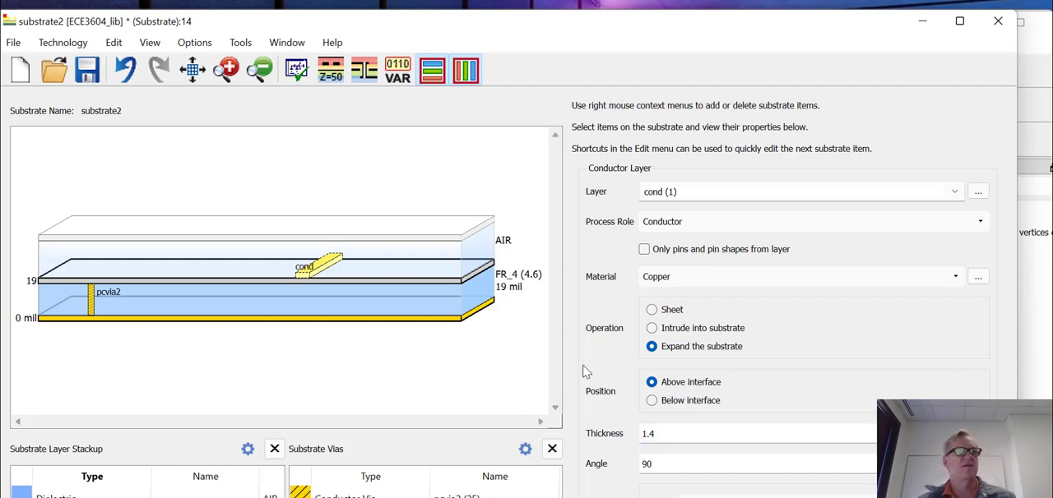
mouse_move(806, 377)
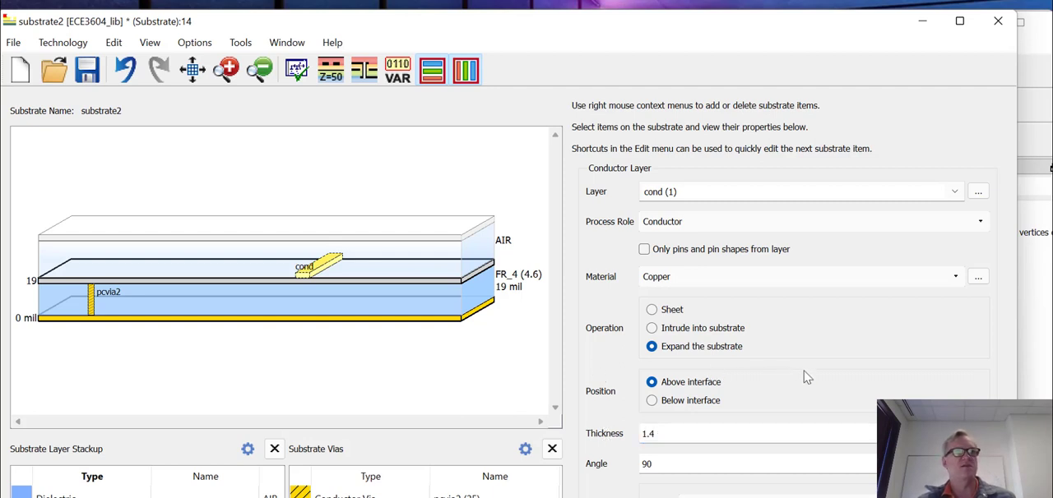
mouse_move(301, 282)
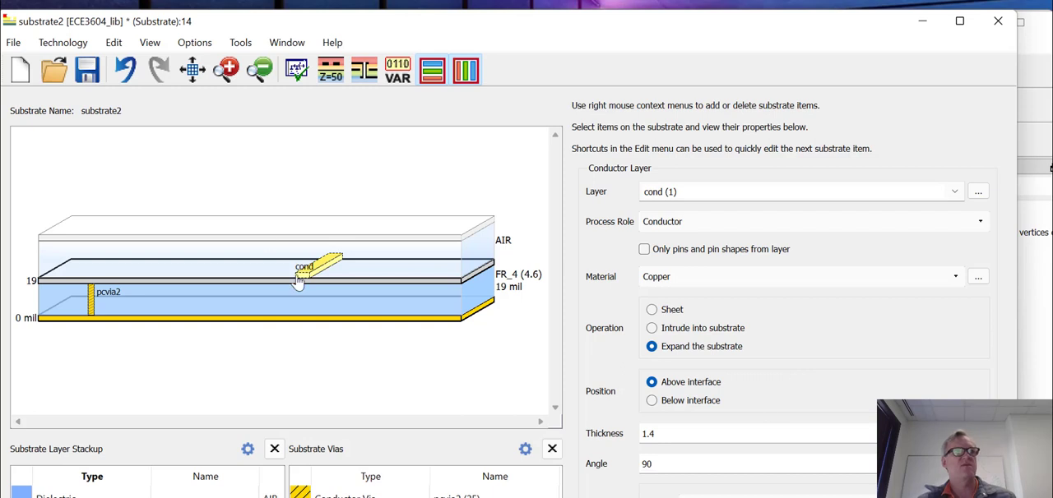
mouse_move(578, 373)
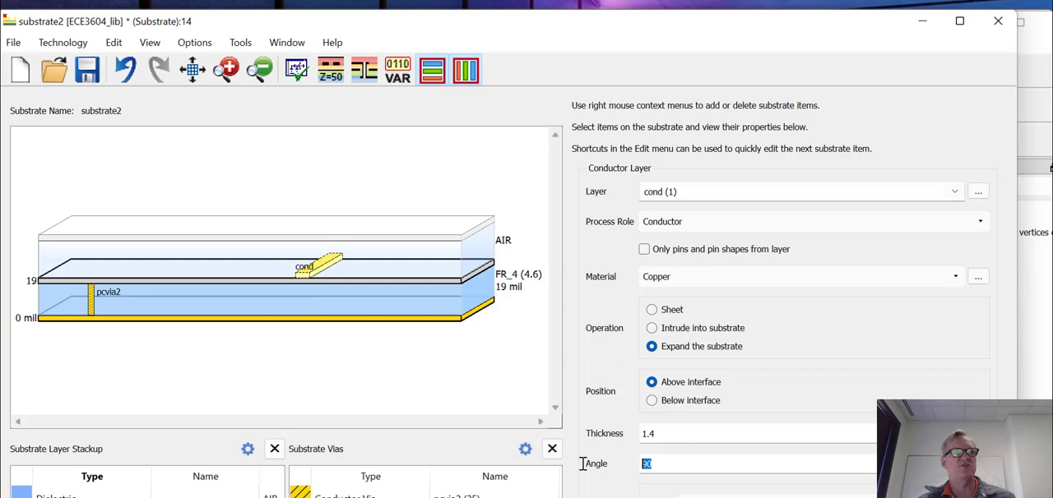
text(45)
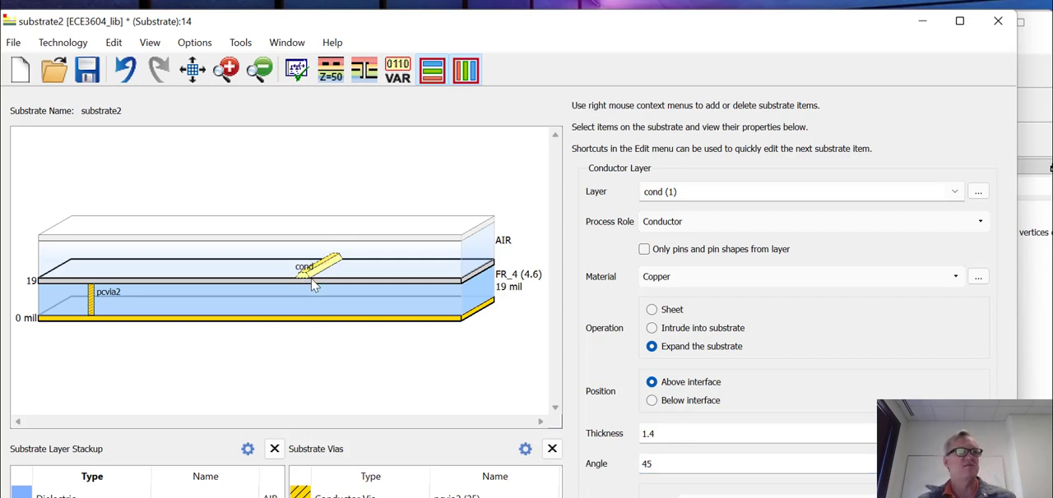
mouse_move(312, 280)
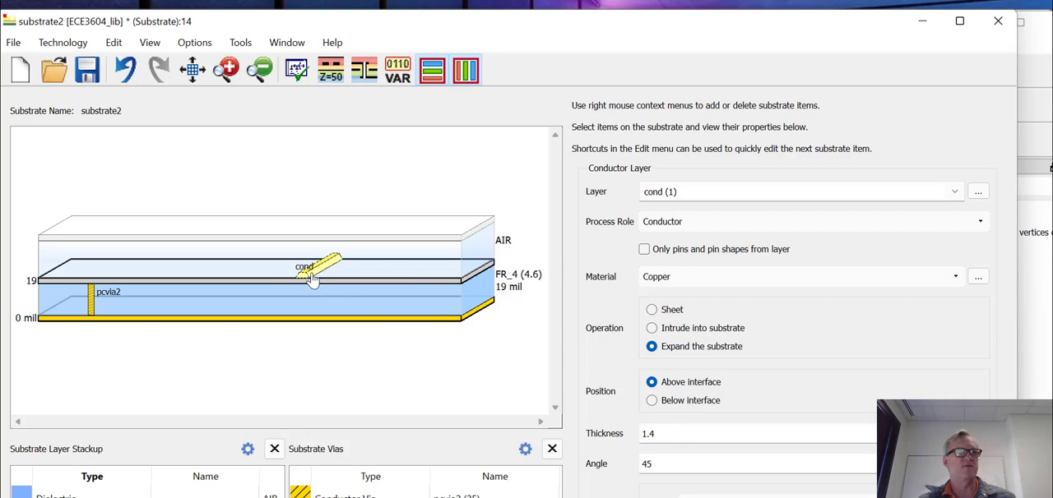
mouse_move(312, 278)
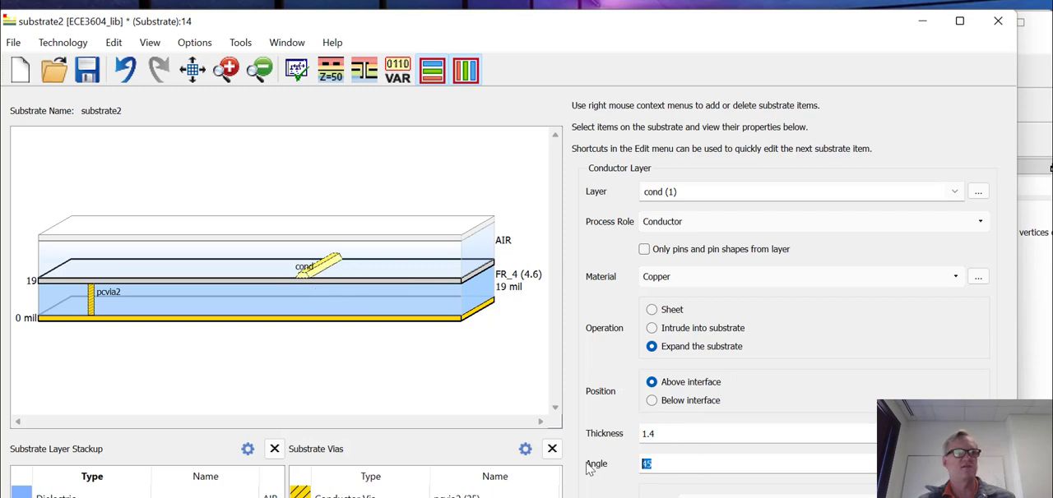
text(90)
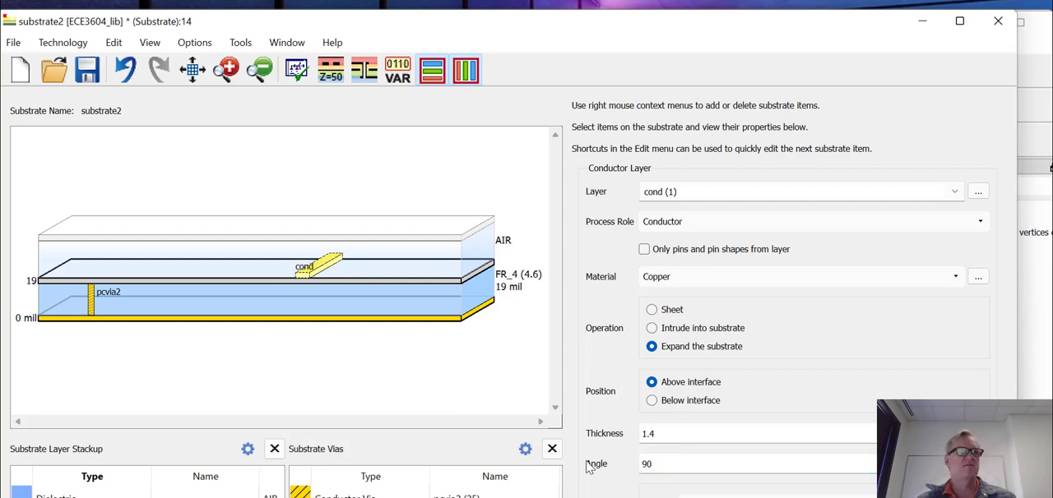
mouse_move(393, 281)
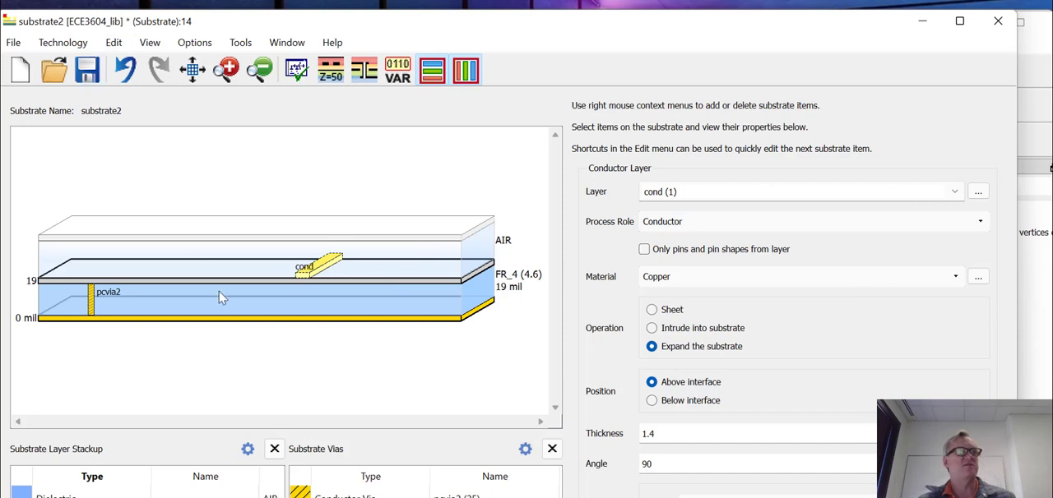
mouse_move(382, 325)
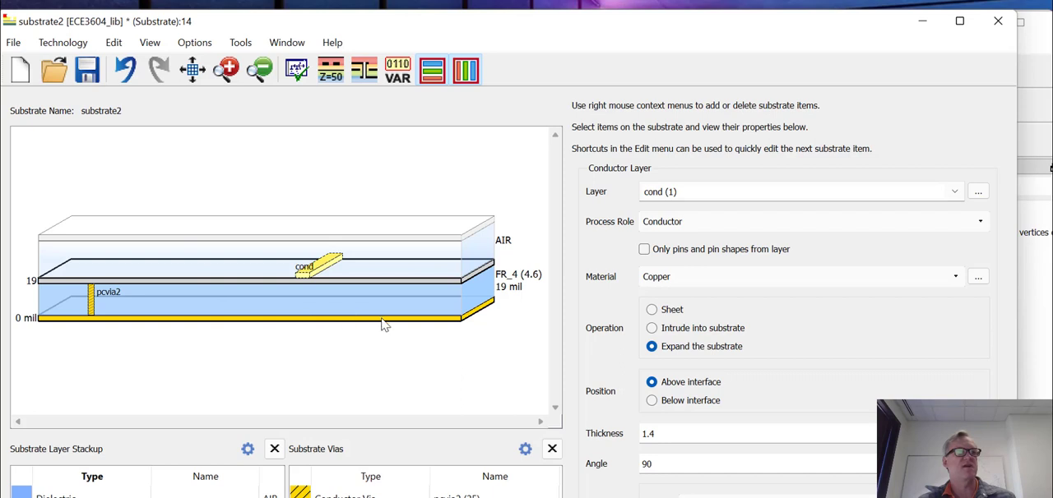
mouse_move(447, 326)
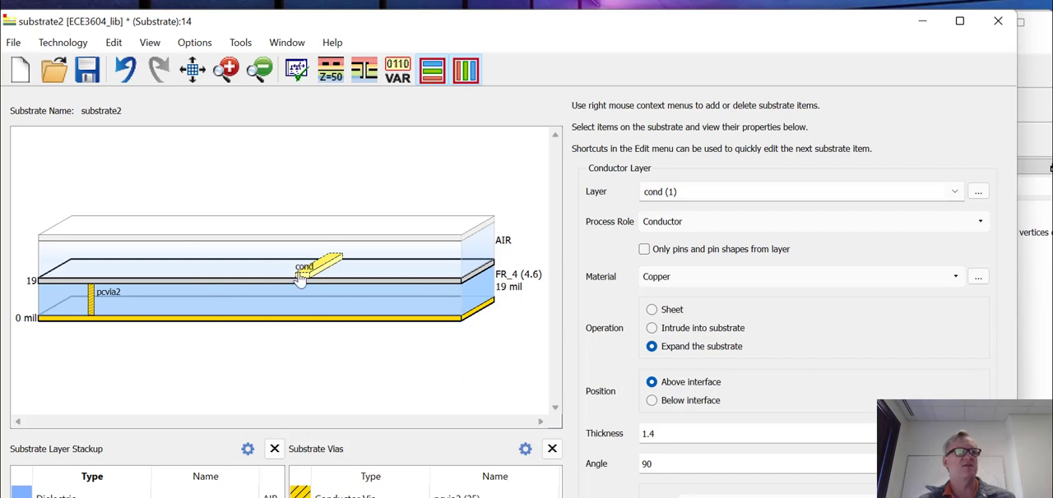
mouse_move(381, 240)
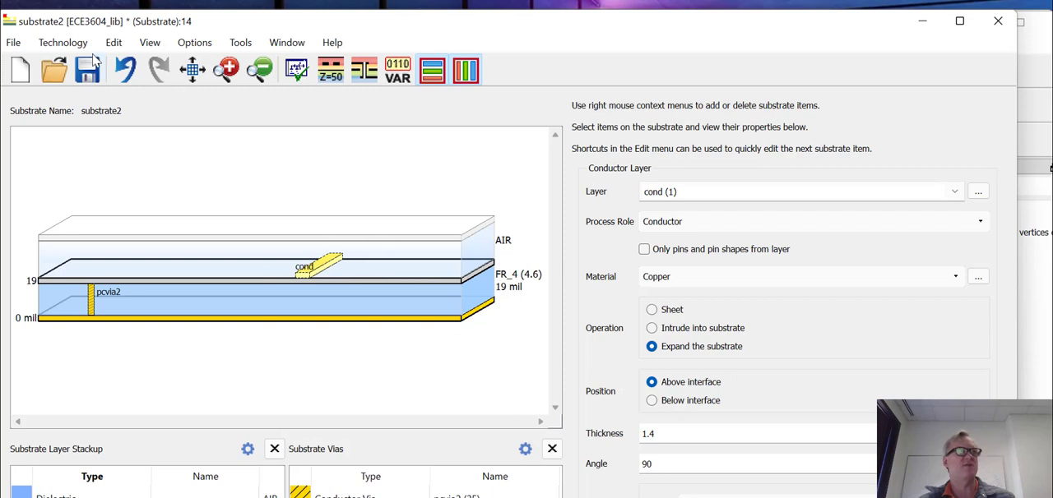
mouse_move(86, 65)
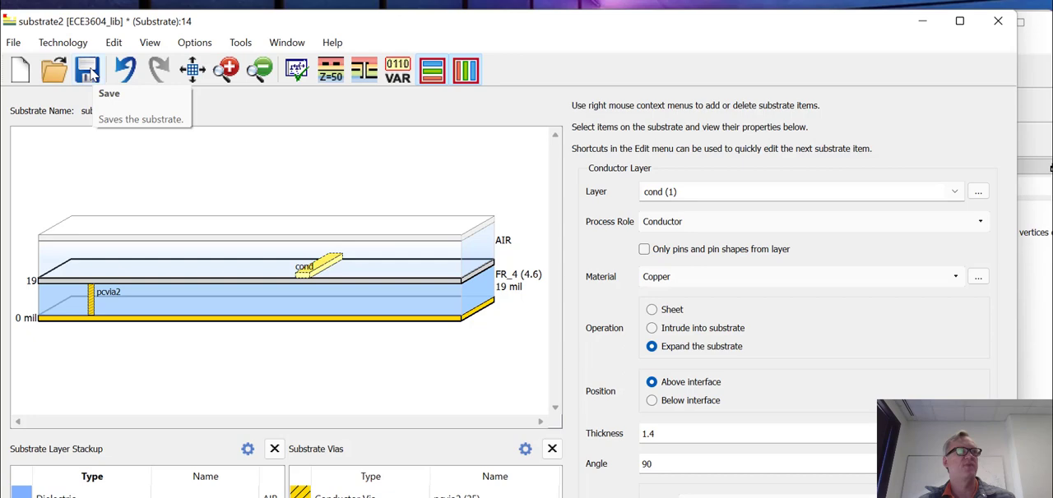
Save substrate2 and close the Substrate editor.
click(84, 67)
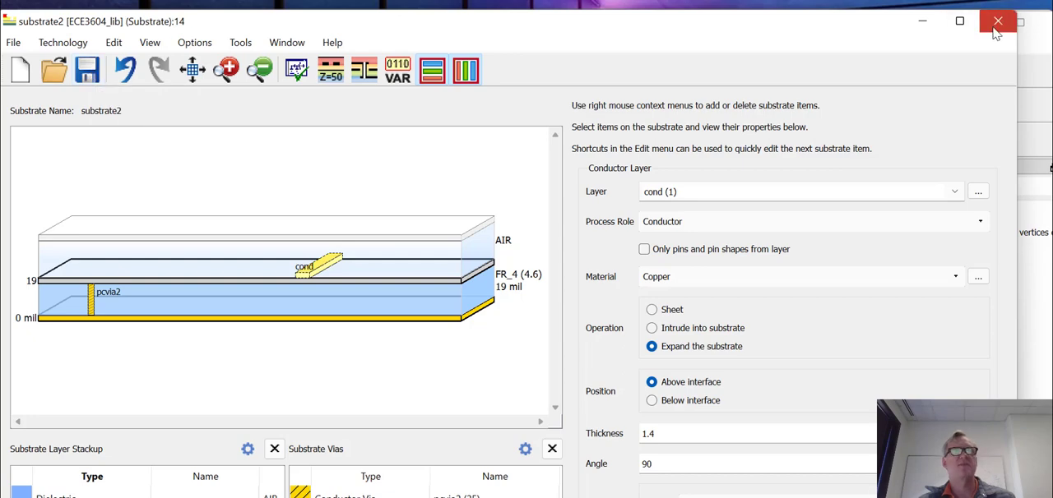
click(993, 25)
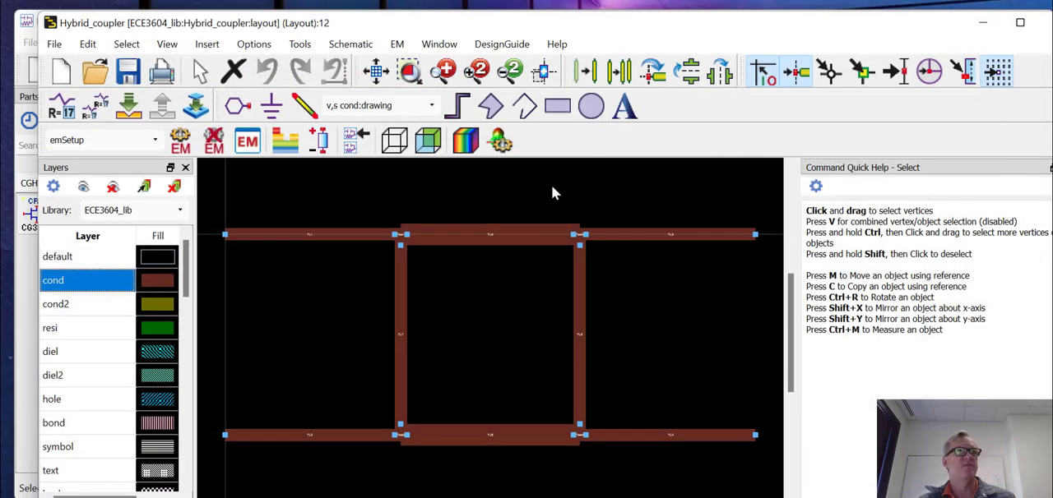
mouse_move(346, 180)
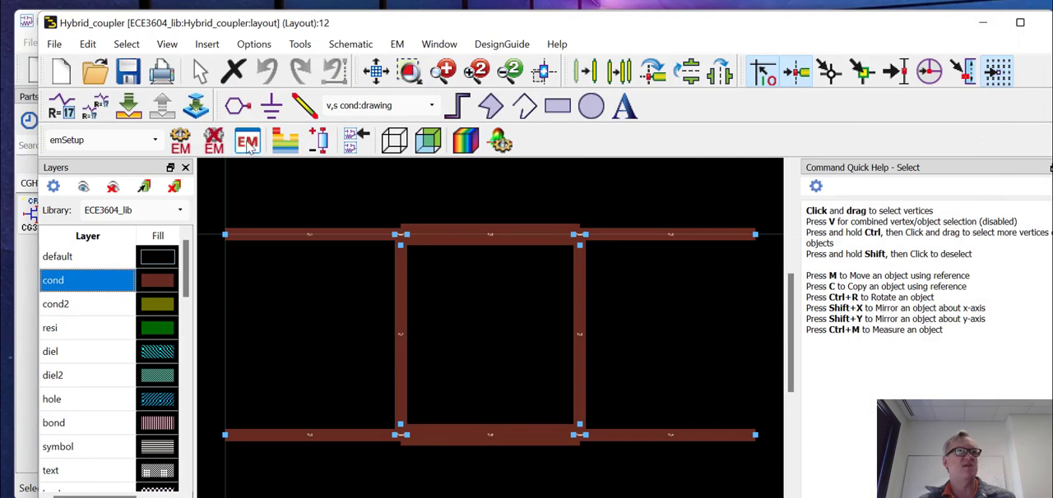
Open EM Setup from the hybrid coupler layout's toolbar.
click(247, 140)
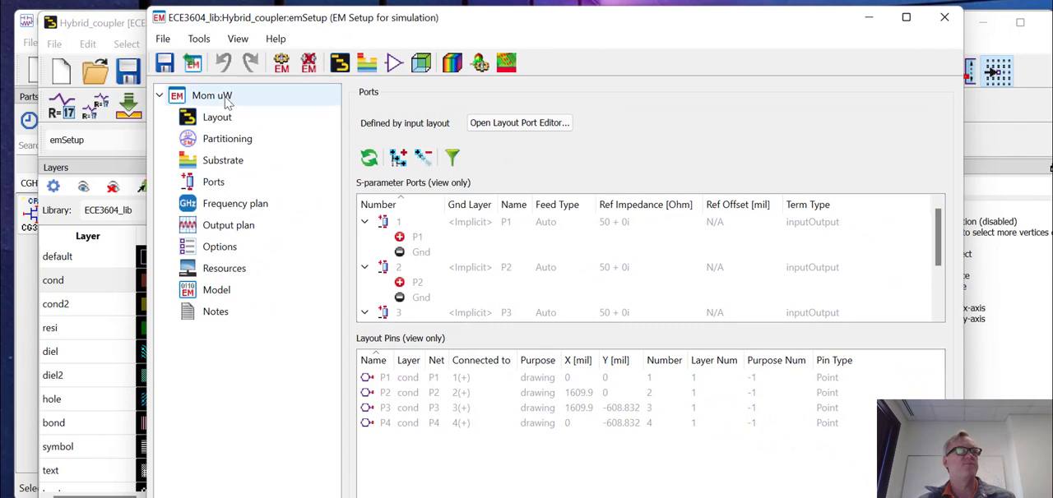
Select ECE3604_lib:substrate2 as the EM setup substrate and return to the Ports page.
click(217, 117)
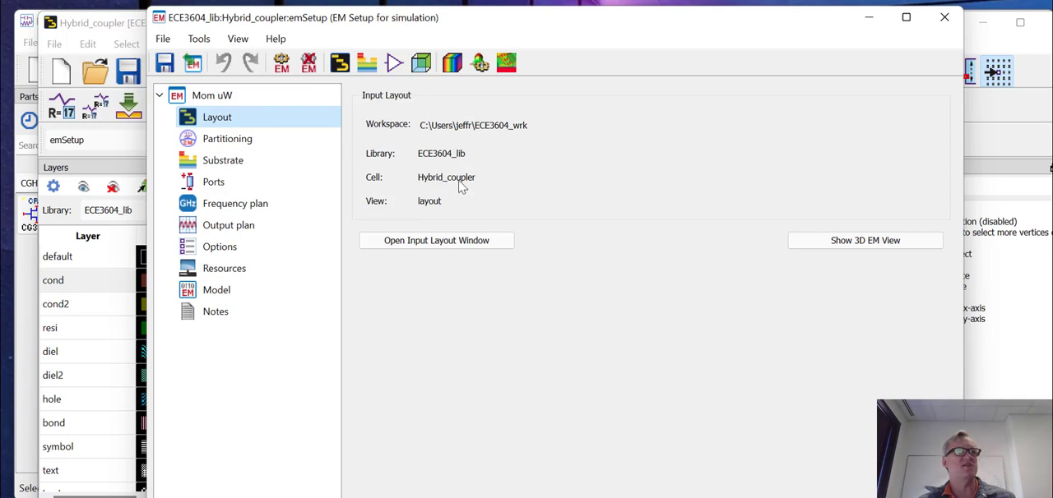
click(227, 138)
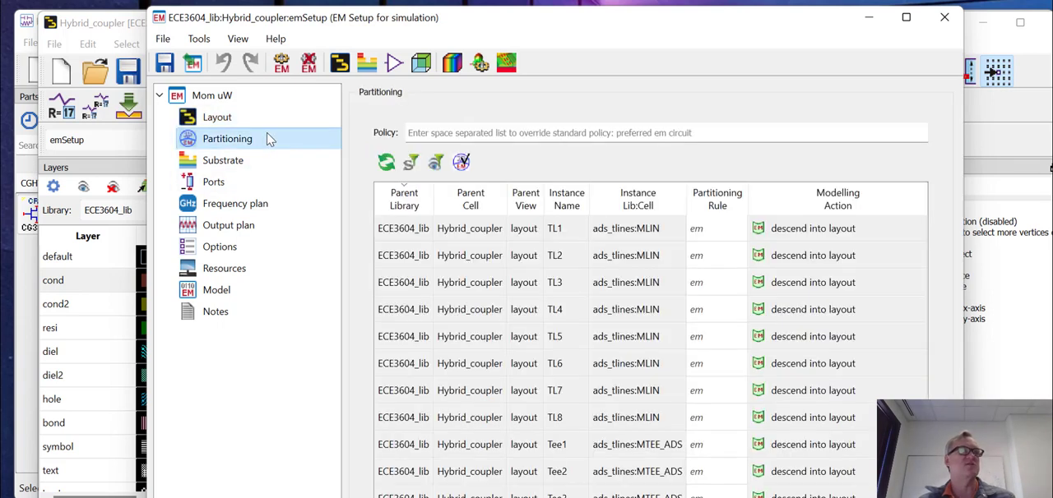
click(222, 159)
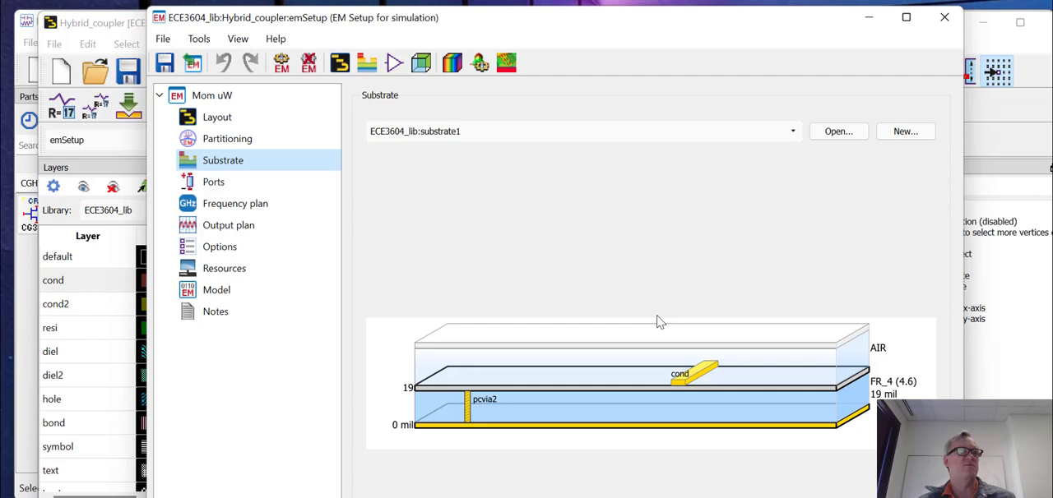
click(792, 131)
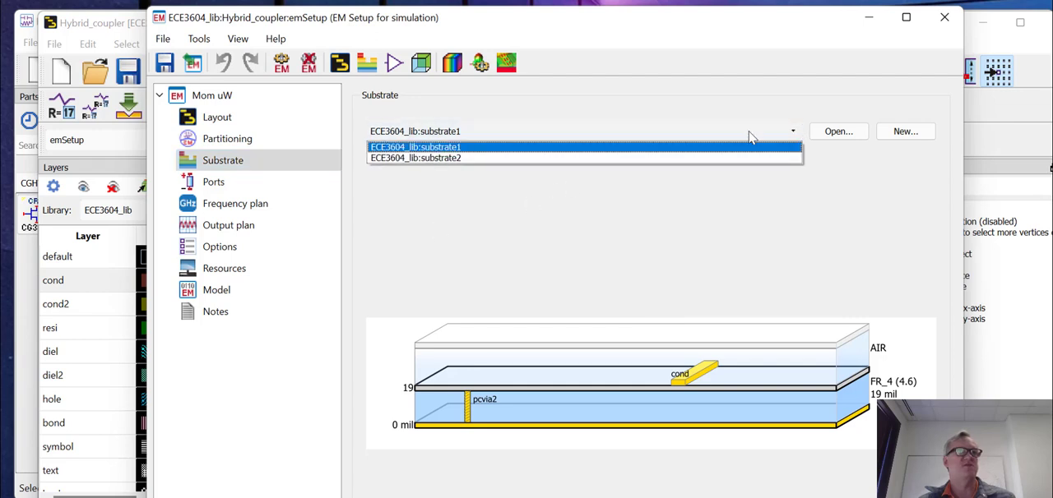
click(417, 157)
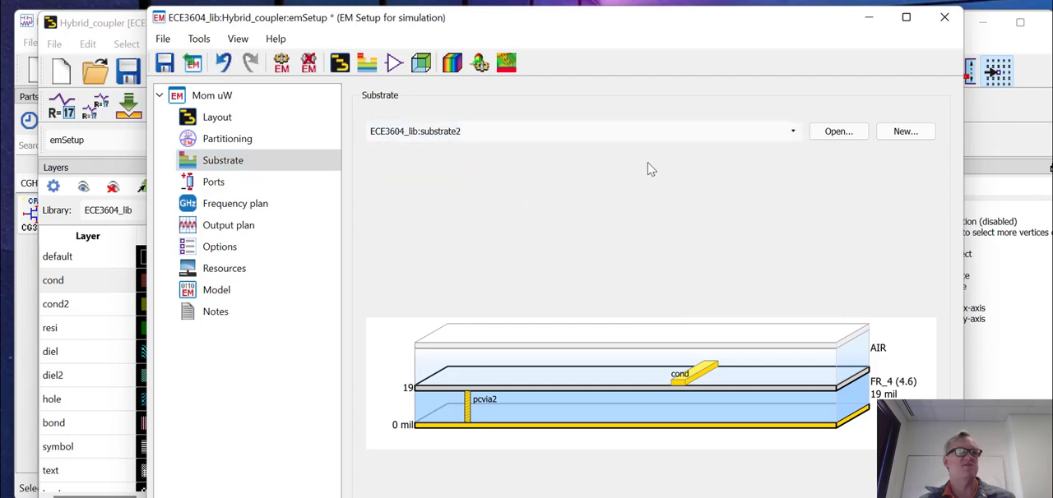
click(213, 182)
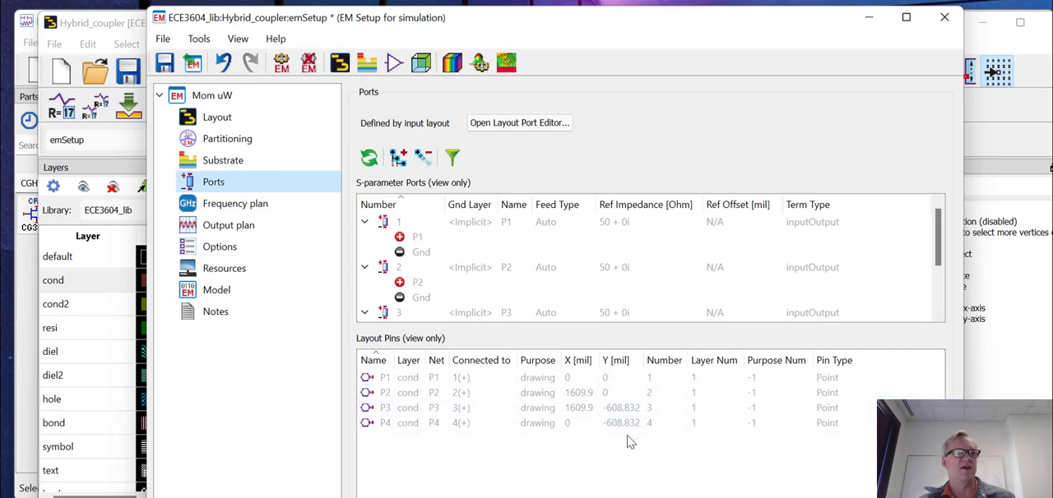
mouse_move(234, 203)
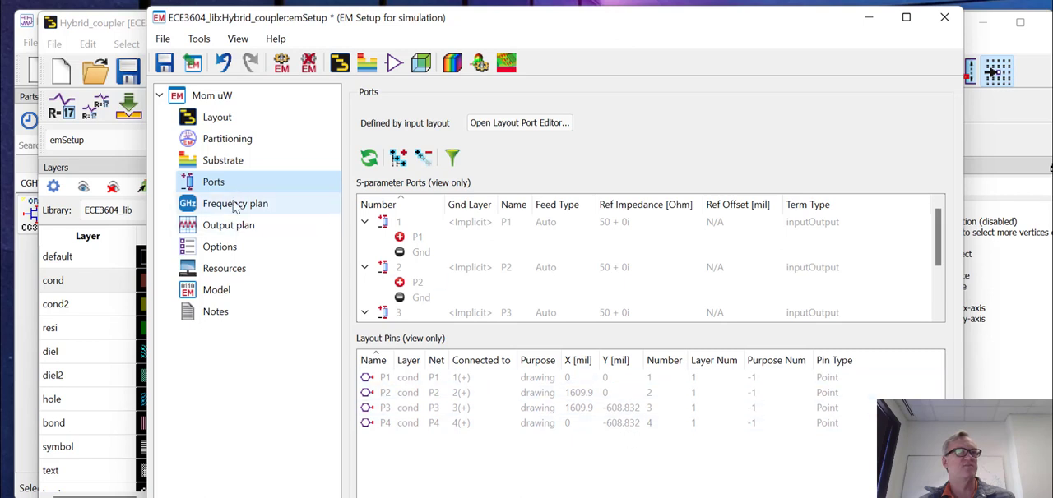
Try Linear, Log and Single sweep types, then set Adaptive, 0–10 GHz, 50 points max.
click(234, 203)
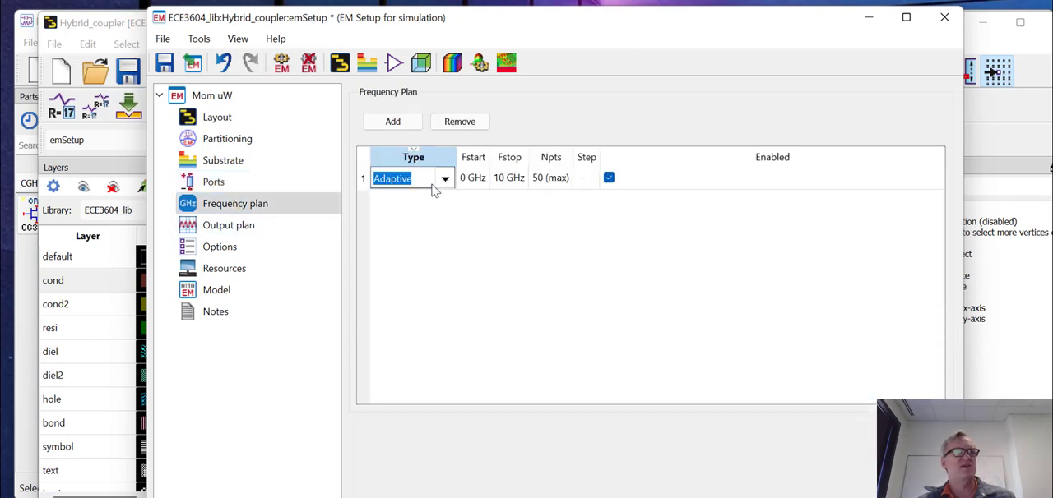
click(444, 179)
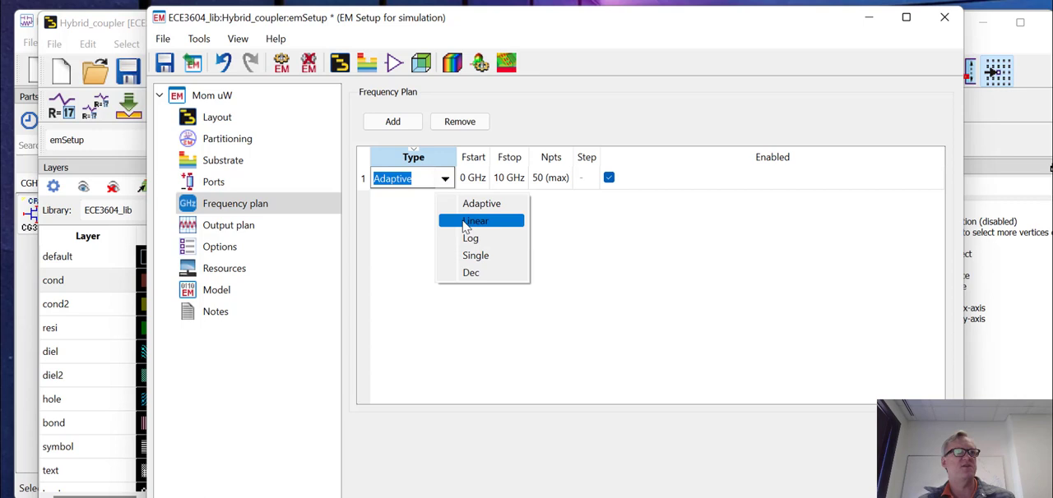
click(482, 221)
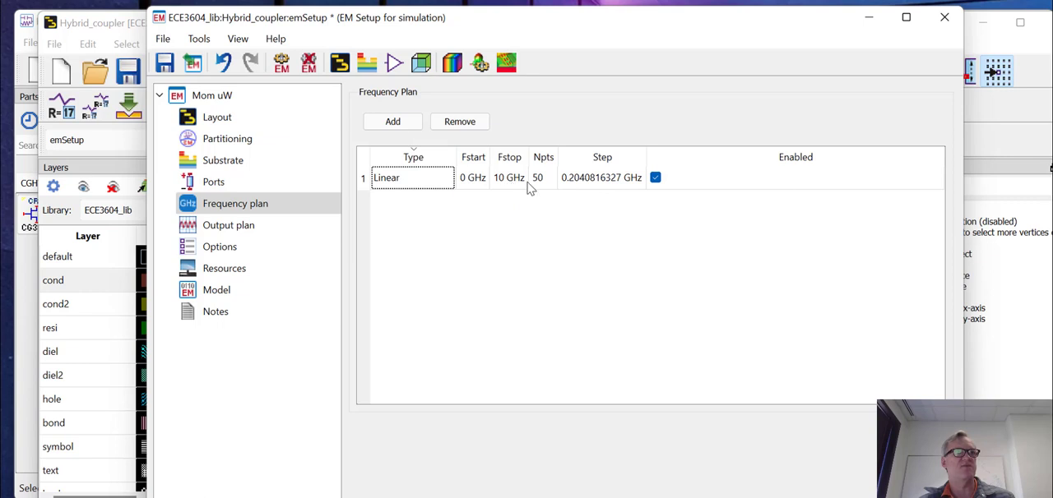
mouse_move(602, 183)
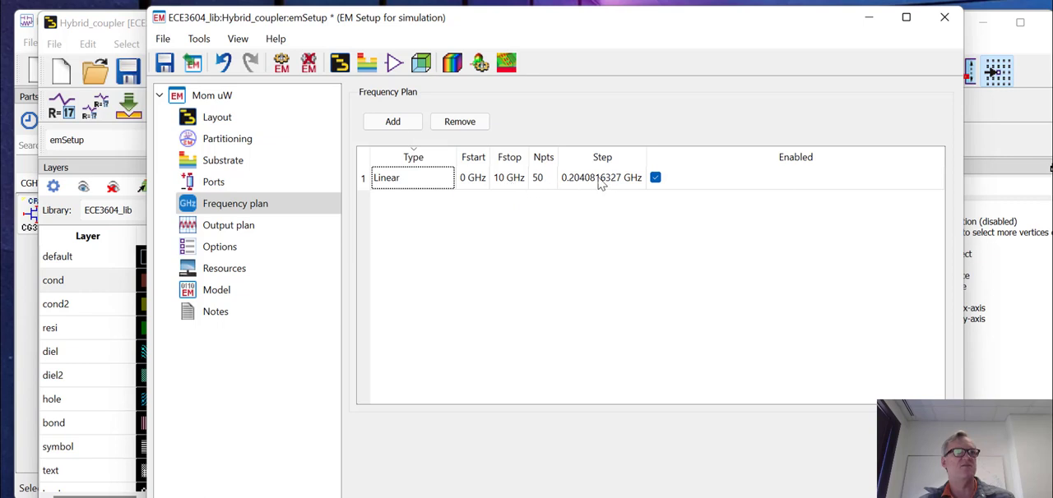
mouse_move(573, 191)
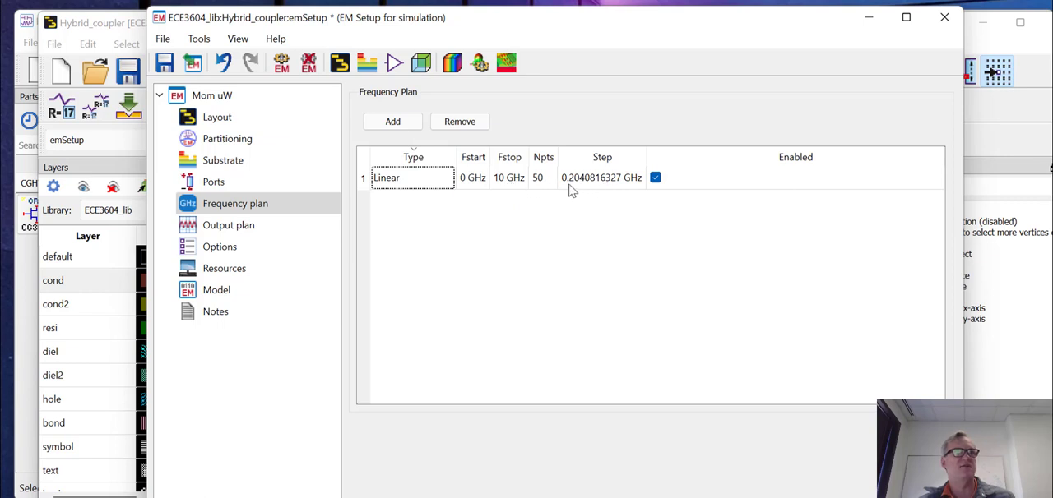
mouse_move(477, 190)
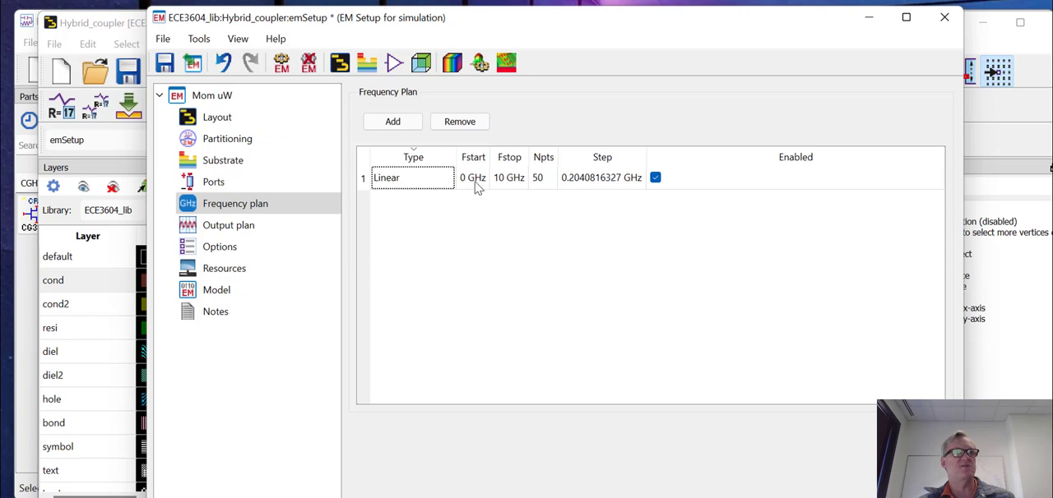
click(413, 178)
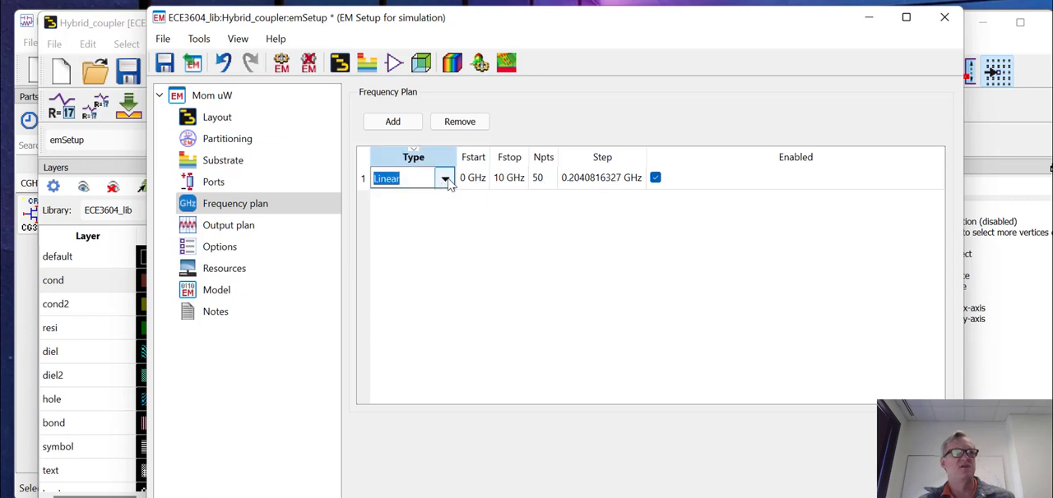
click(445, 178)
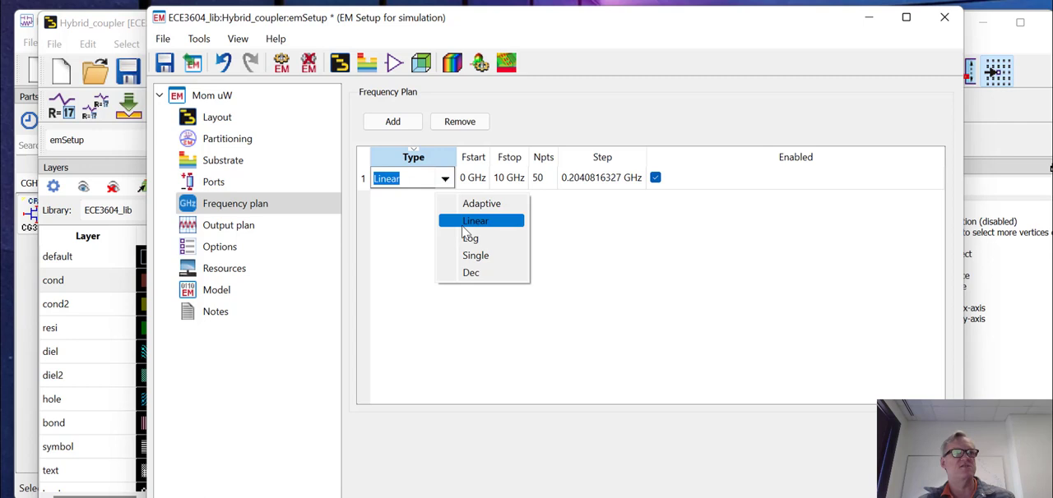
click(469, 237)
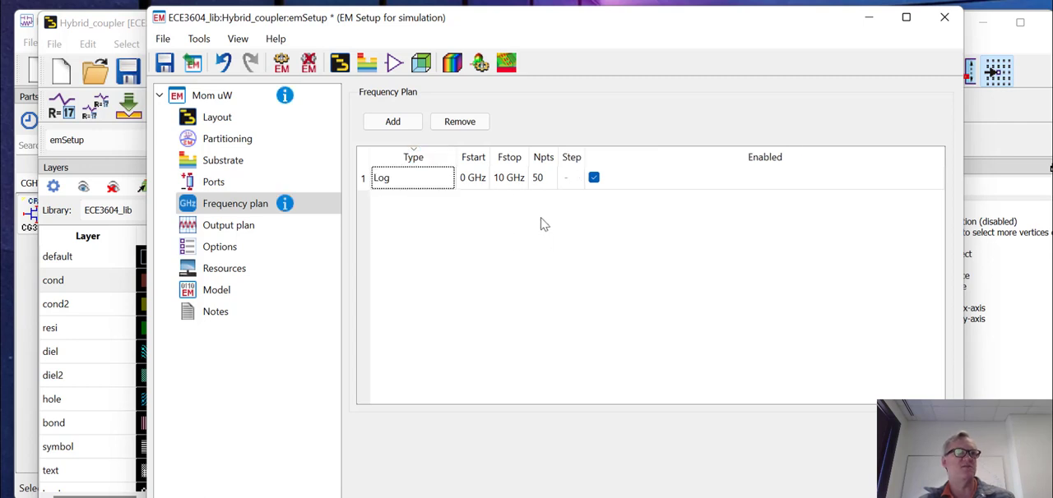
mouse_move(515, 186)
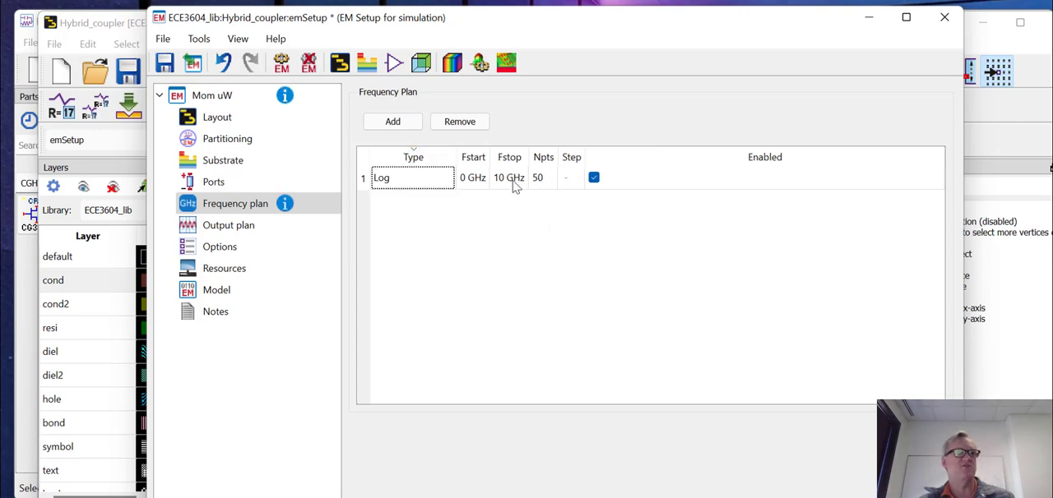
click(443, 178)
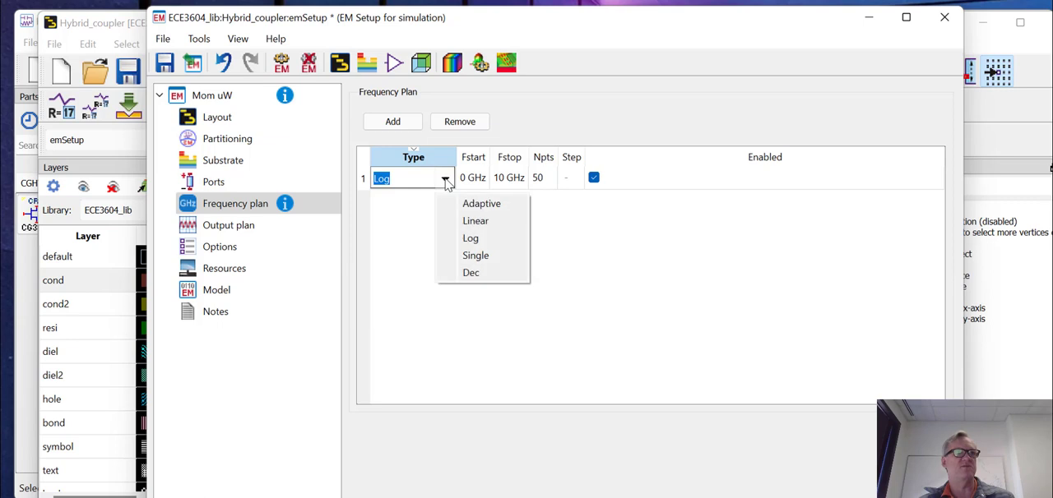
click(475, 255)
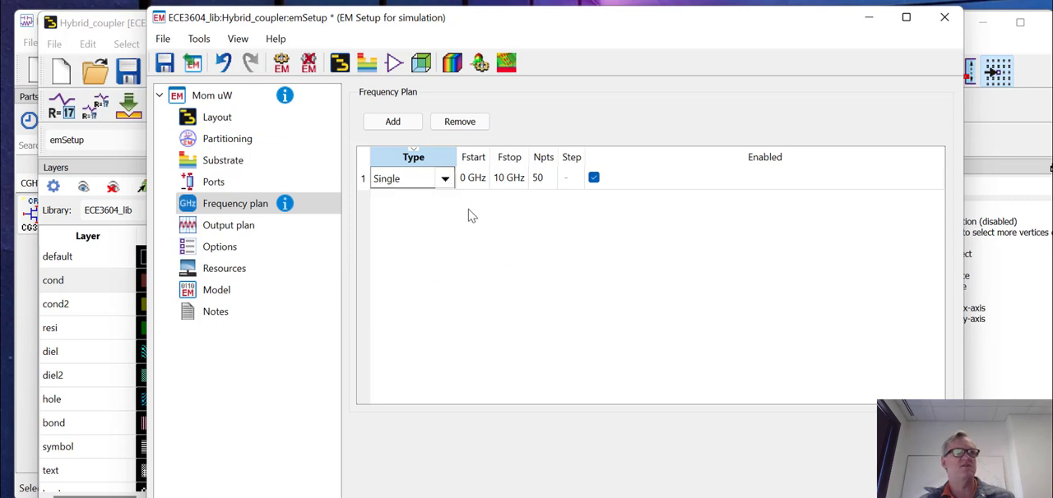
click(444, 177)
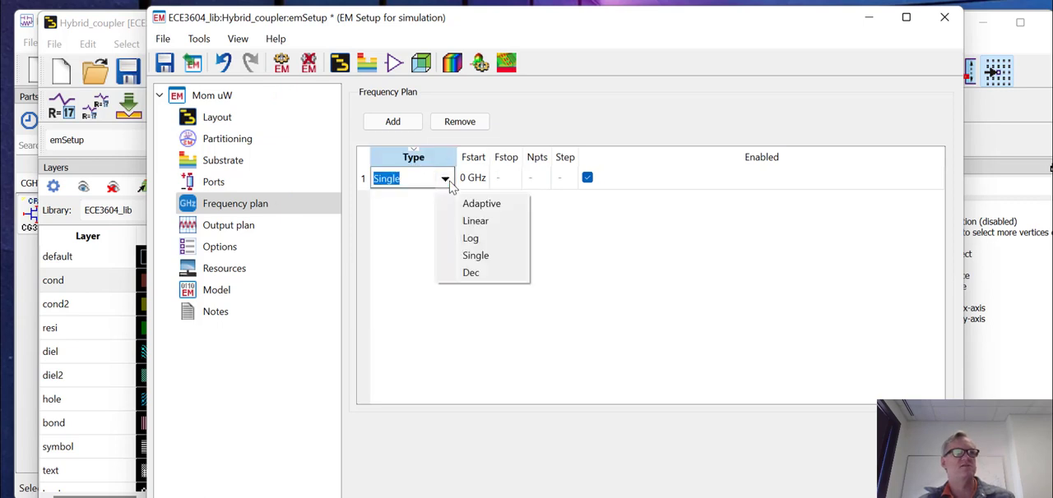
click(475, 255)
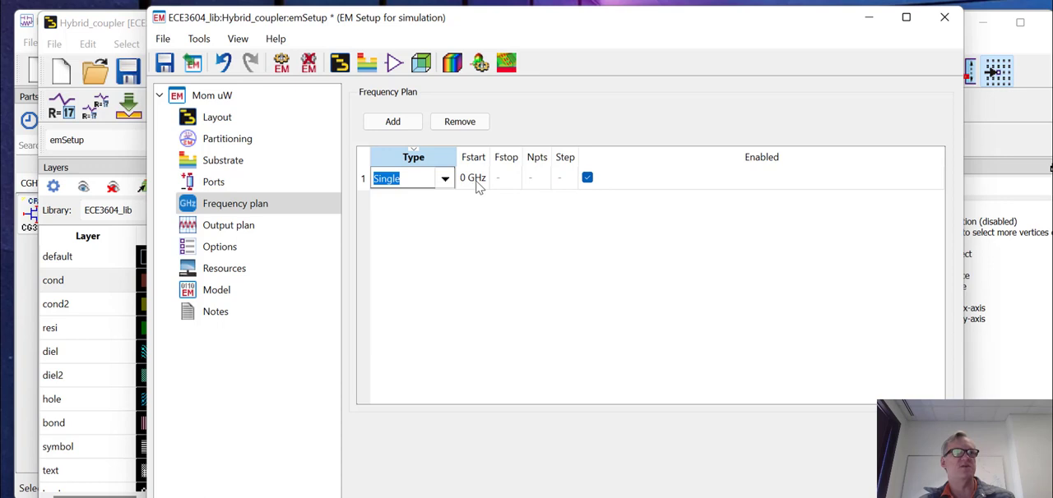
click(444, 178)
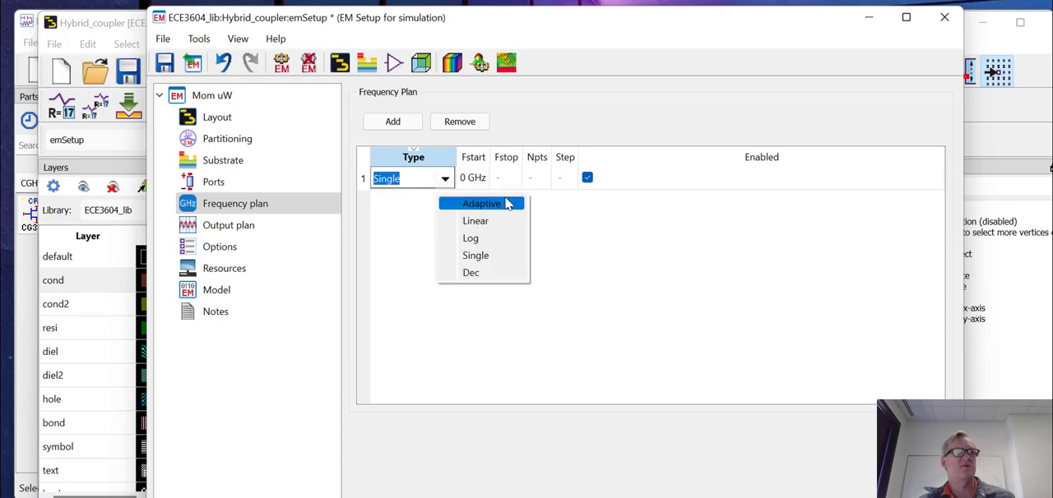
click(480, 203)
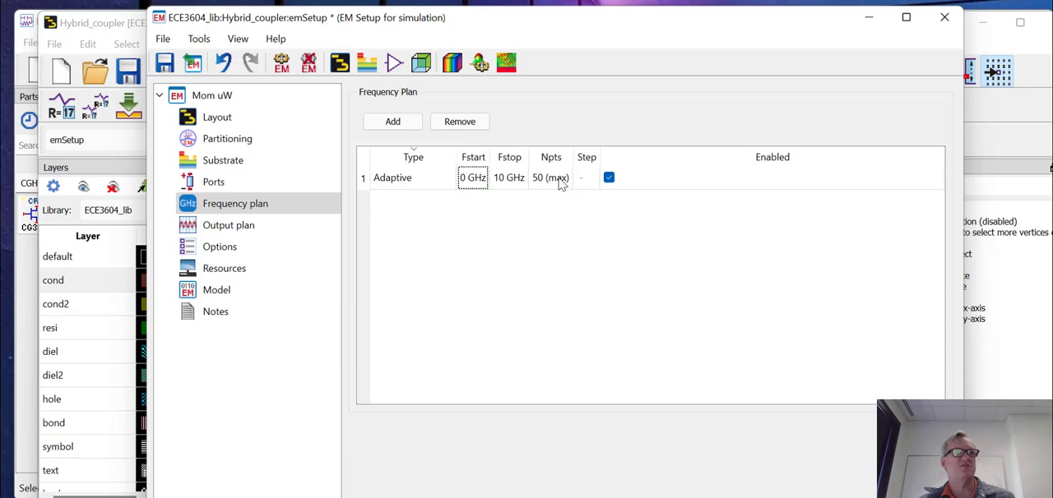
mouse_move(515, 195)
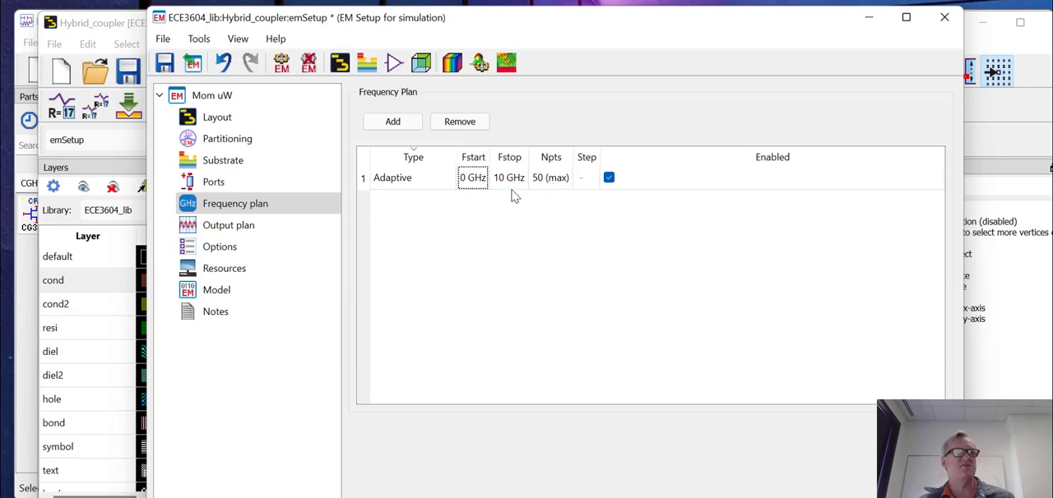
mouse_move(547, 185)
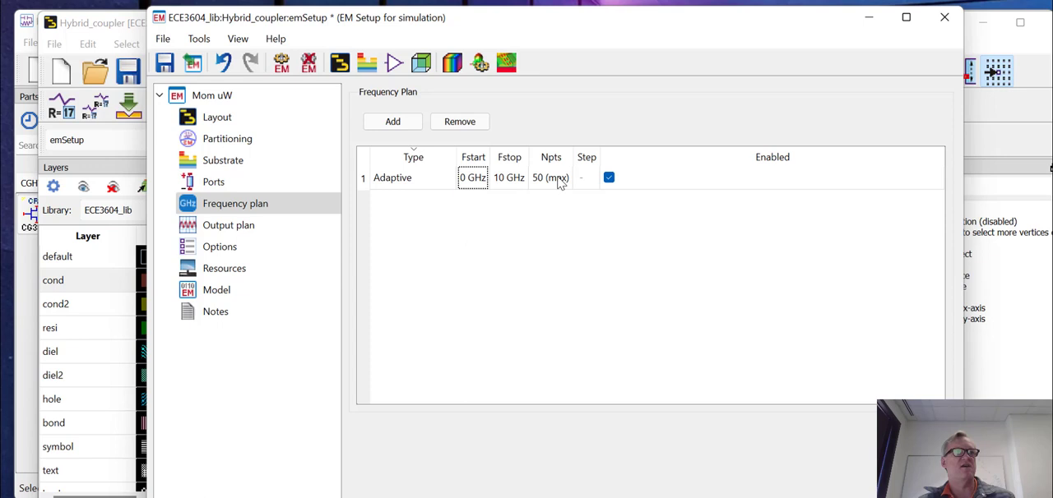
mouse_move(537, 195)
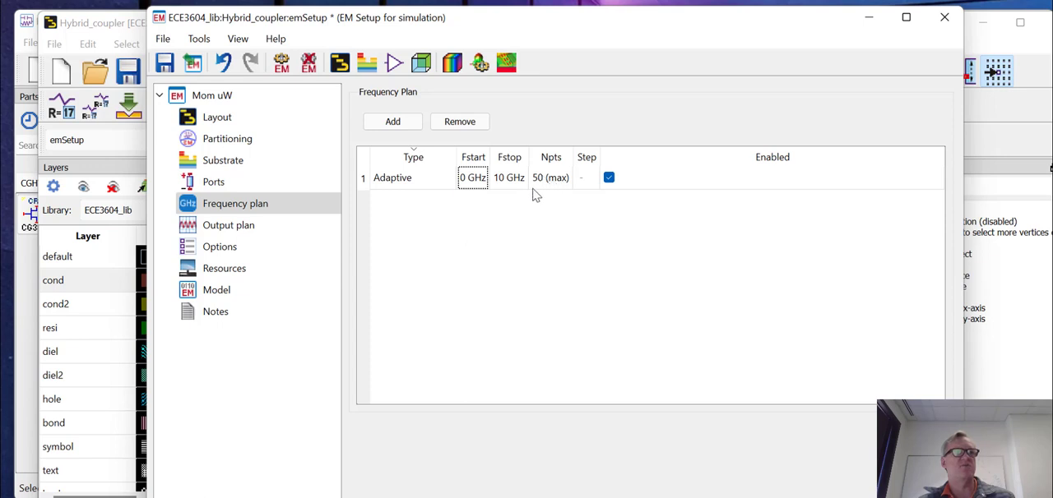
mouse_move(555, 186)
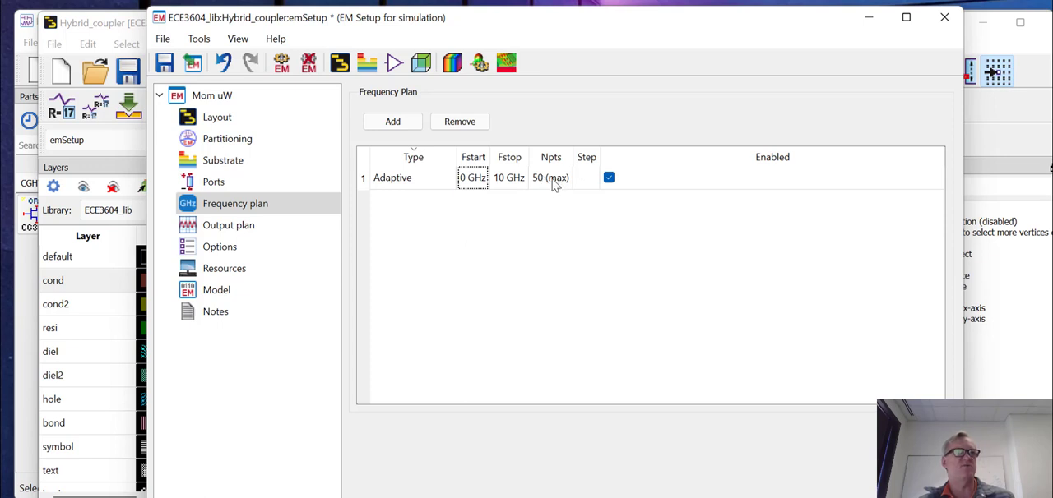
mouse_move(548, 185)
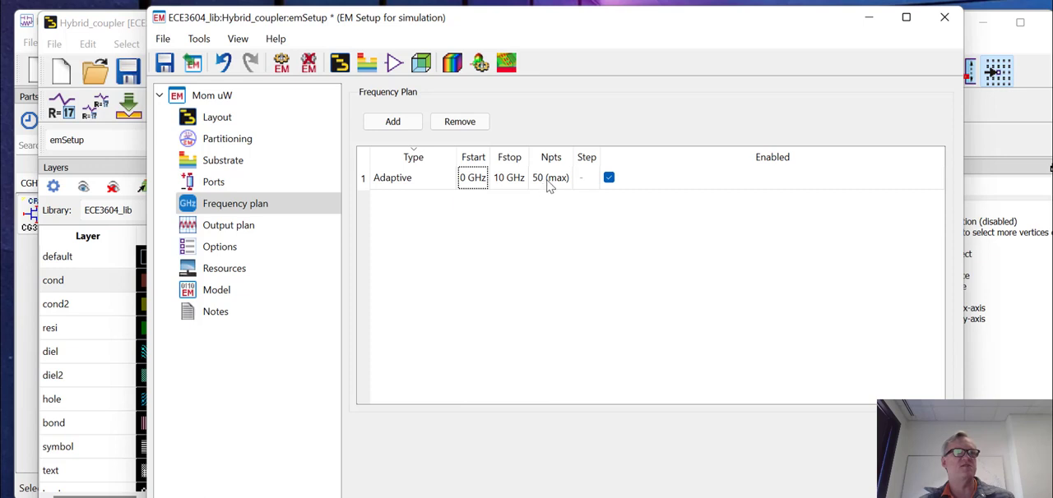
mouse_move(565, 195)
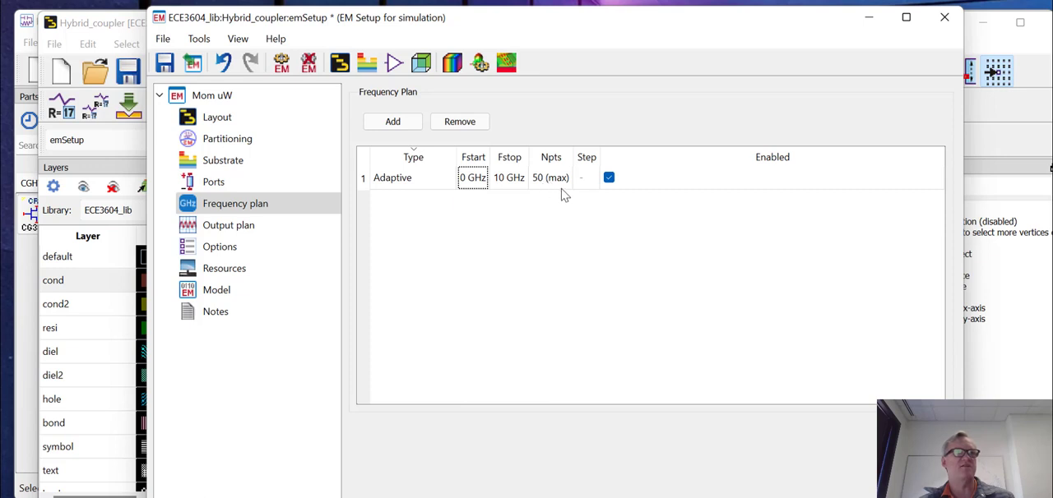
mouse_move(568, 190)
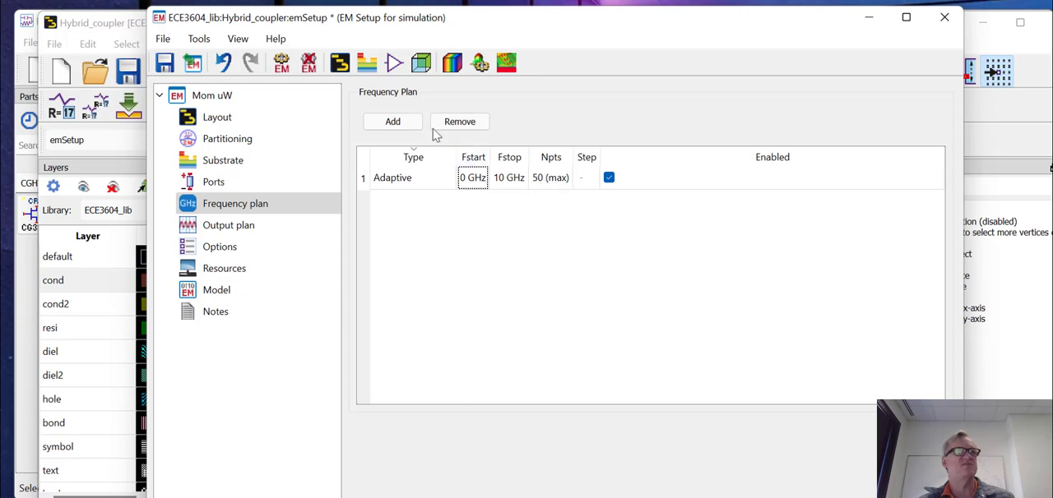
Add a Single-type frequency plan entry at 3 GHz, then view the output plan.
click(391, 121)
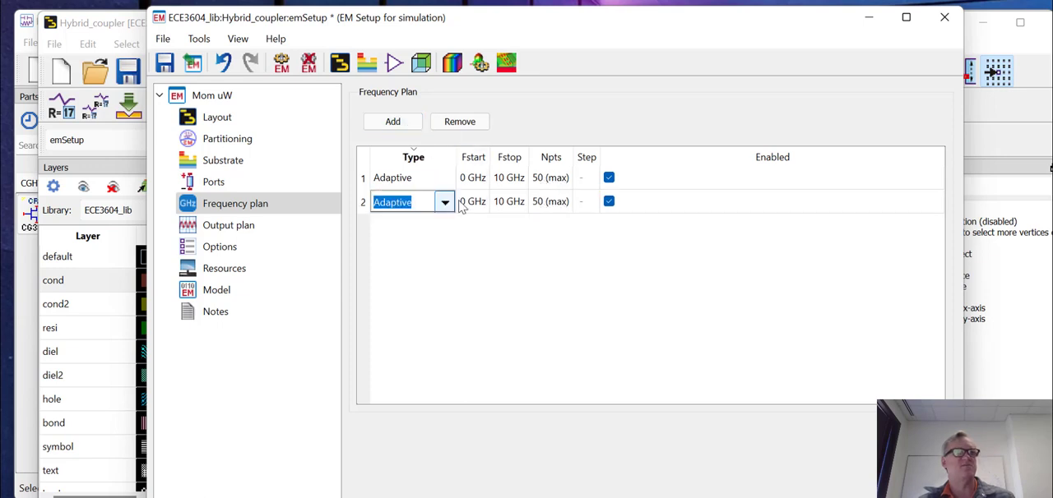
click(444, 201)
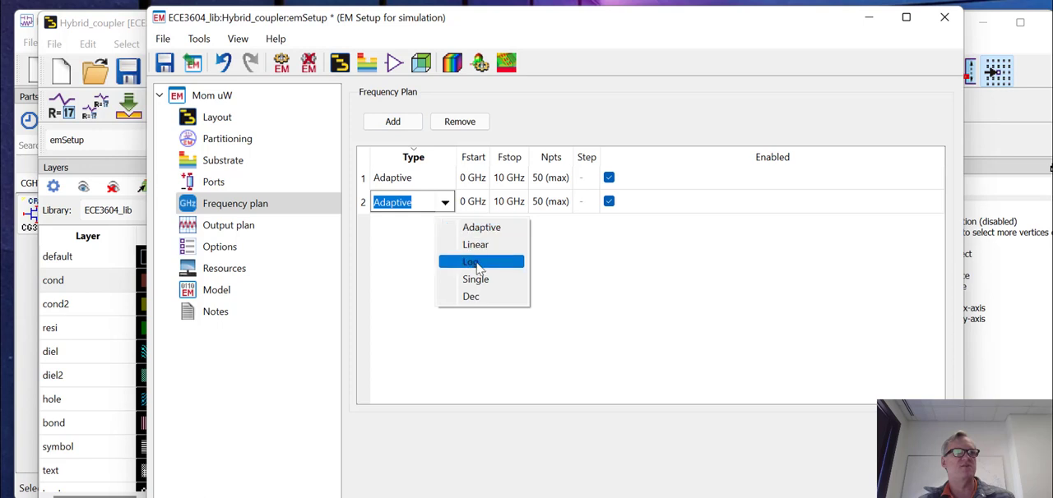
click(476, 279)
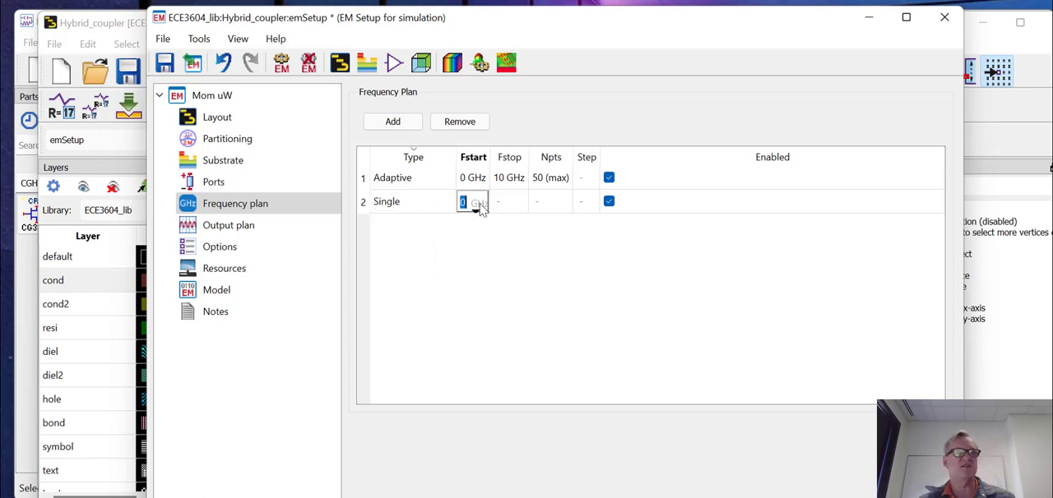
text(3)
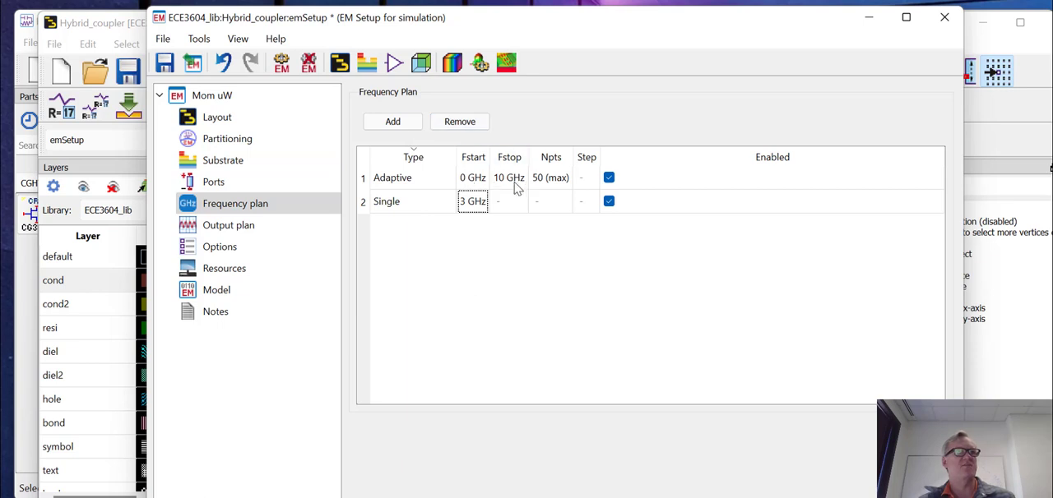
mouse_move(500, 184)
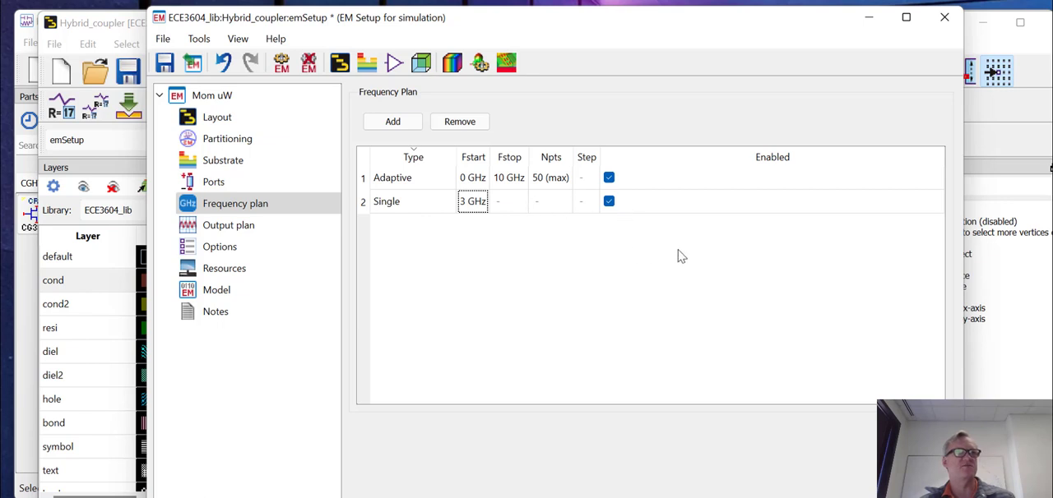
mouse_move(228, 230)
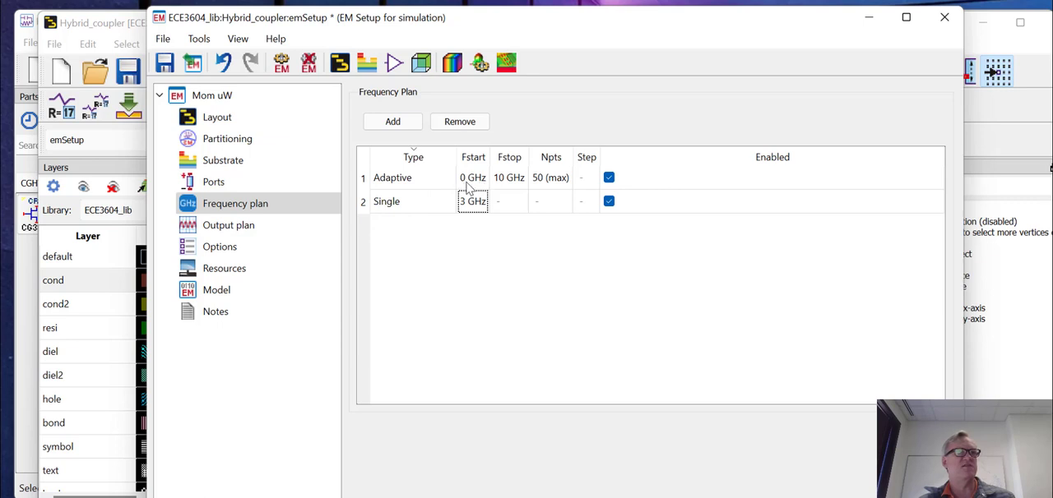
mouse_move(516, 188)
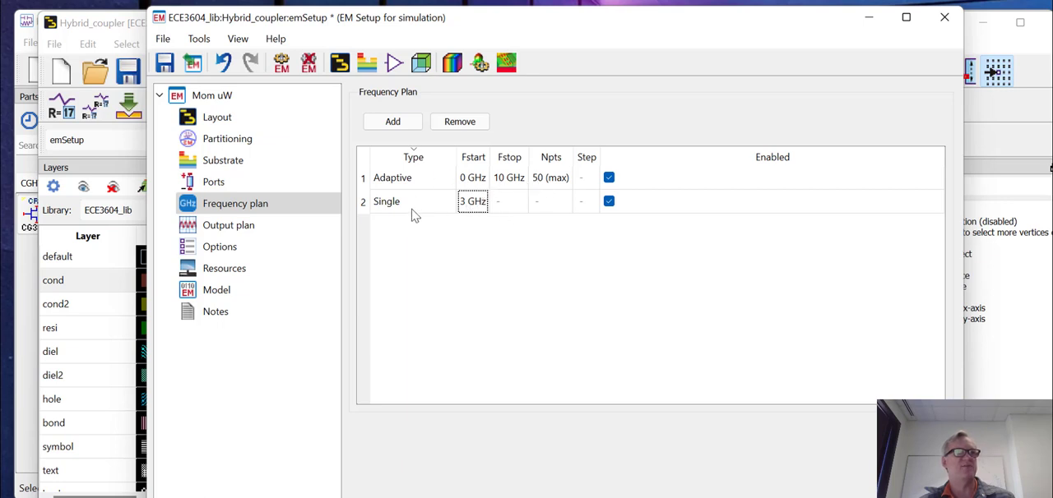
mouse_move(371, 243)
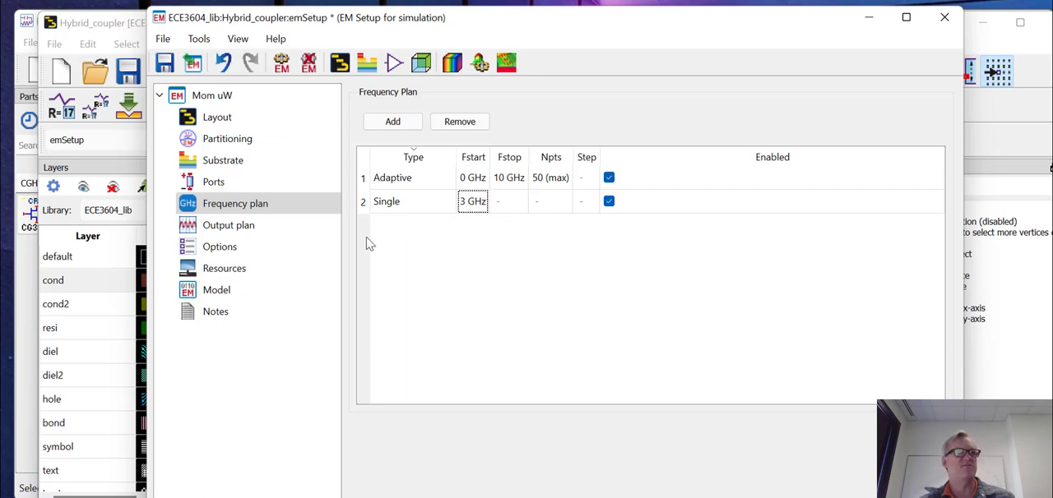
click(228, 225)
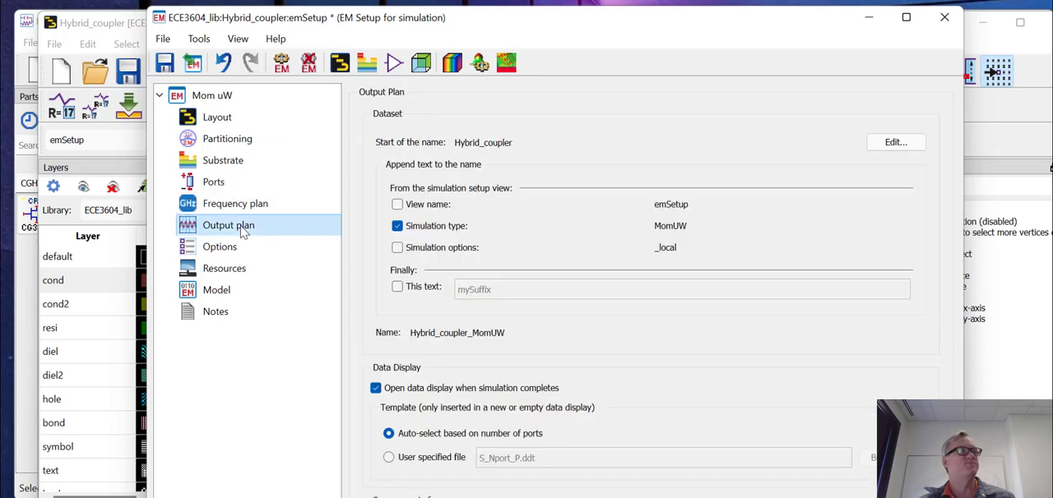
mouse_move(237, 251)
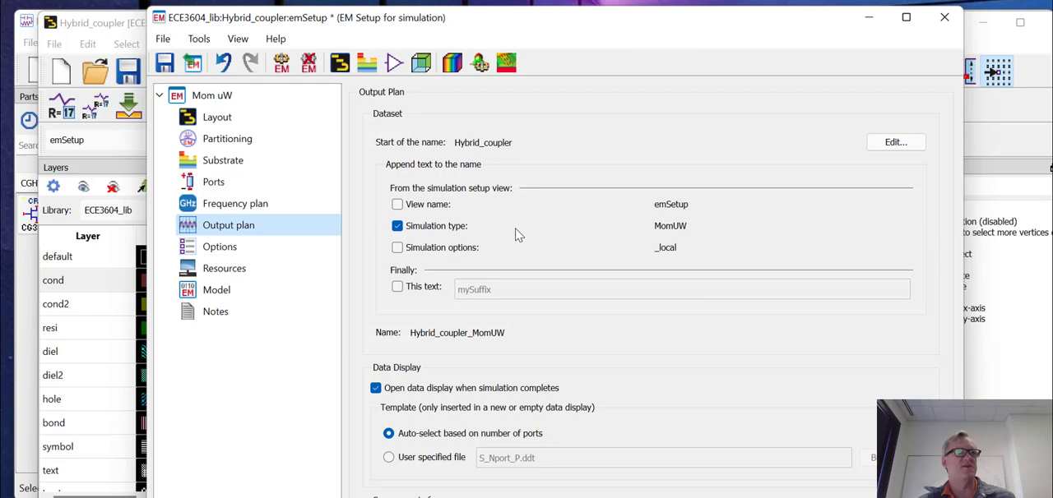
mouse_move(458, 403)
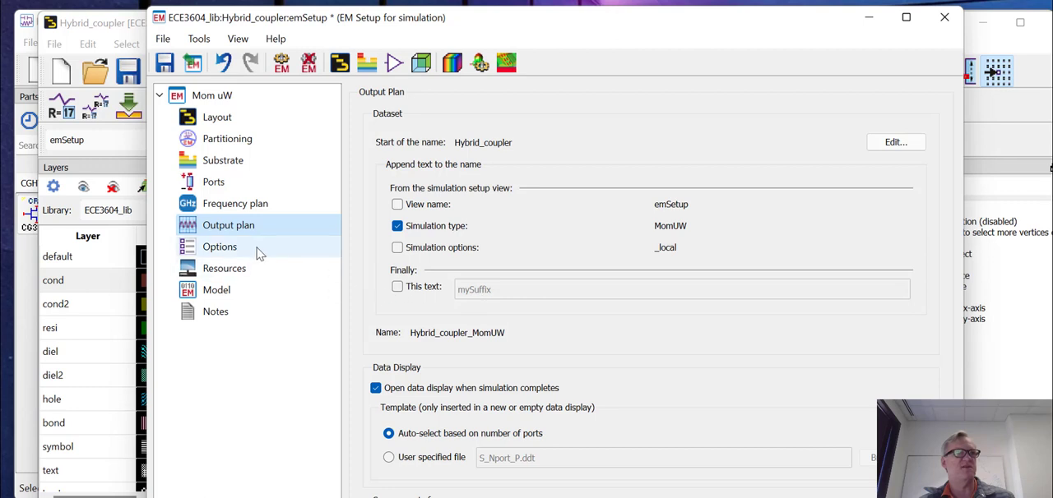
Show the EM Simulation Options on the Mesh Global tab, 30 cells per wavelength.
click(220, 247)
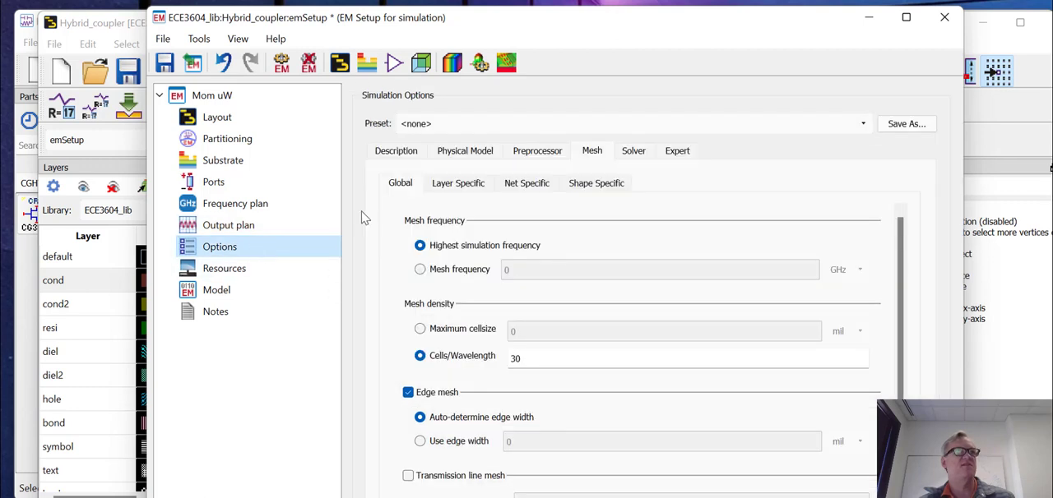
mouse_move(482, 229)
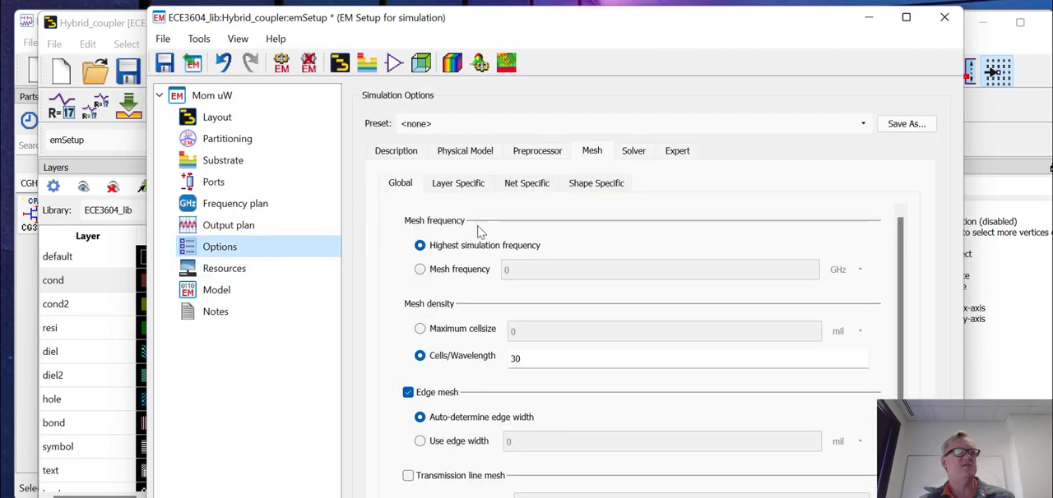
mouse_move(598, 158)
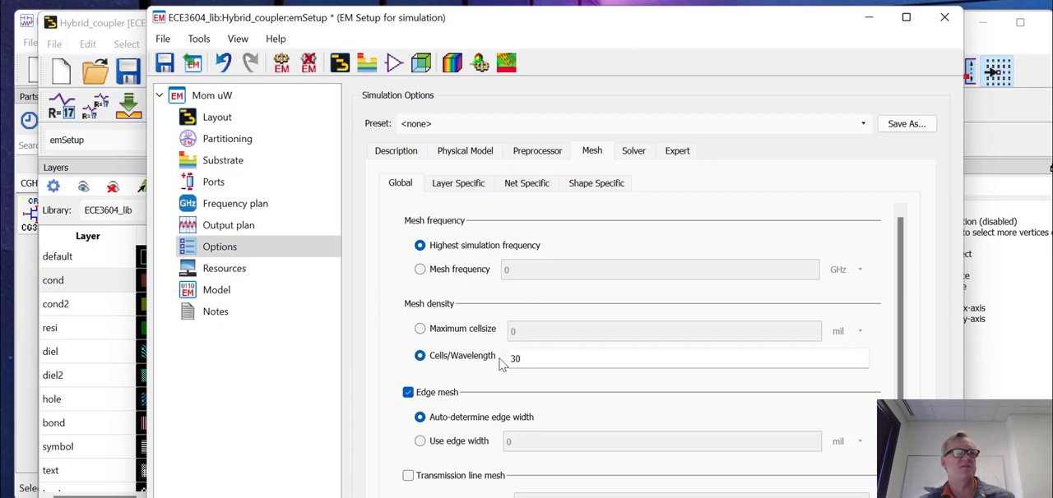
mouse_move(535, 359)
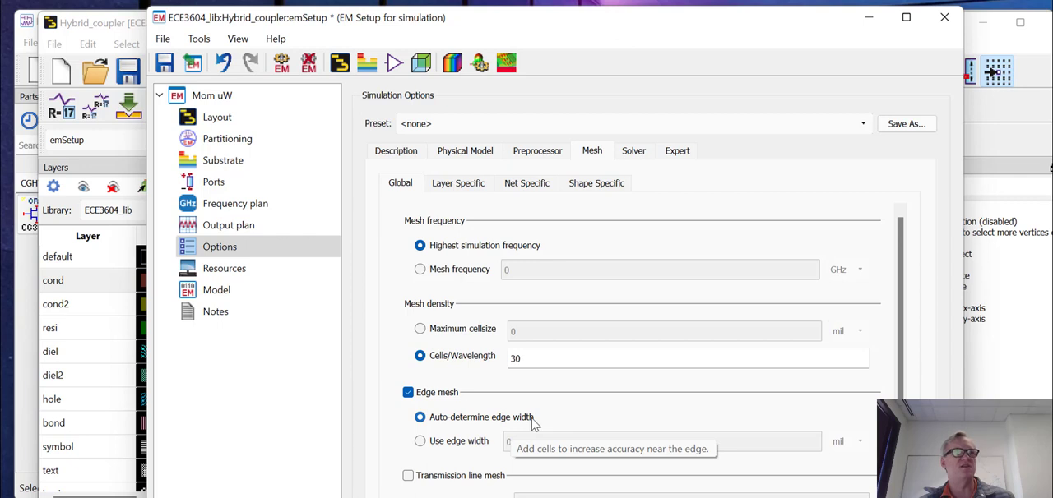
Review the Solver, Mesh and Layer Specific options, then view the Resources settings.
click(634, 150)
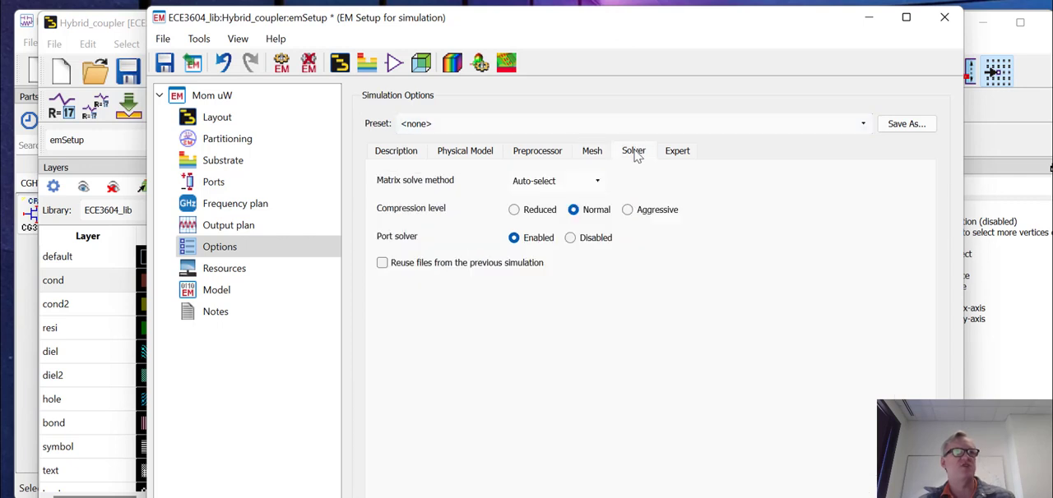
mouse_move(680, 158)
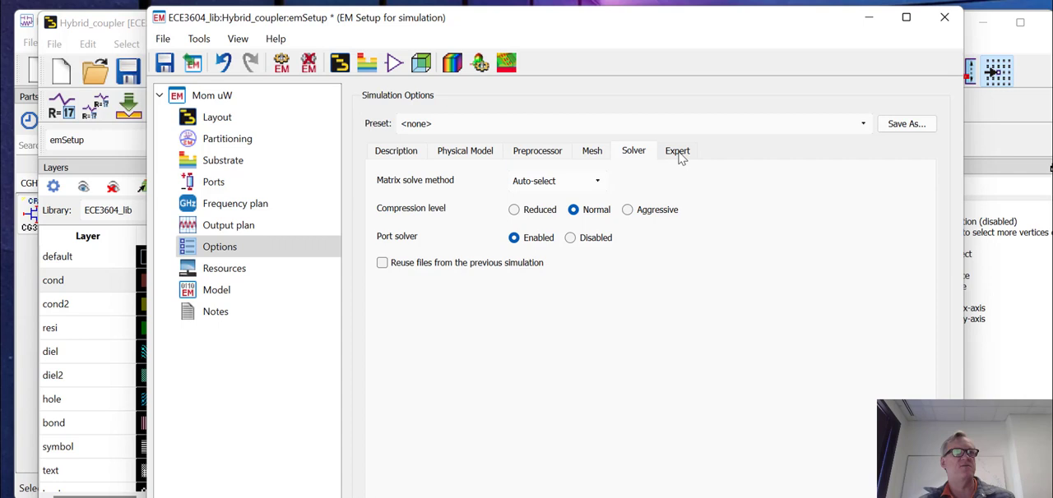
click(591, 151)
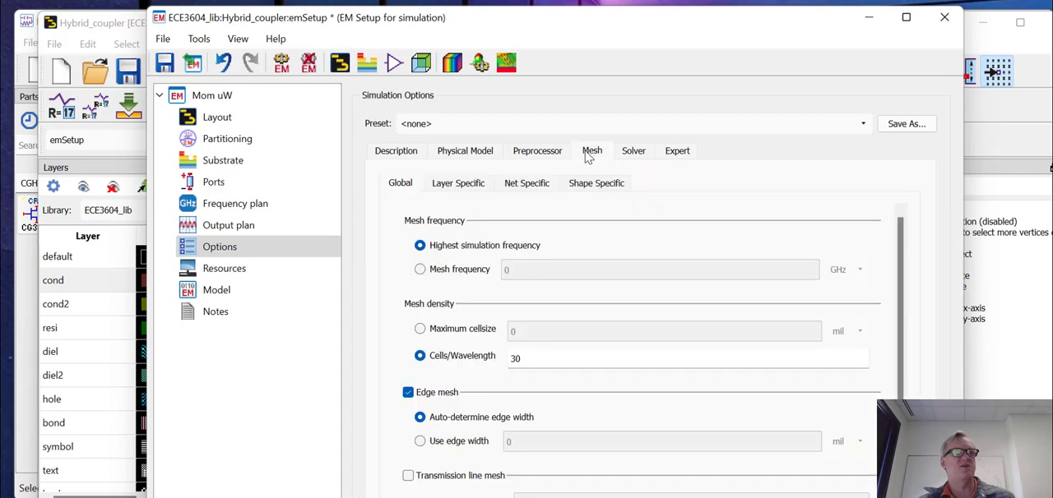
mouse_move(575, 146)
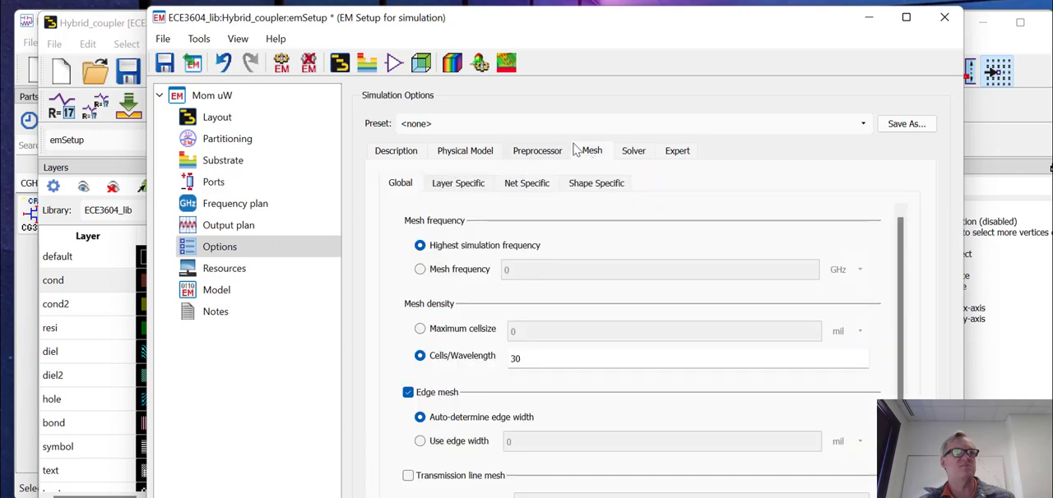
click(458, 182)
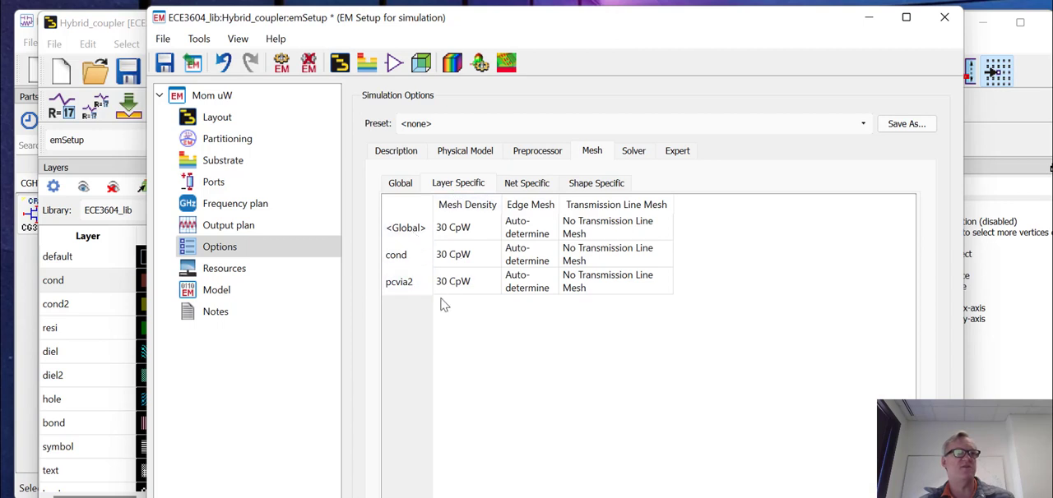
mouse_move(480, 263)
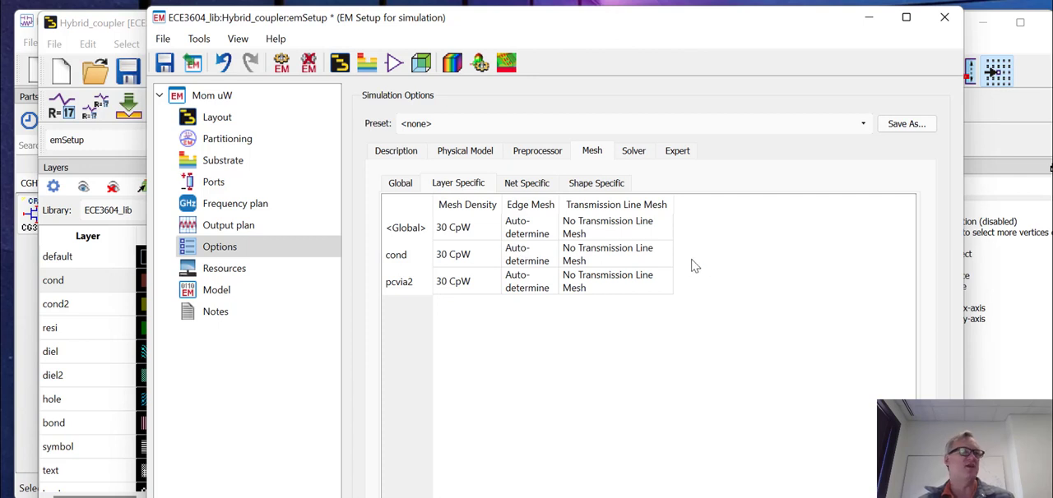
mouse_move(521, 293)
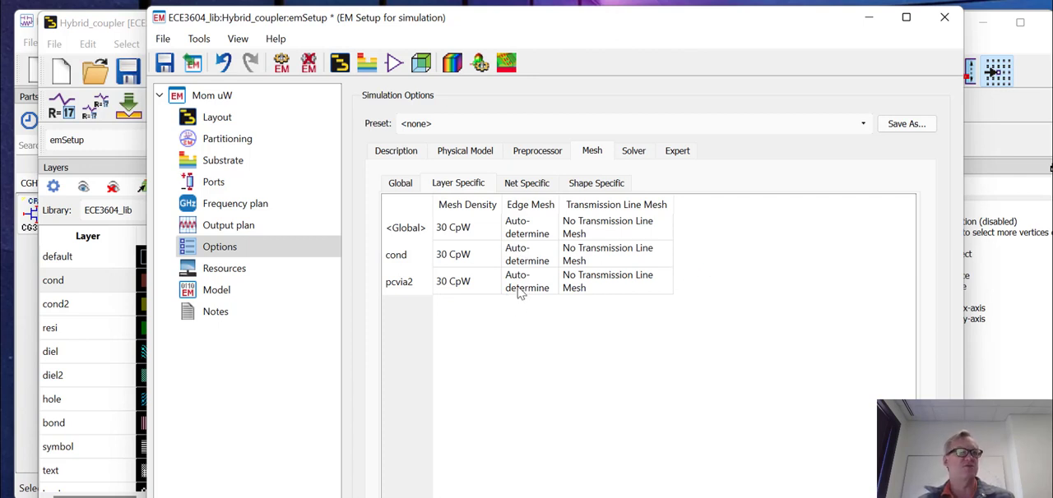
mouse_move(582, 319)
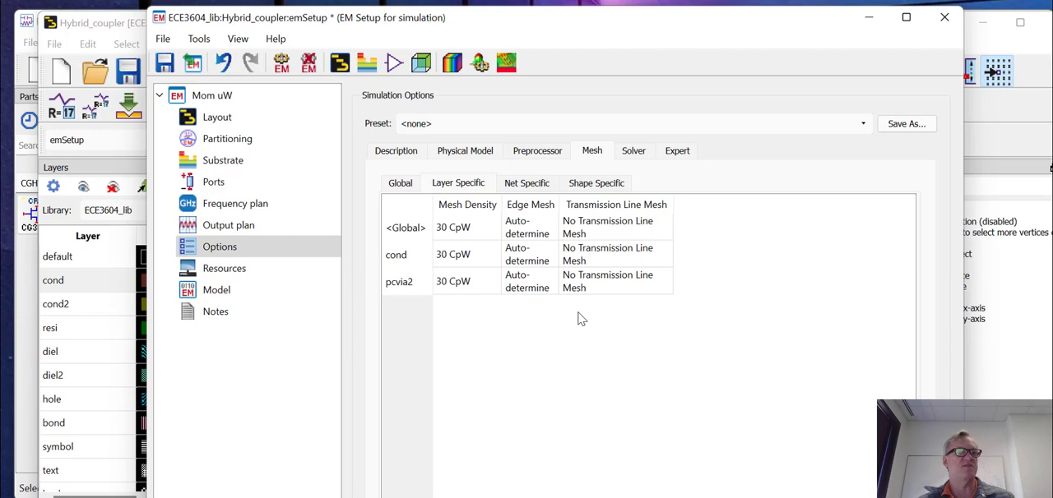
click(224, 268)
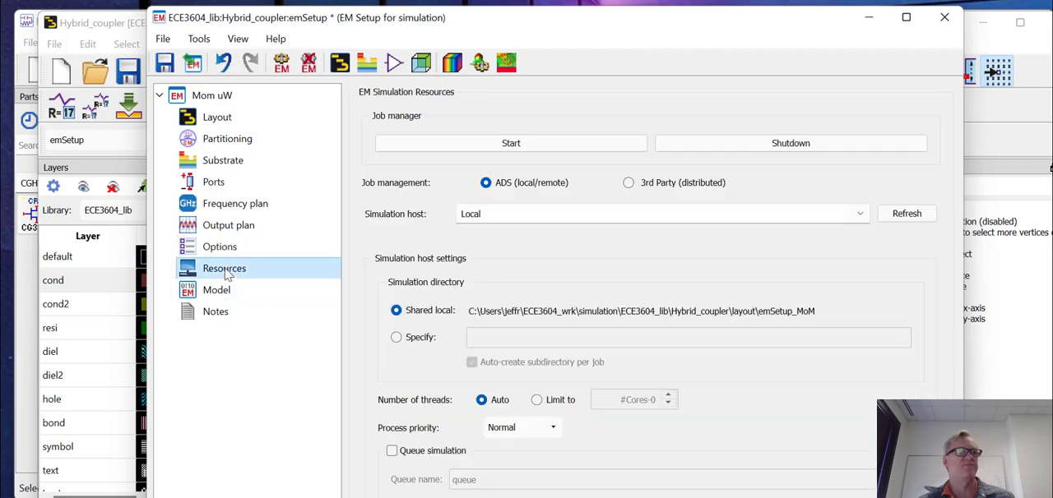
mouse_move(251, 311)
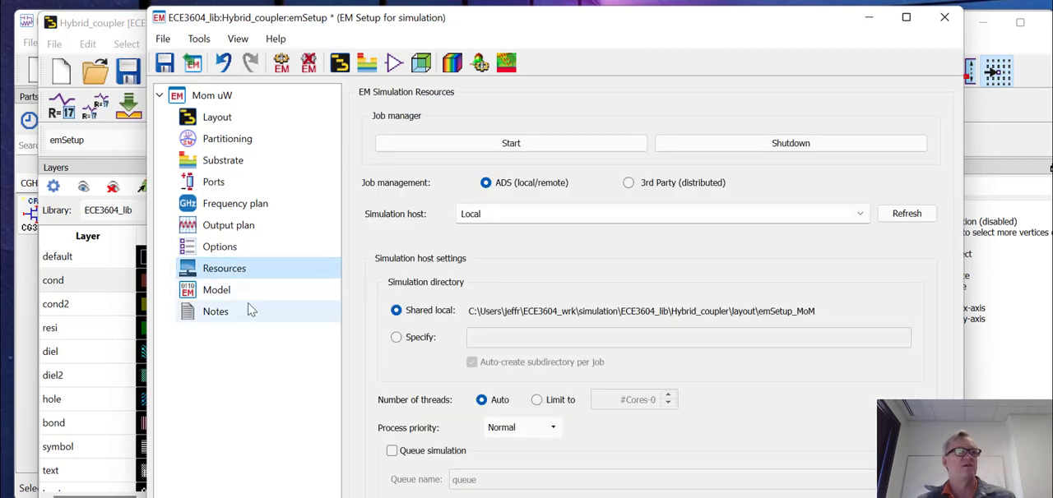
Check the Model and Partitioning settings, then show the EM setup summary.
click(216, 290)
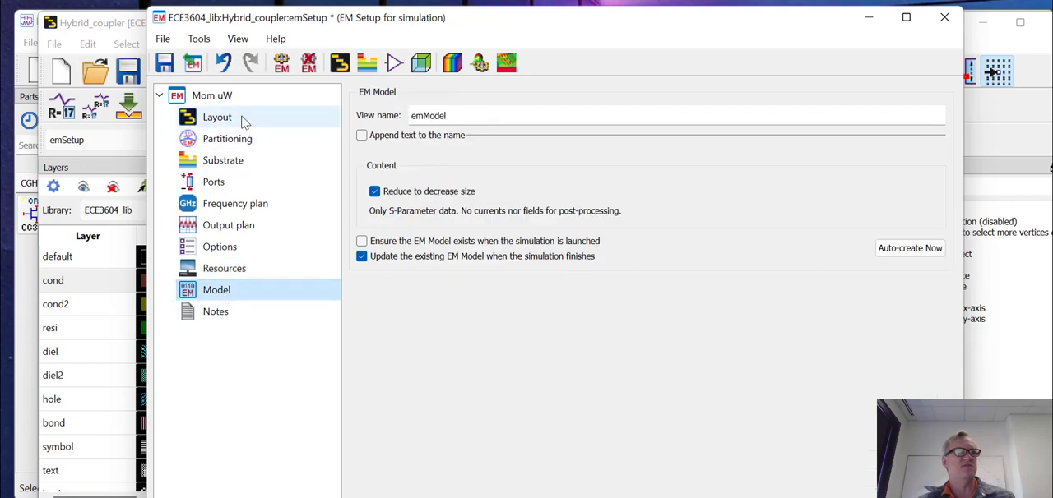
click(227, 139)
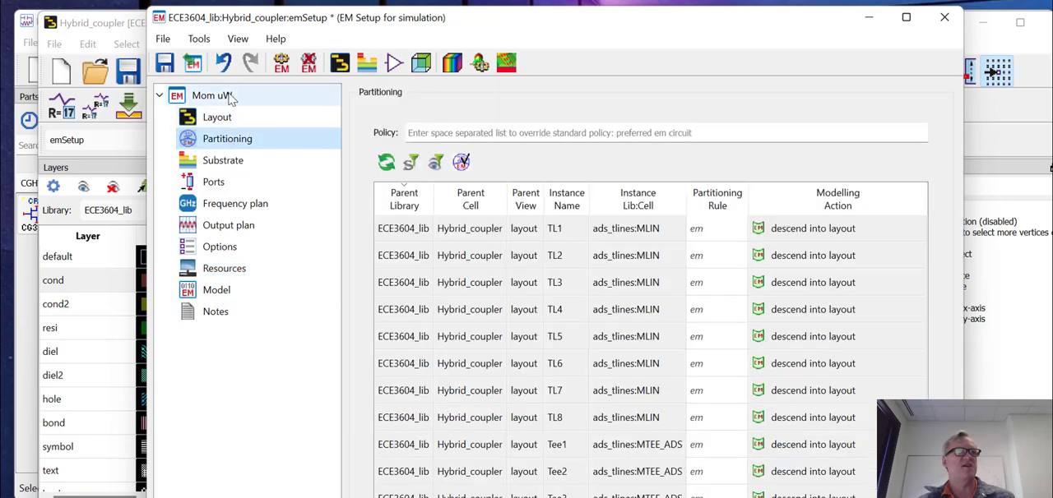
click(211, 95)
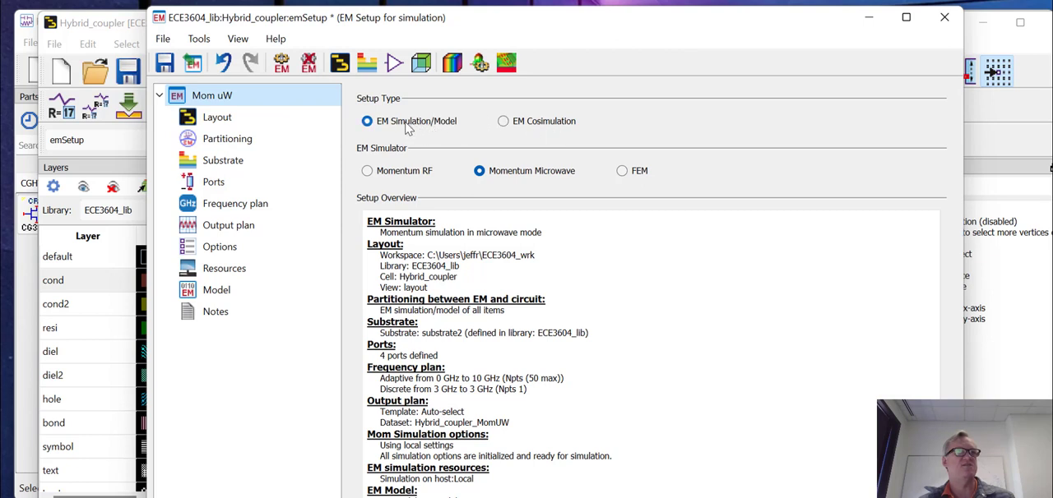
mouse_move(399, 135)
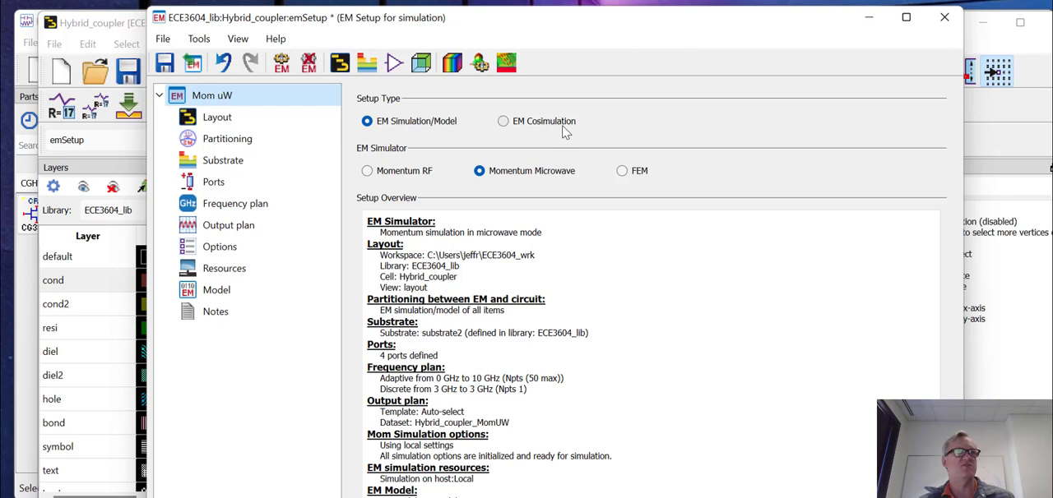
mouse_move(566, 132)
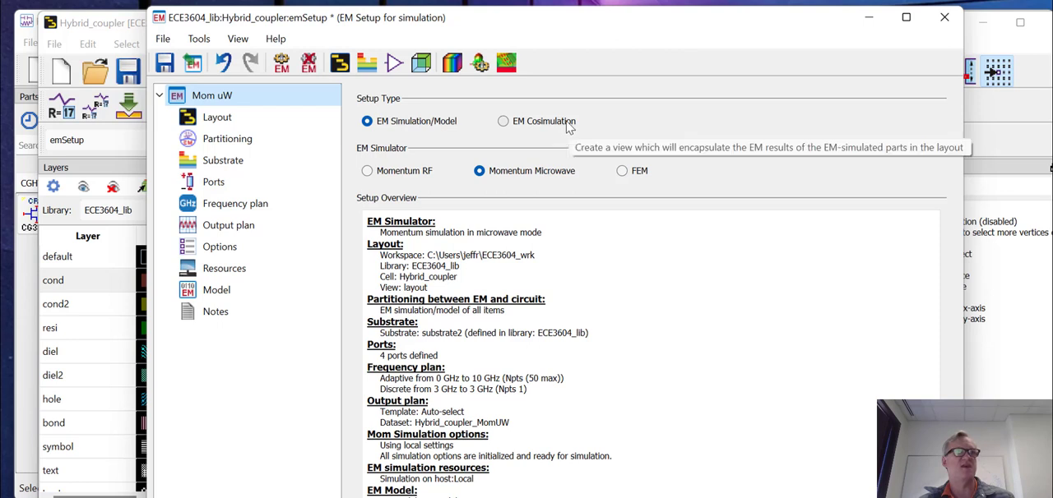
mouse_move(419, 179)
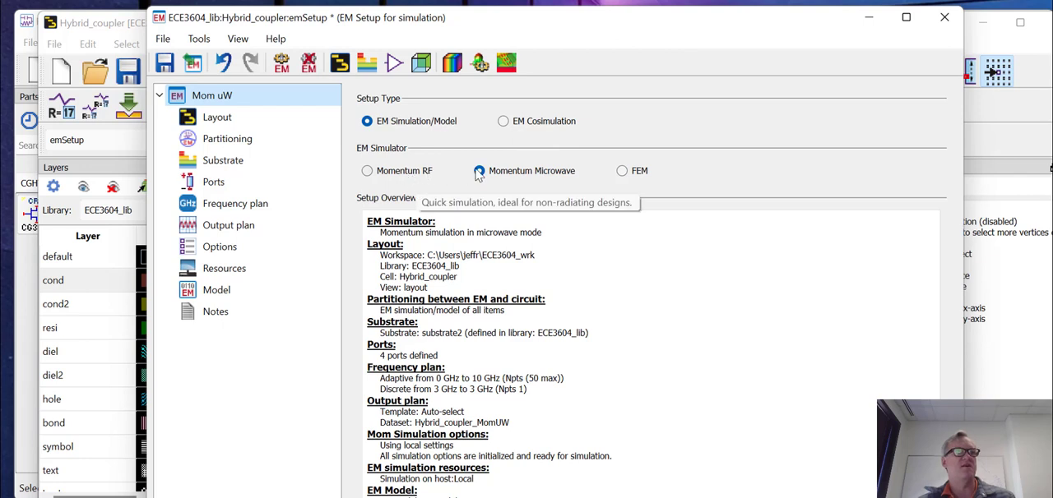
mouse_move(424, 159)
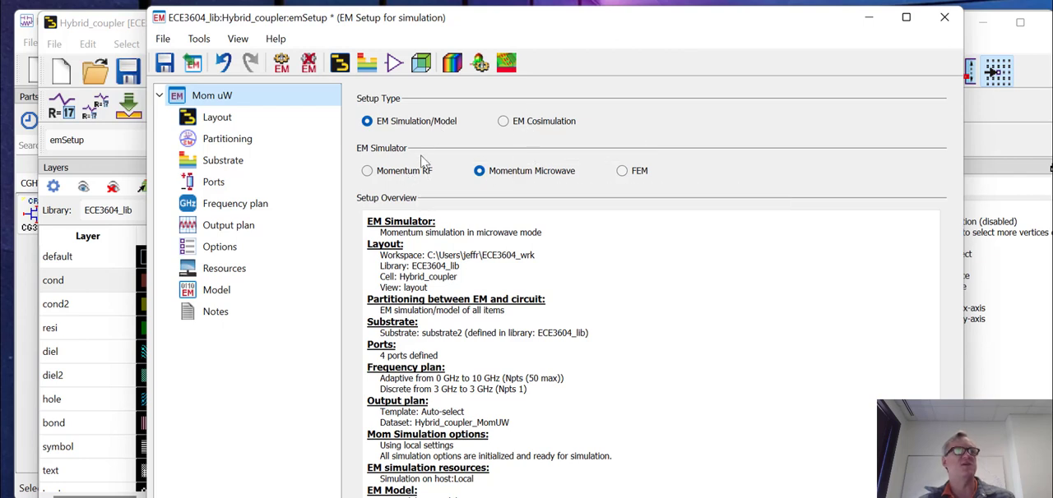
click(367, 171)
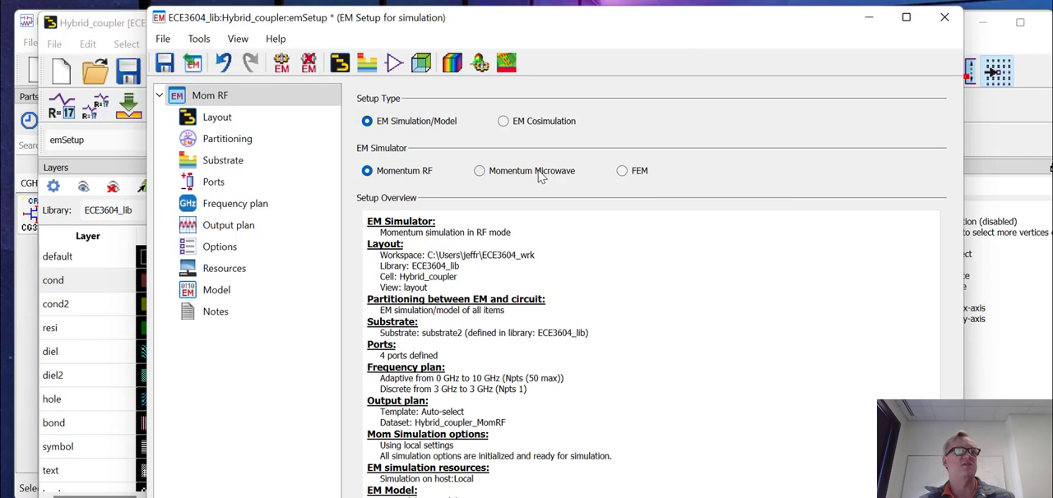
click(621, 171)
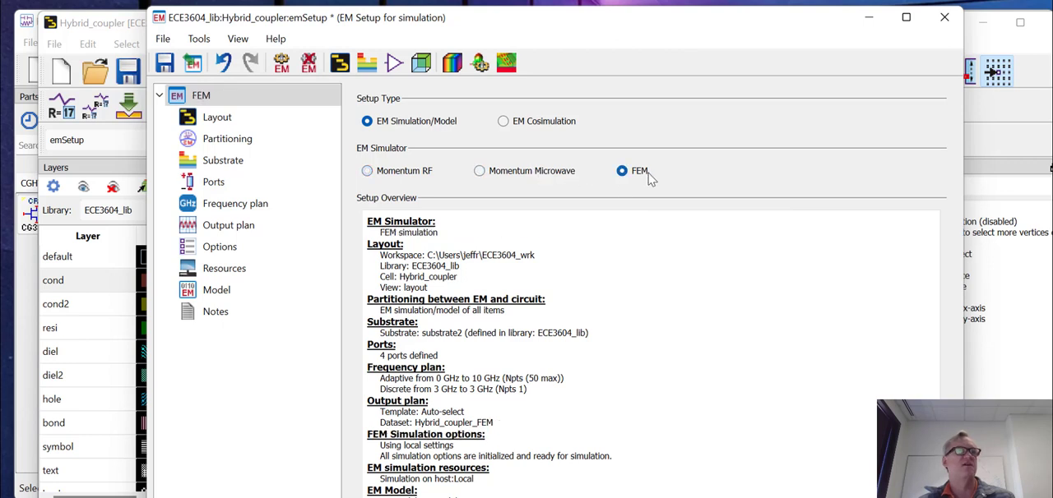
mouse_move(649, 178)
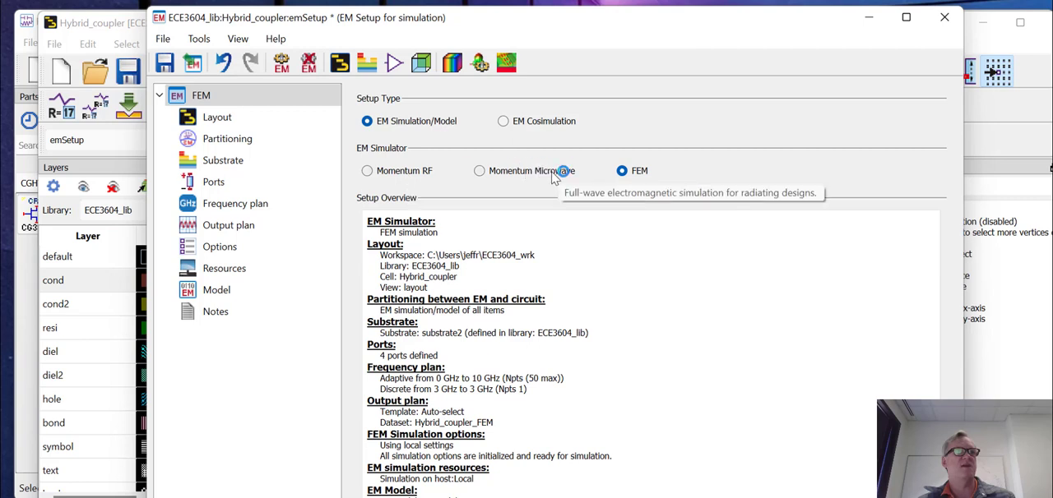
click(479, 171)
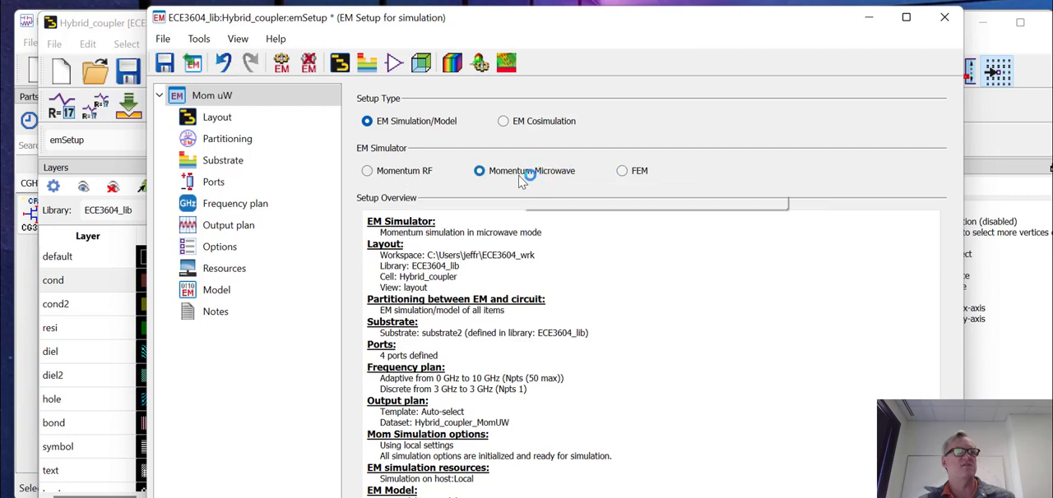
mouse_move(522, 181)
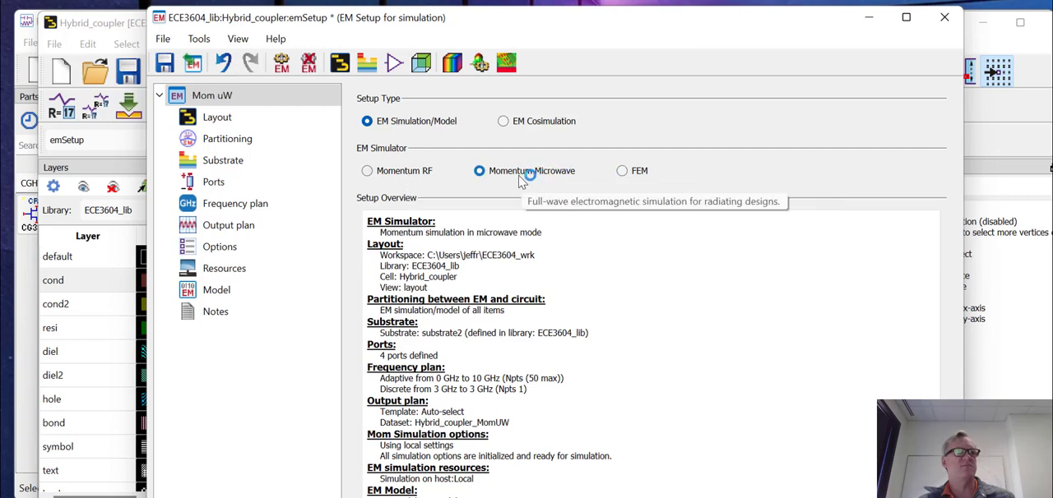
mouse_move(500, 188)
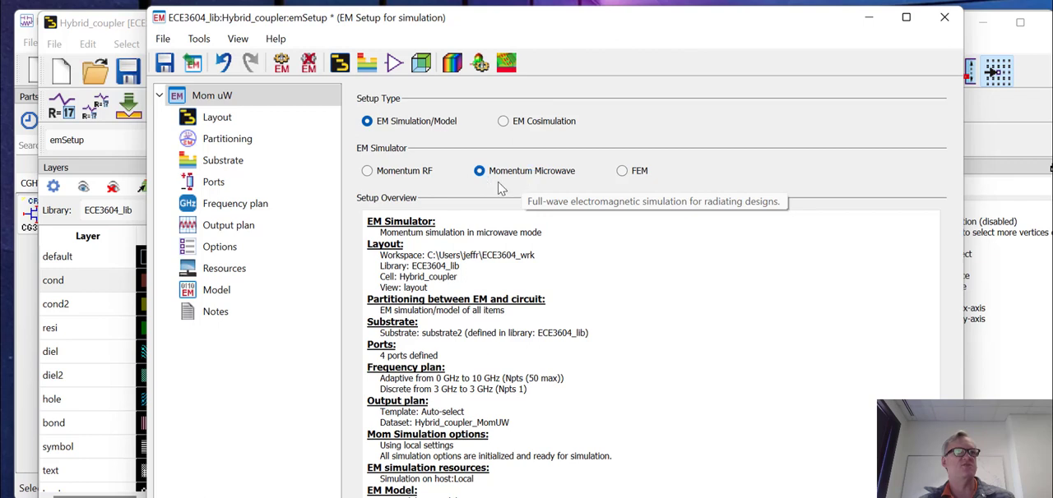
mouse_move(568, 168)
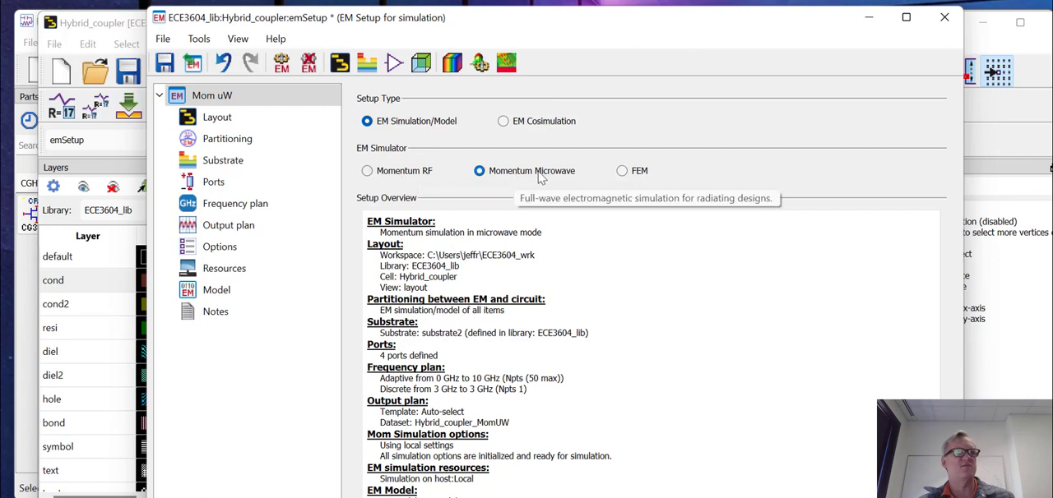
mouse_move(555, 177)
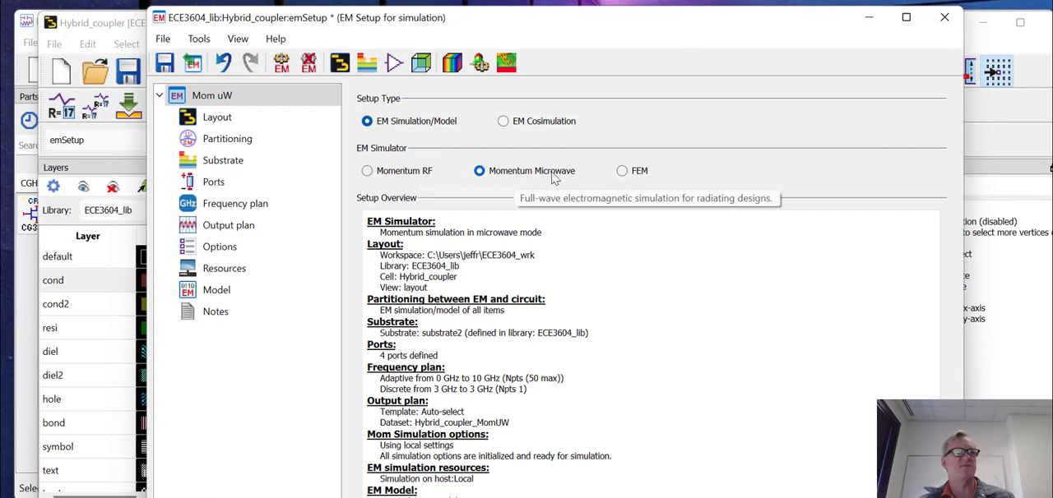
mouse_move(397, 176)
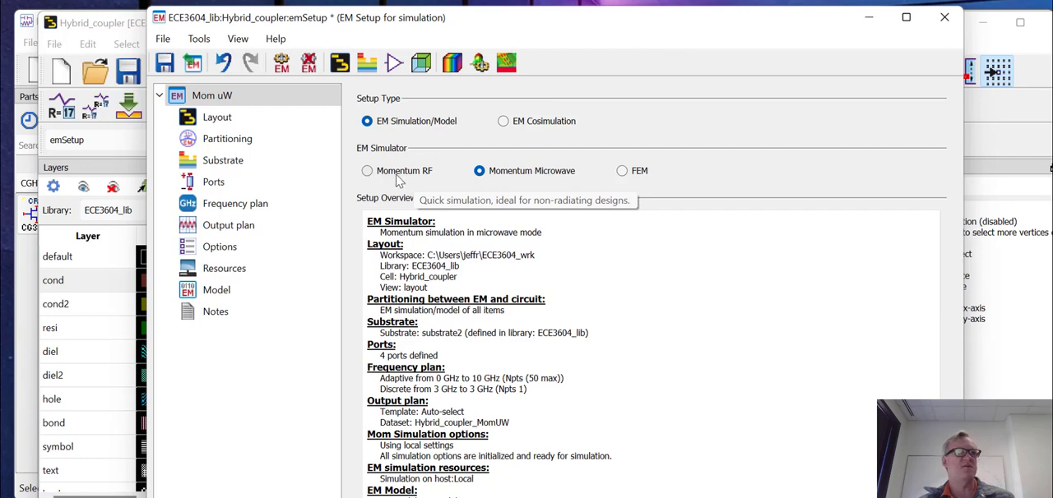
mouse_move(414, 173)
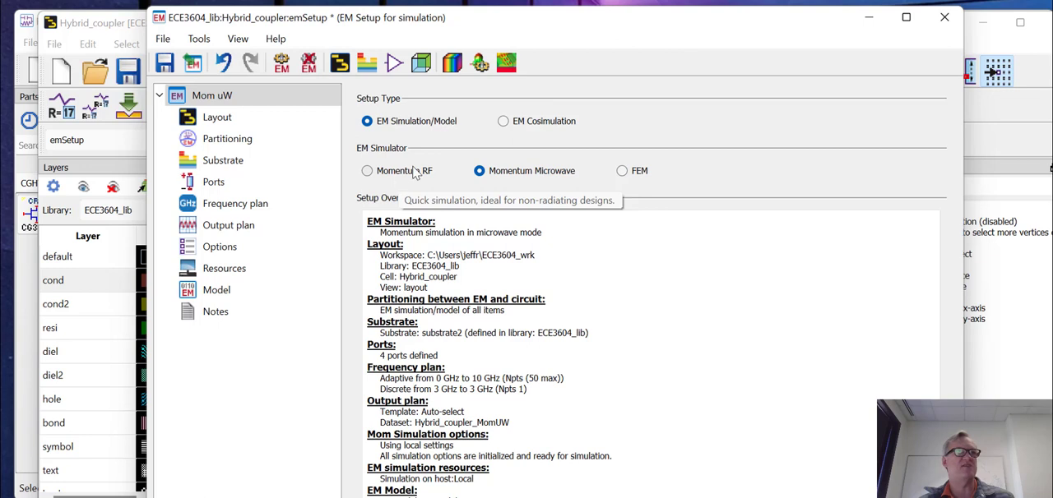
mouse_move(524, 168)
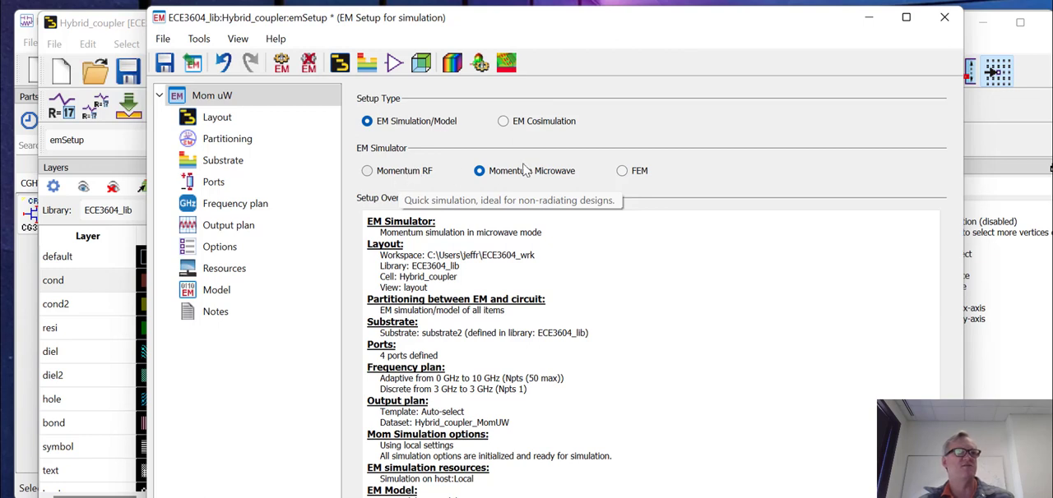
mouse_move(557, 178)
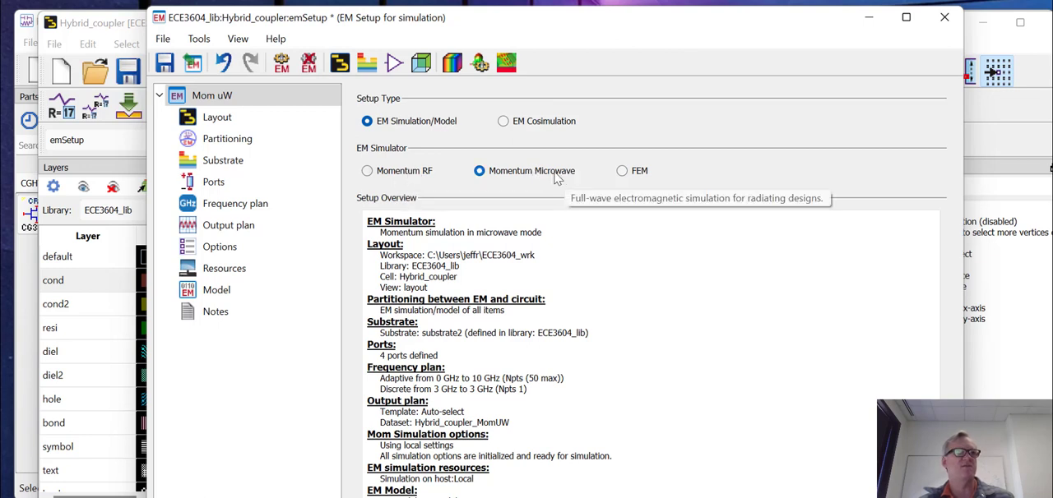
mouse_move(418, 174)
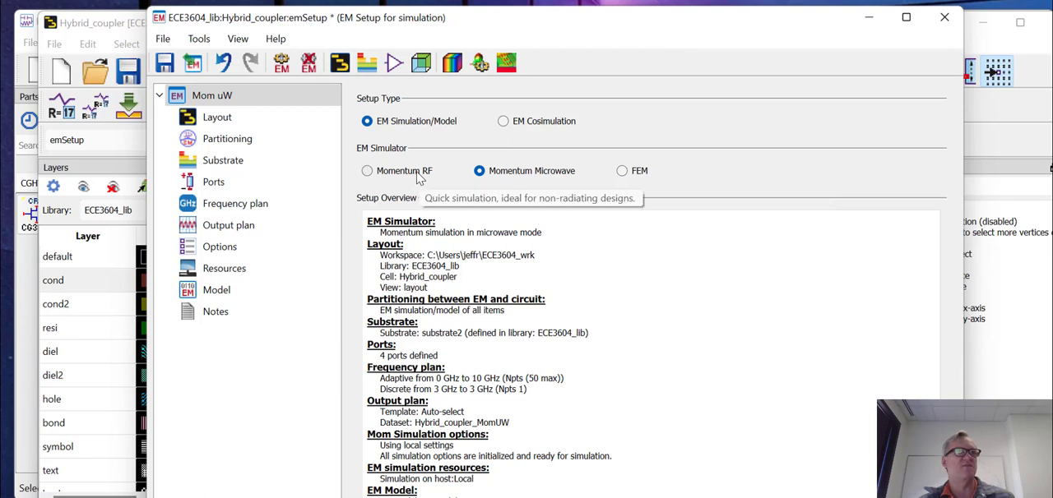
mouse_move(560, 172)
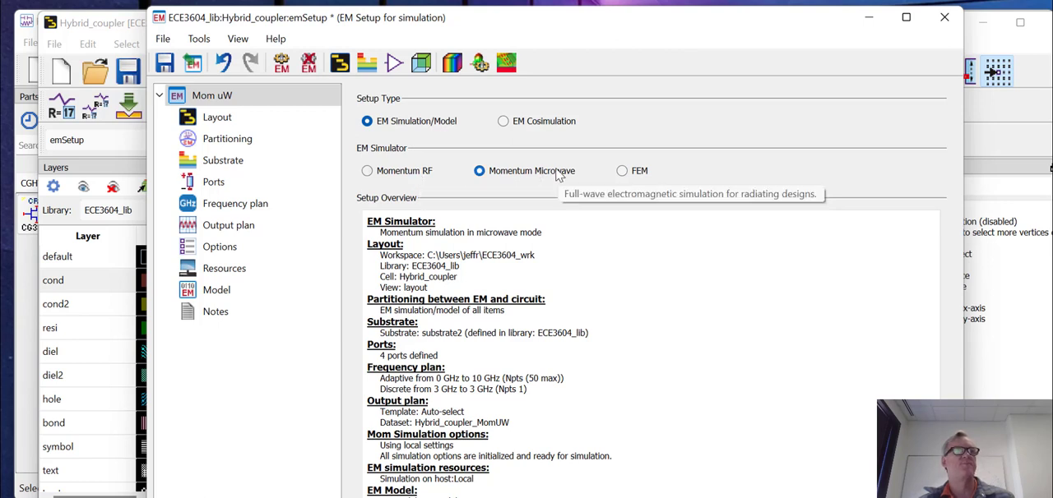
mouse_move(645, 179)
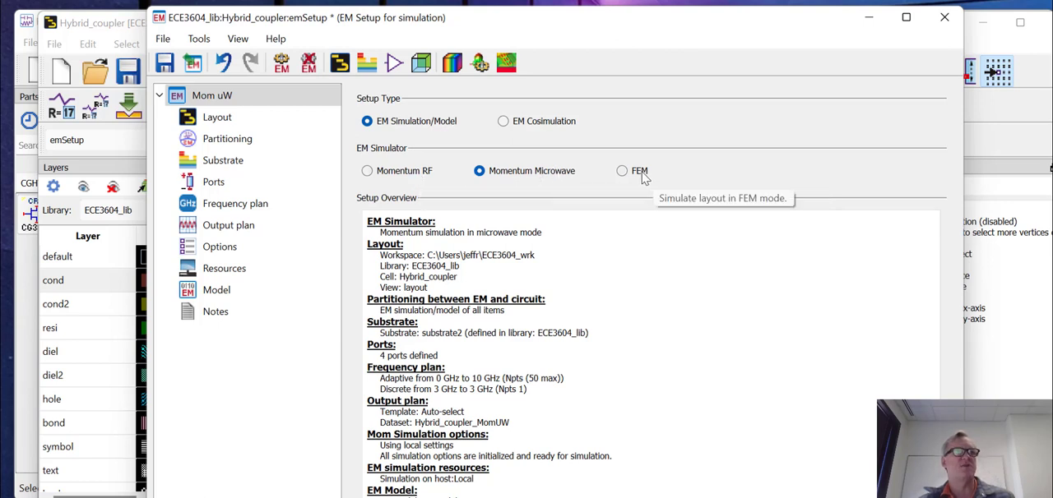
mouse_move(642, 185)
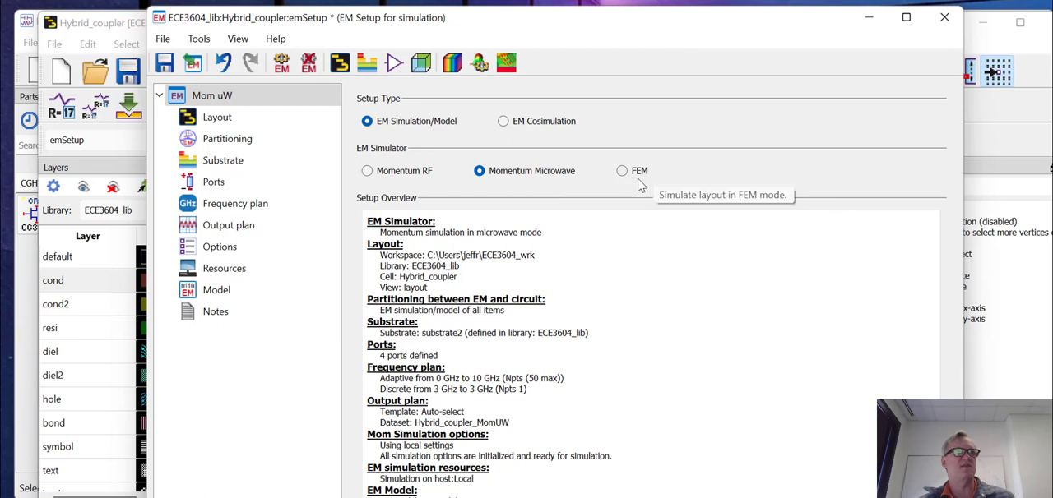
mouse_move(518, 174)
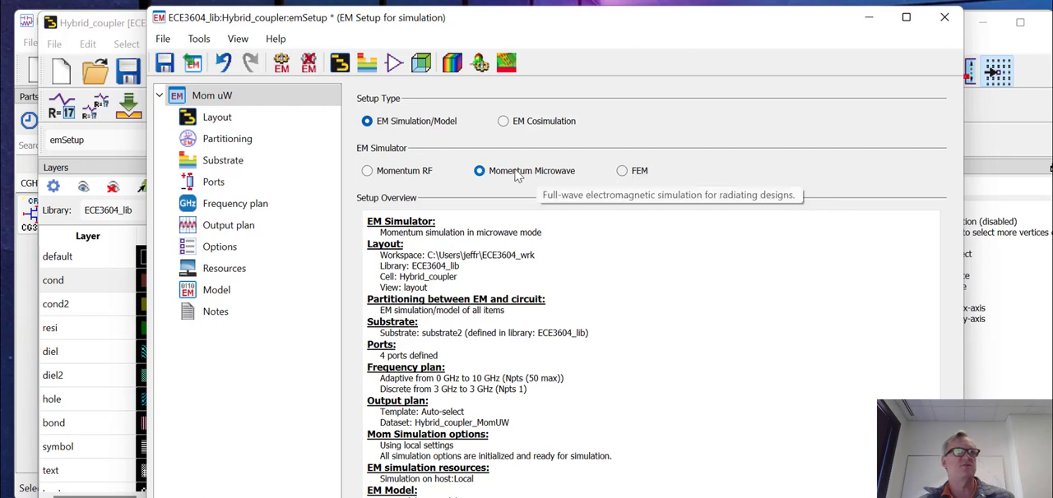
mouse_move(513, 180)
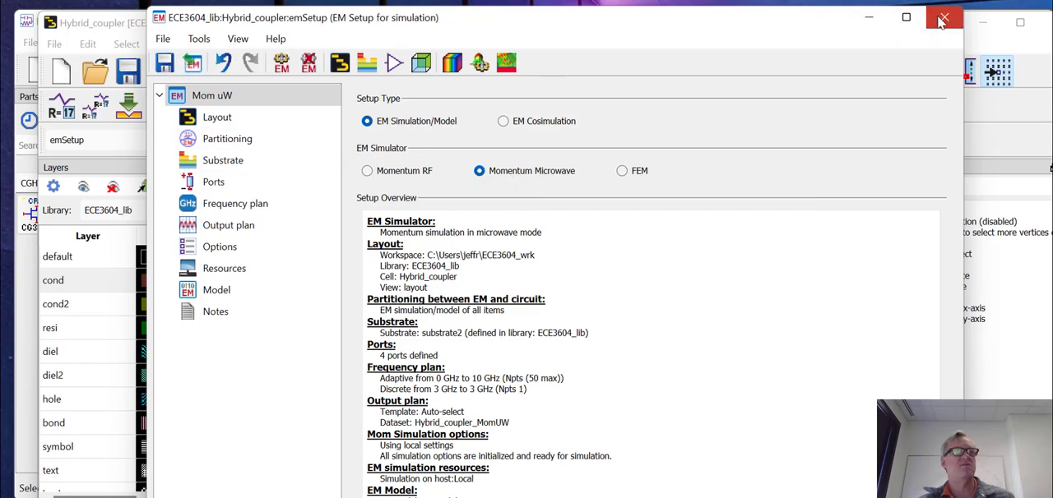
Close emSetup and run Momentum, confirming overwrite of the Hybrid_coupler_MomUW dataset.
click(941, 17)
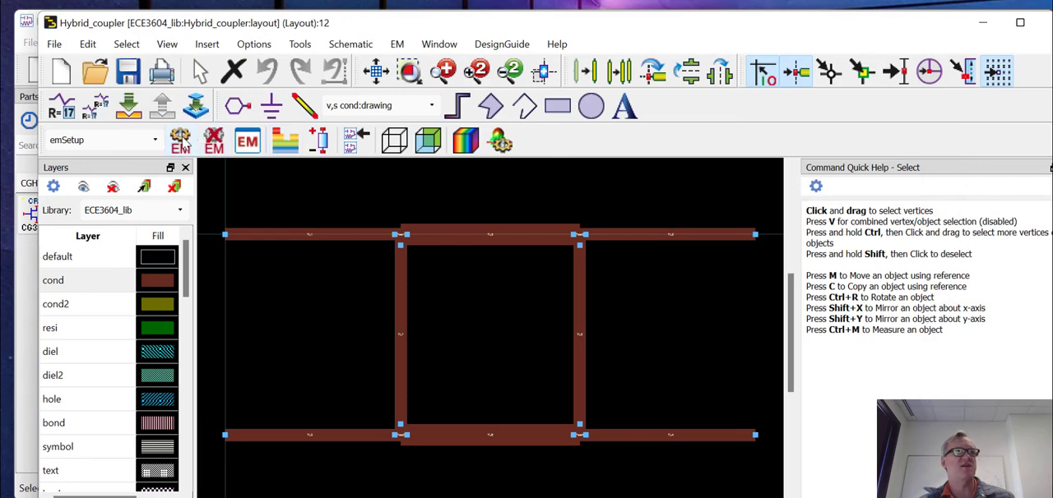
mouse_move(180, 141)
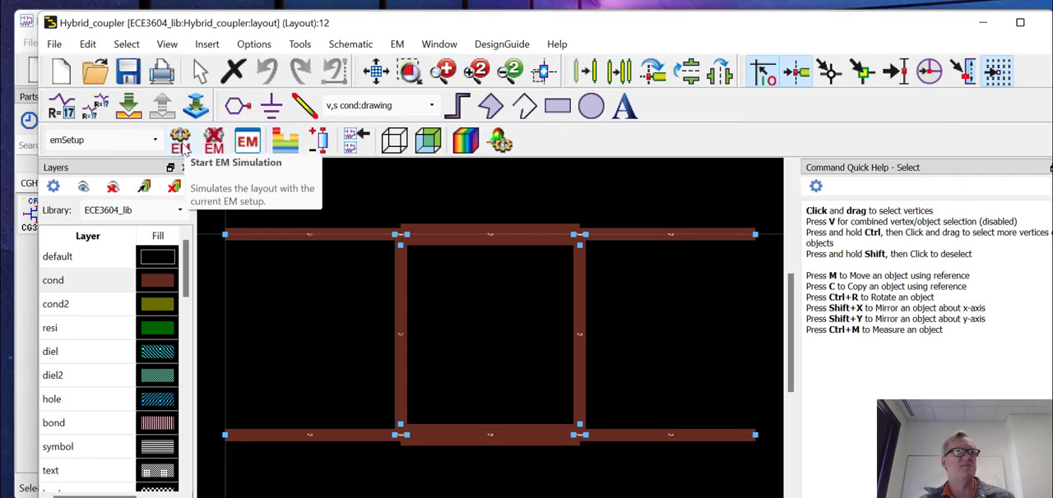
click(179, 140)
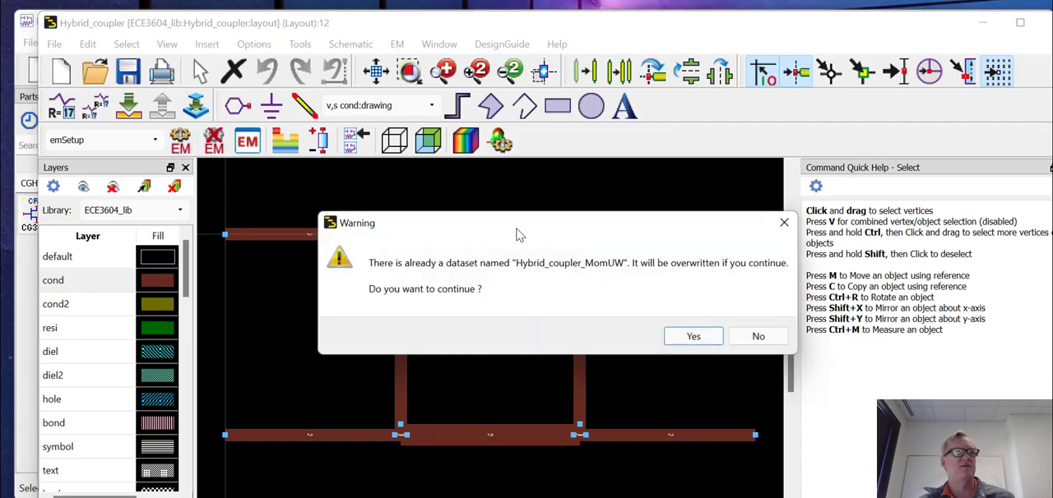
click(692, 336)
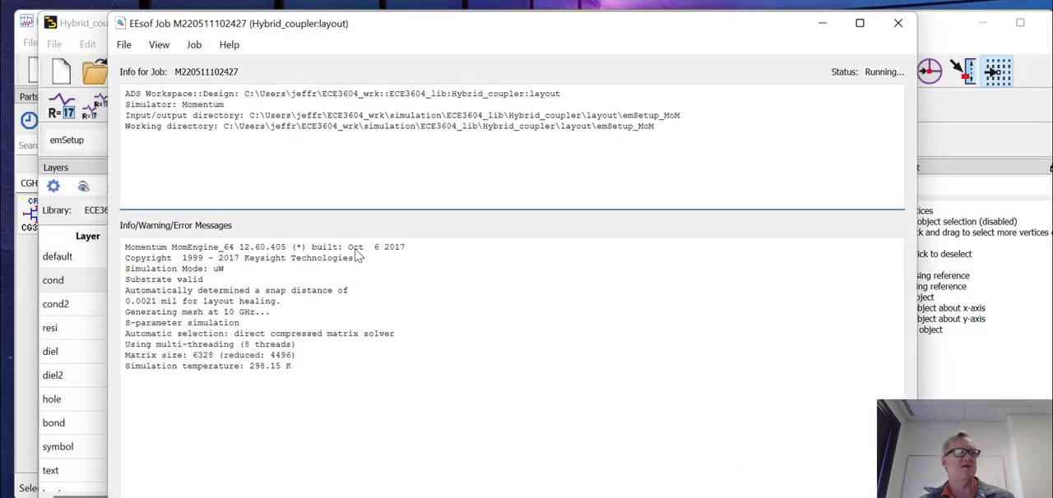
mouse_move(288, 83)
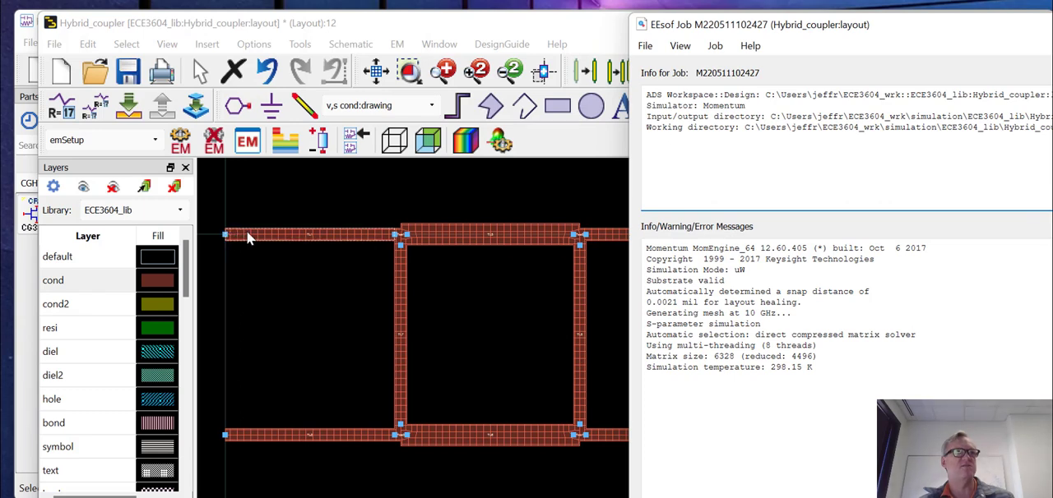
mouse_move(264, 262)
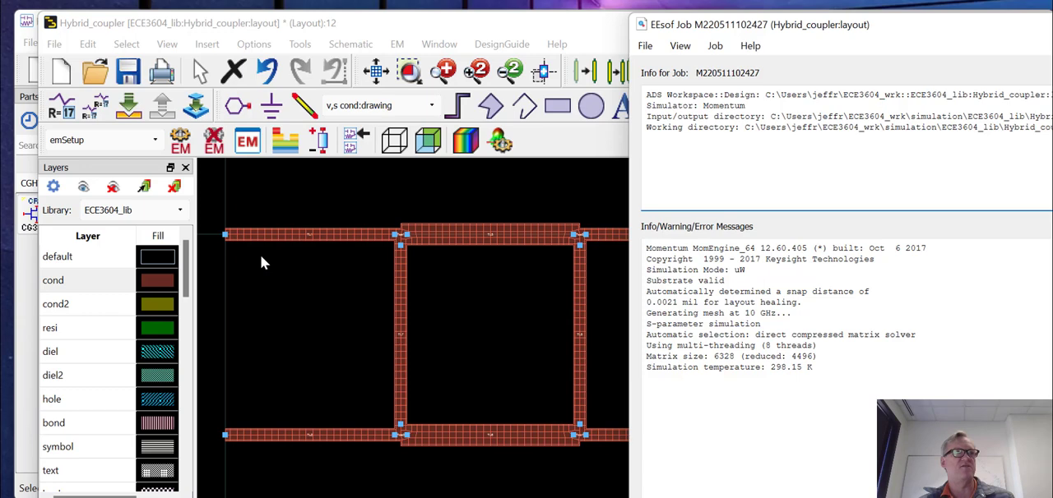
mouse_move(253, 341)
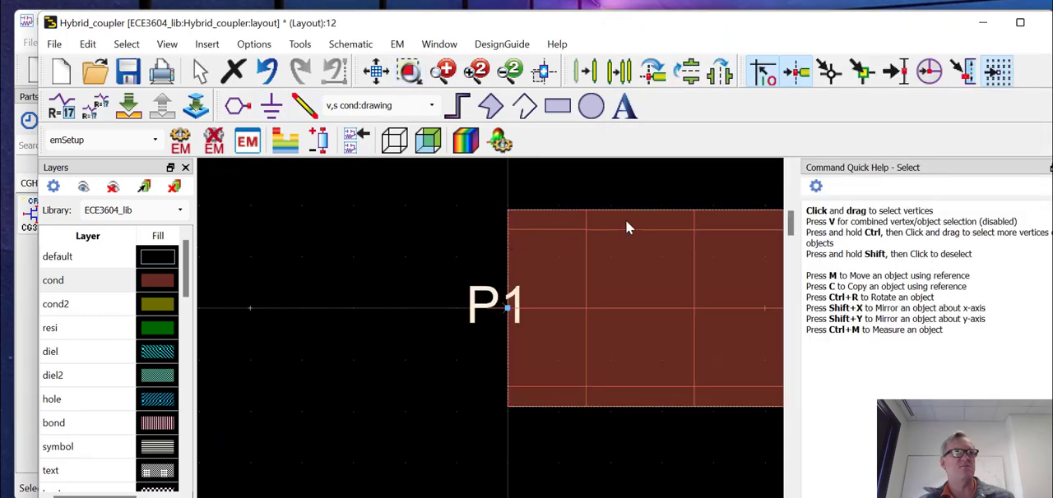
mouse_move(709, 302)
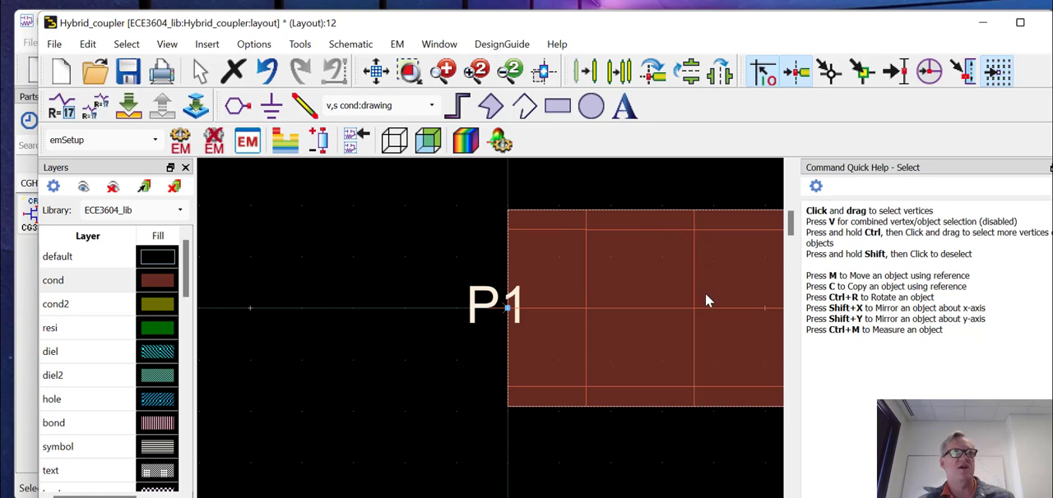
mouse_move(735, 324)
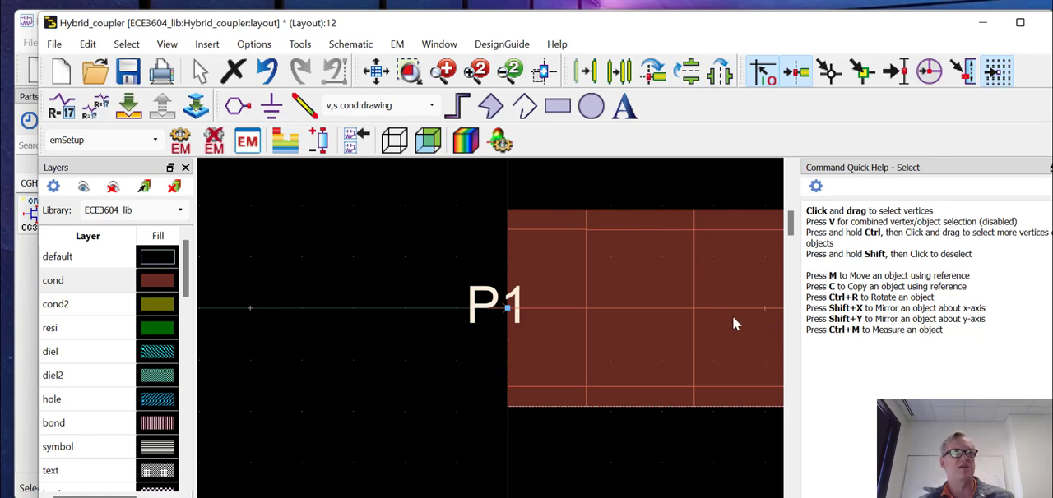
mouse_move(722, 347)
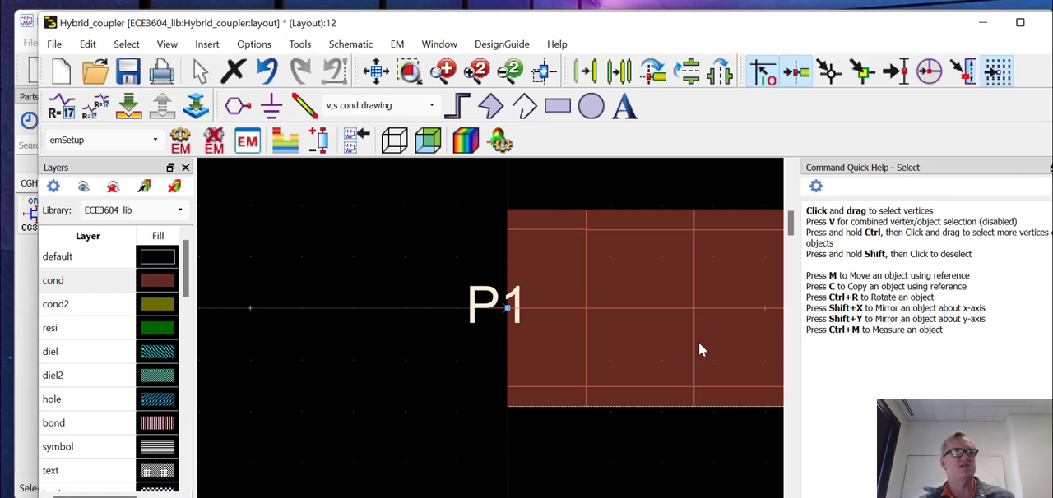
mouse_move(611, 194)
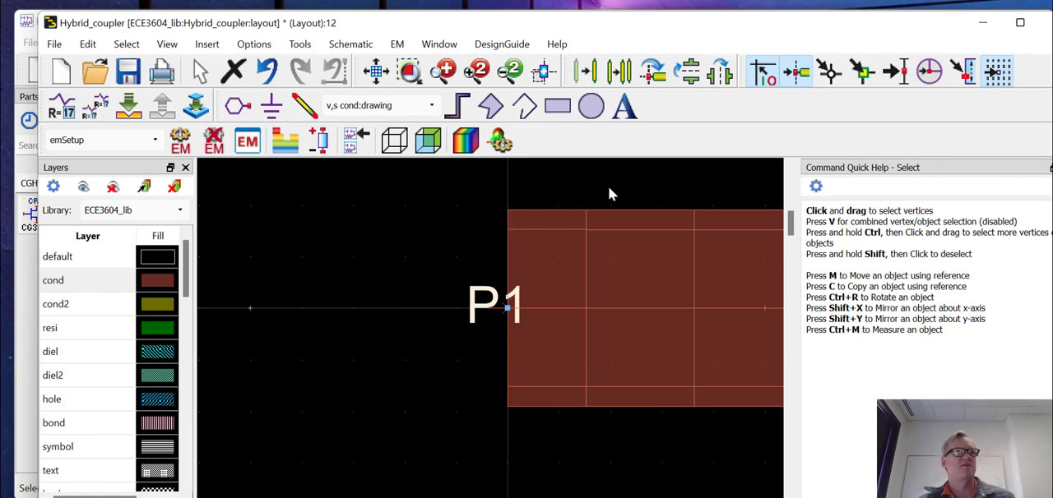
mouse_move(624, 216)
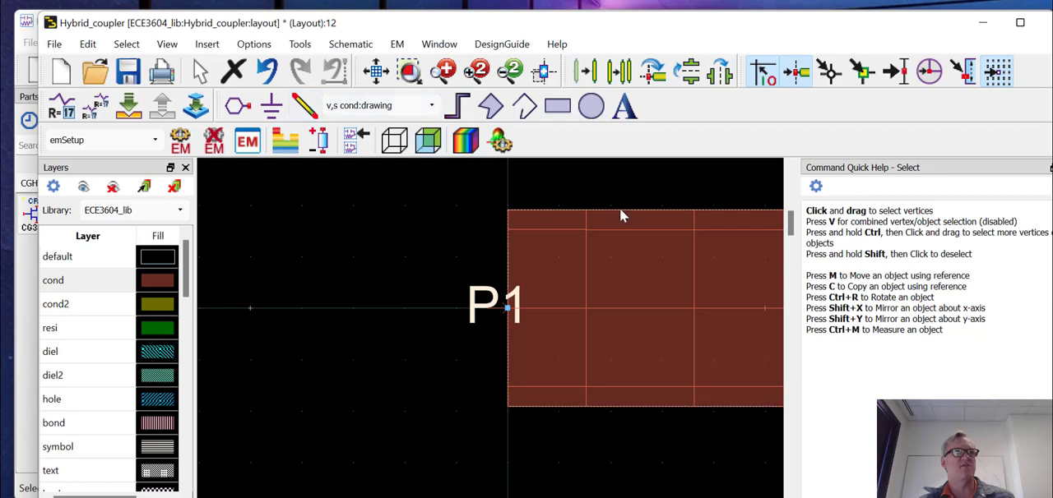
mouse_move(597, 217)
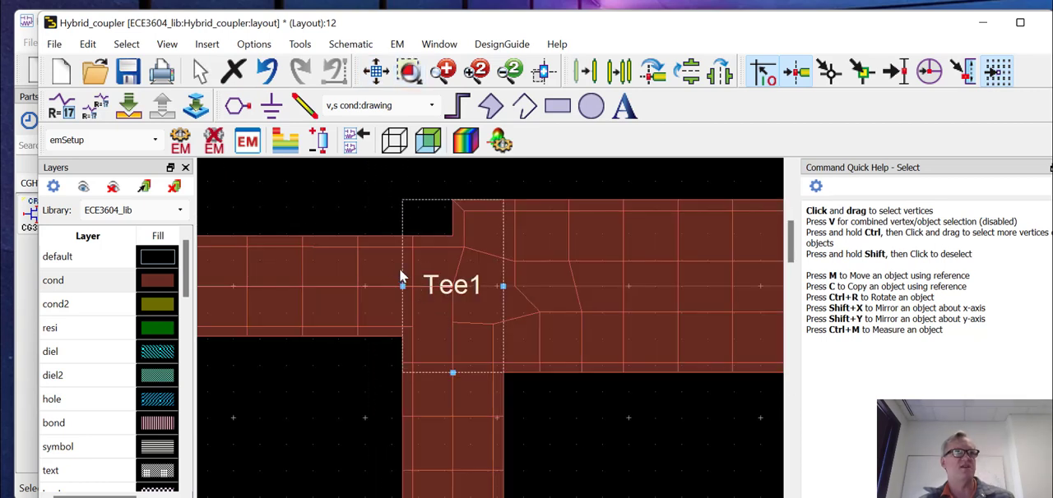
mouse_move(462, 210)
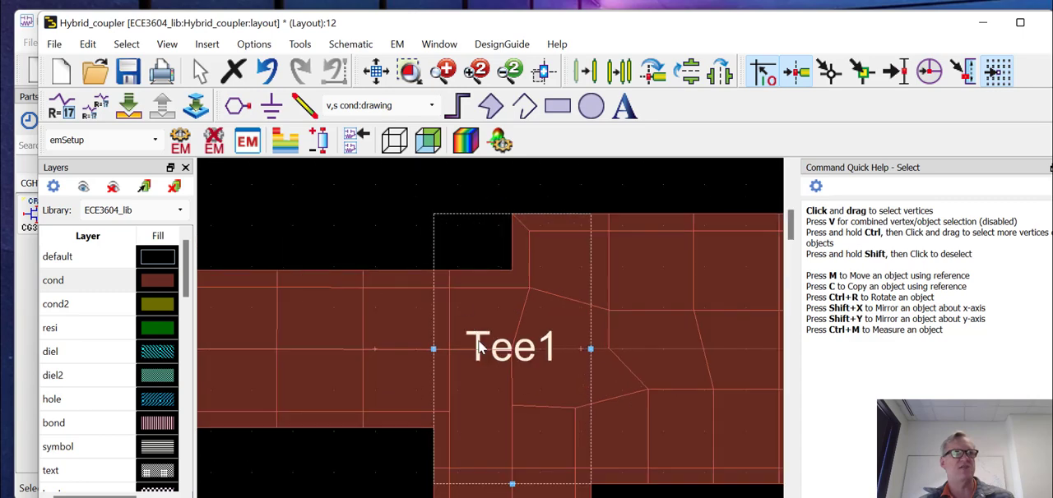
mouse_move(530, 379)
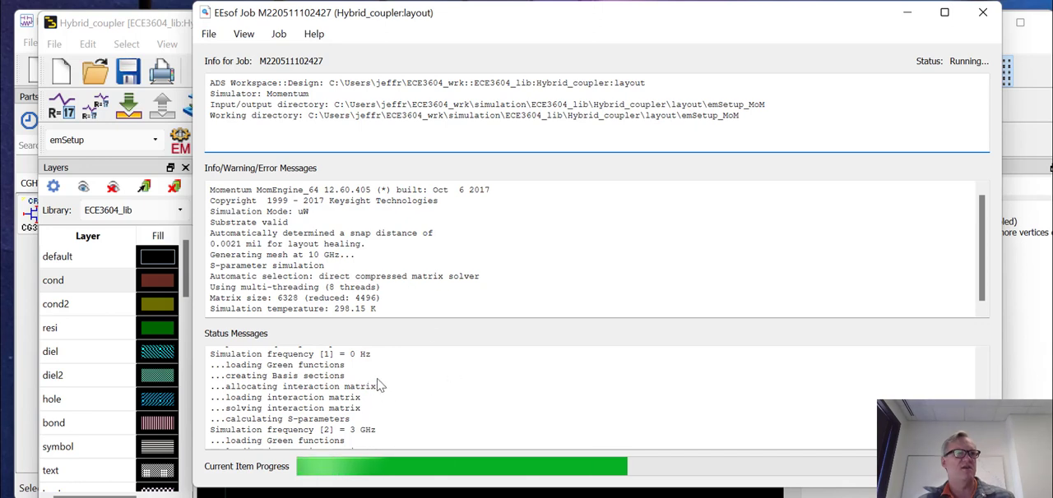
mouse_move(372, 367)
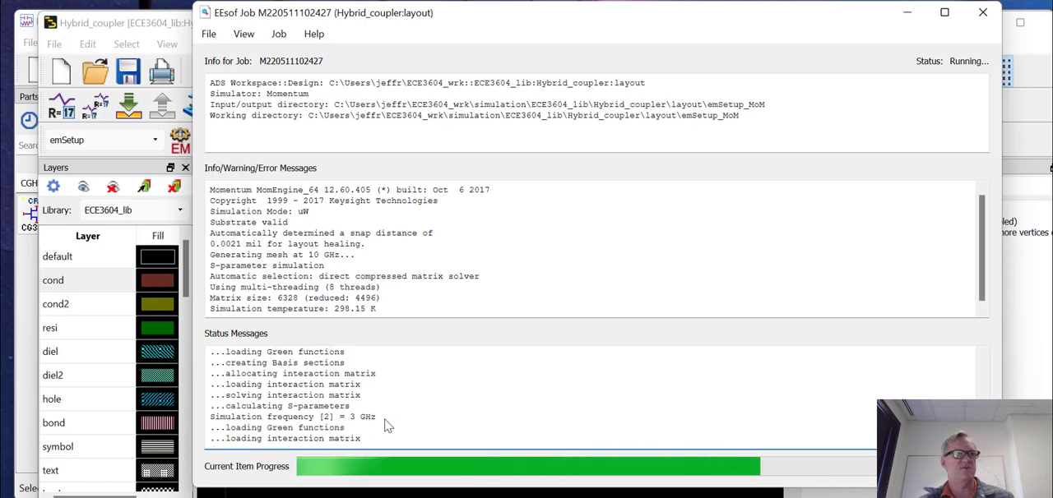
mouse_move(429, 416)
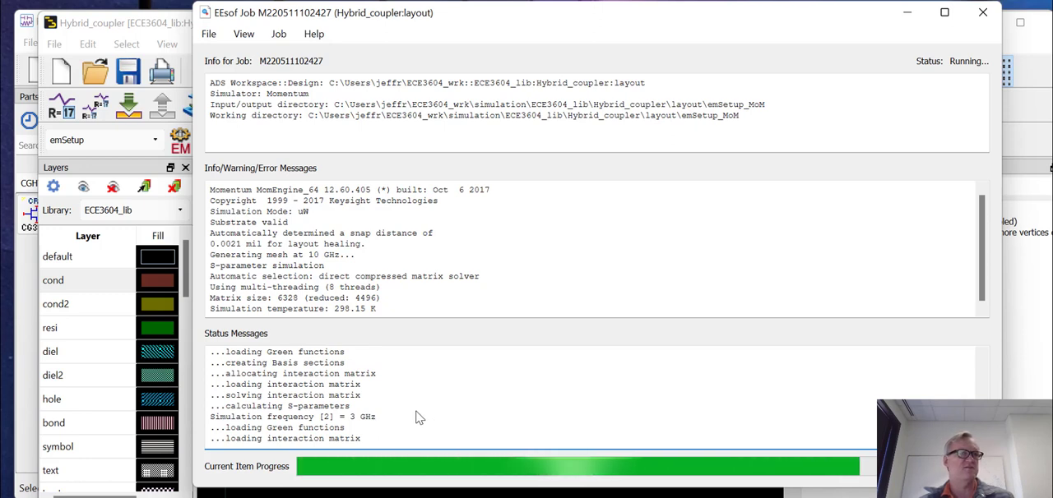
mouse_move(417, 413)
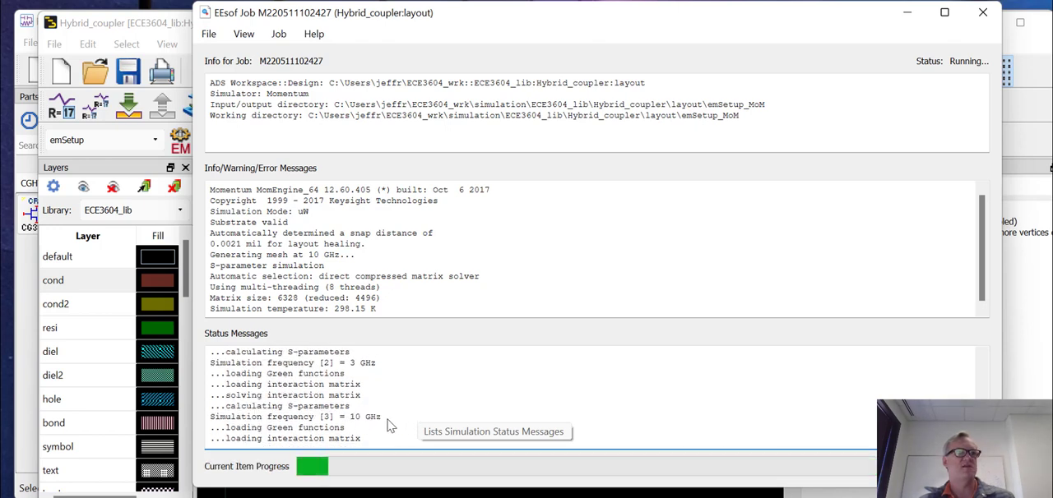
mouse_move(417, 410)
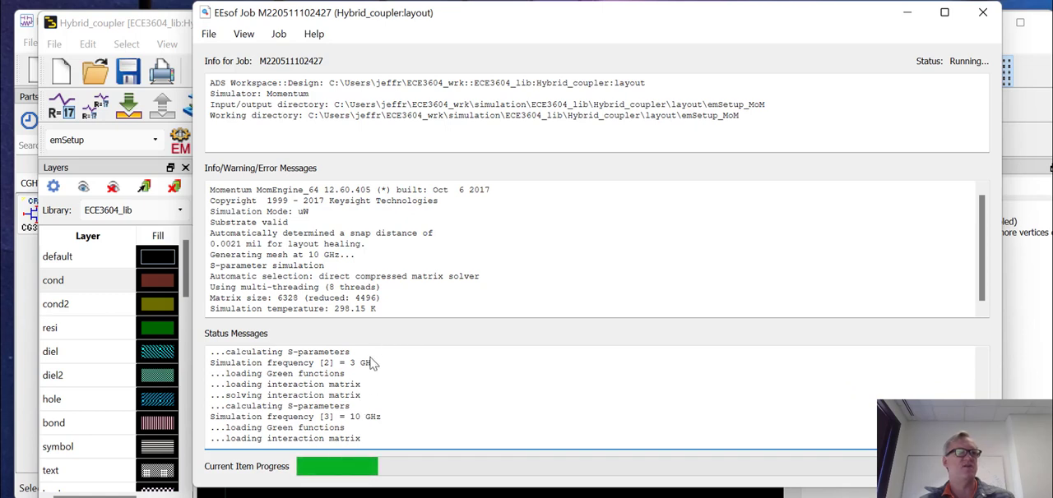
mouse_move(383, 420)
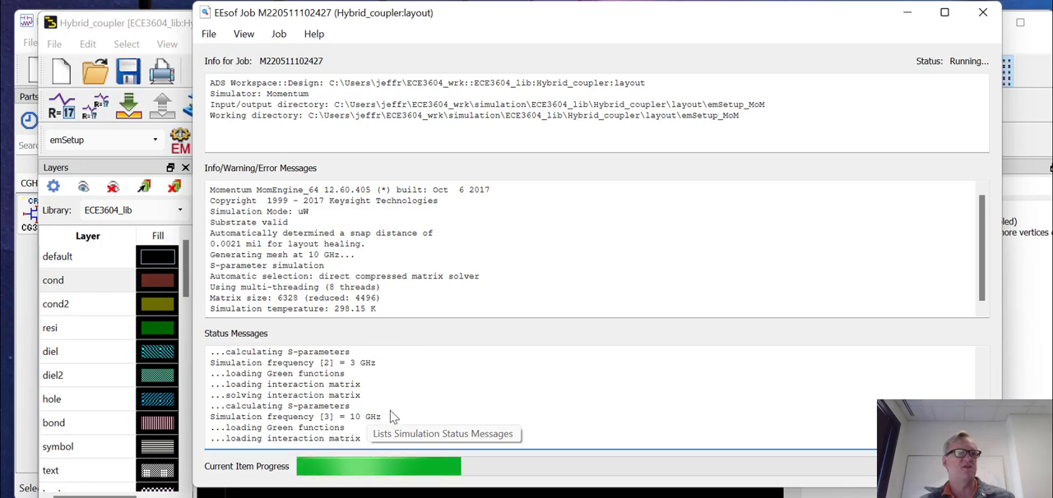
mouse_move(417, 408)
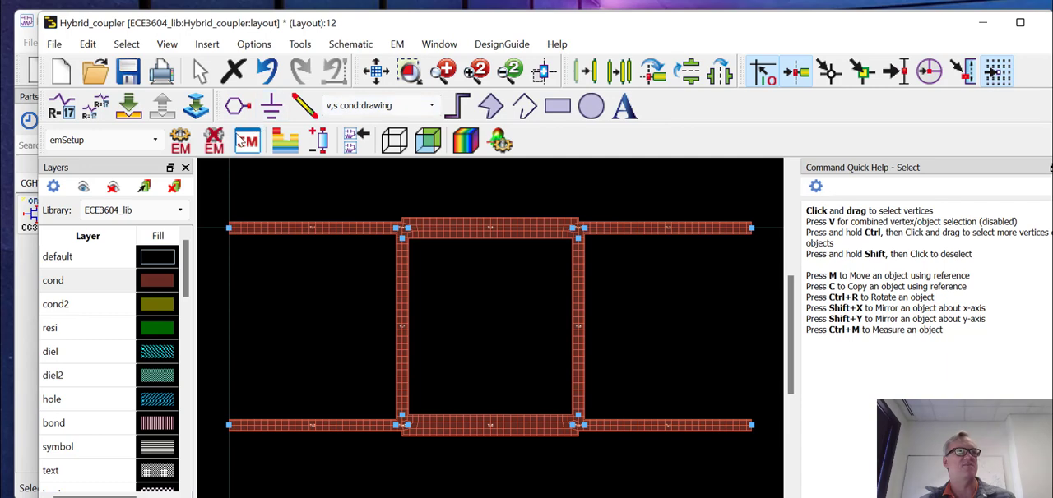
mouse_move(248, 139)
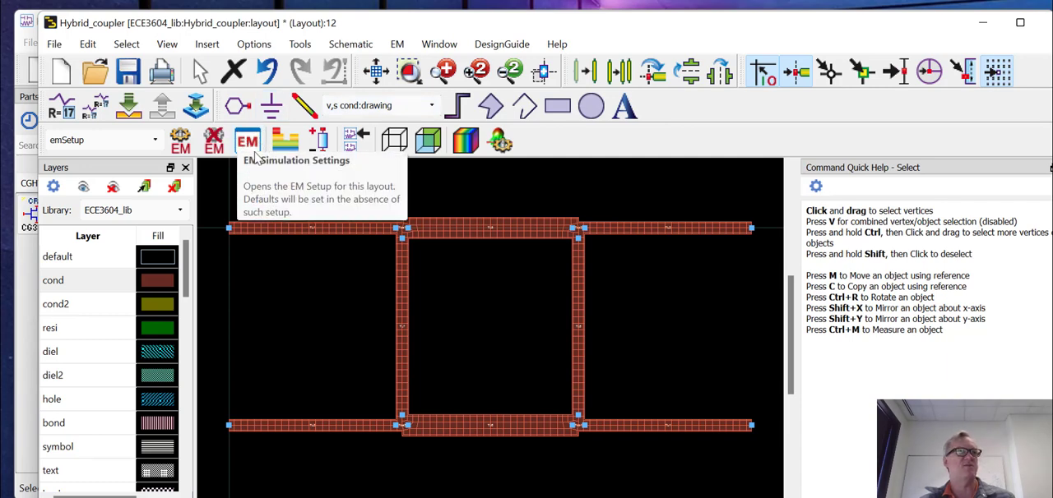
mouse_move(213, 140)
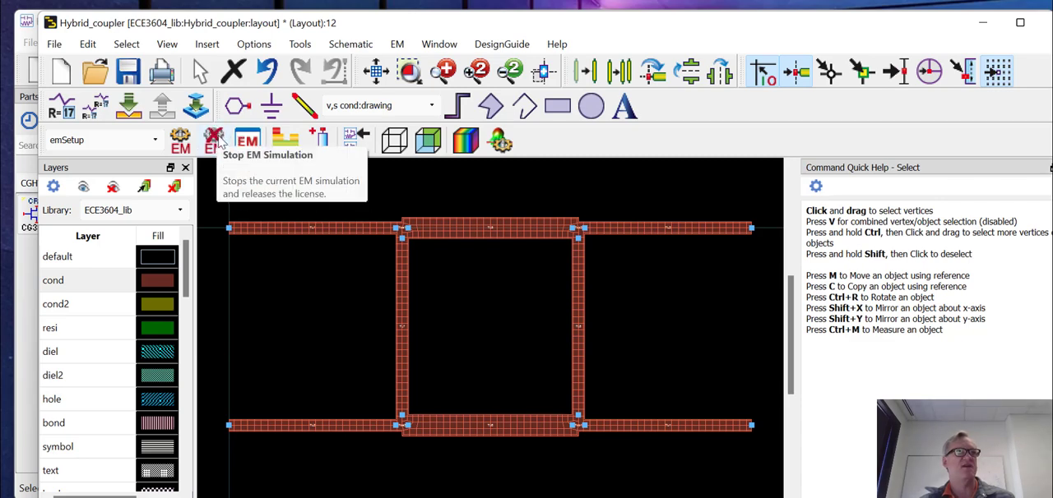
mouse_move(336, 215)
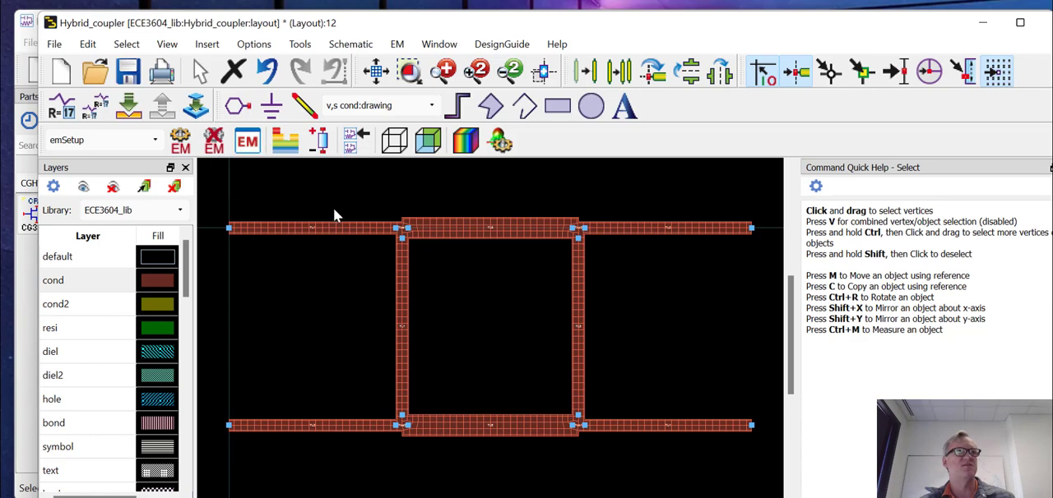
mouse_move(416, 205)
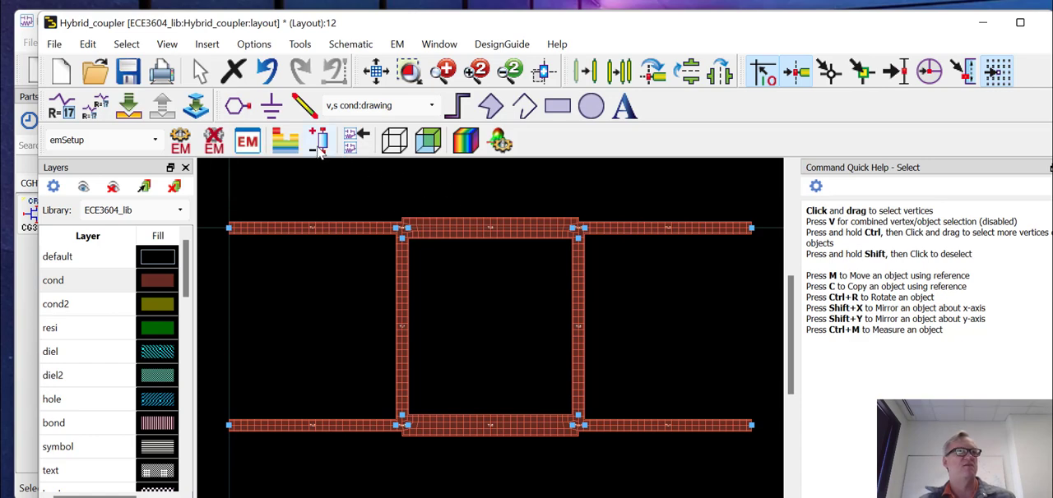
Open the Port Editor listing ports P1–P4 of the coupler layout.
click(318, 140)
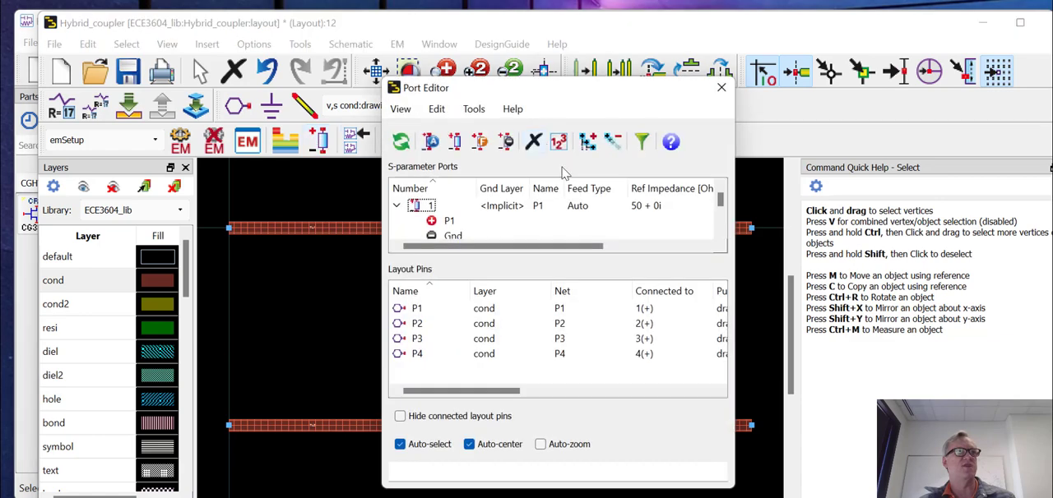
click(721, 87)
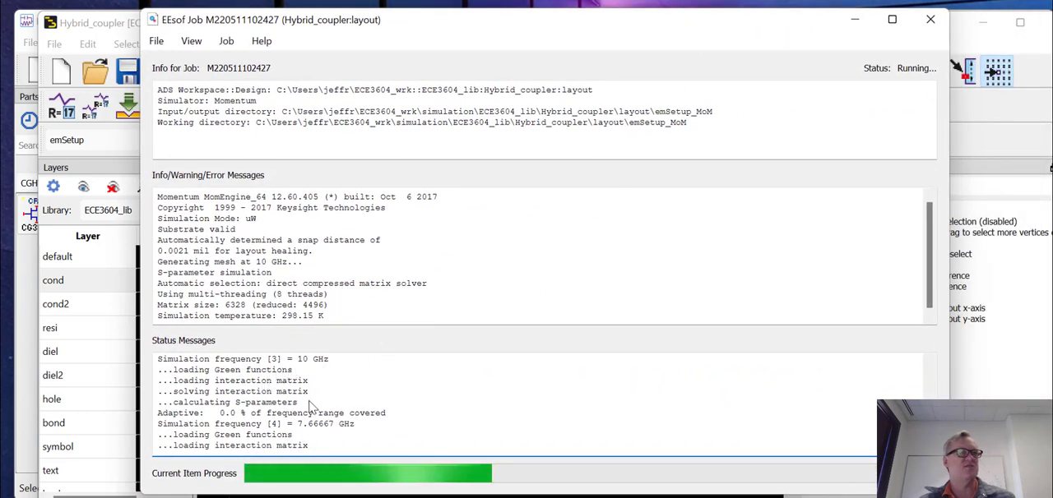
mouse_move(249, 419)
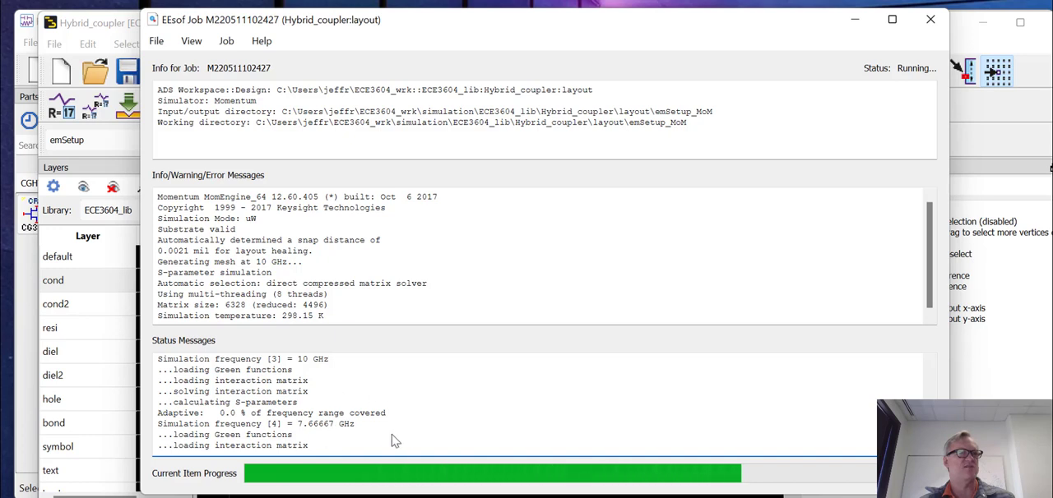
mouse_move(395, 442)
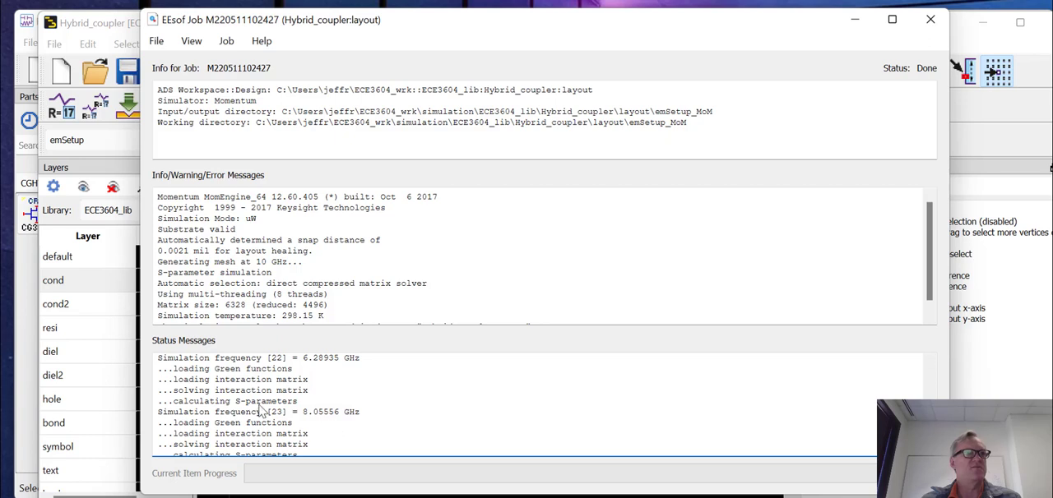
mouse_move(755, 426)
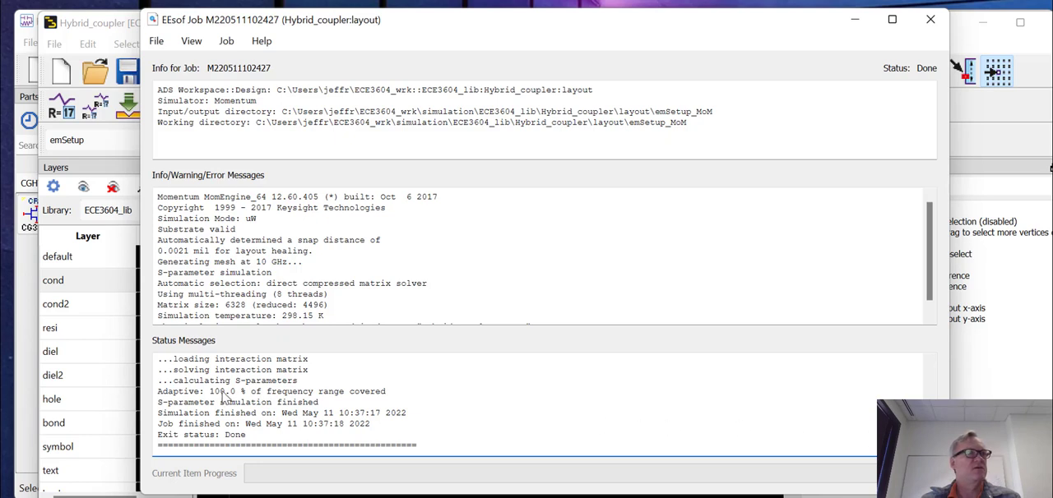
mouse_move(313, 402)
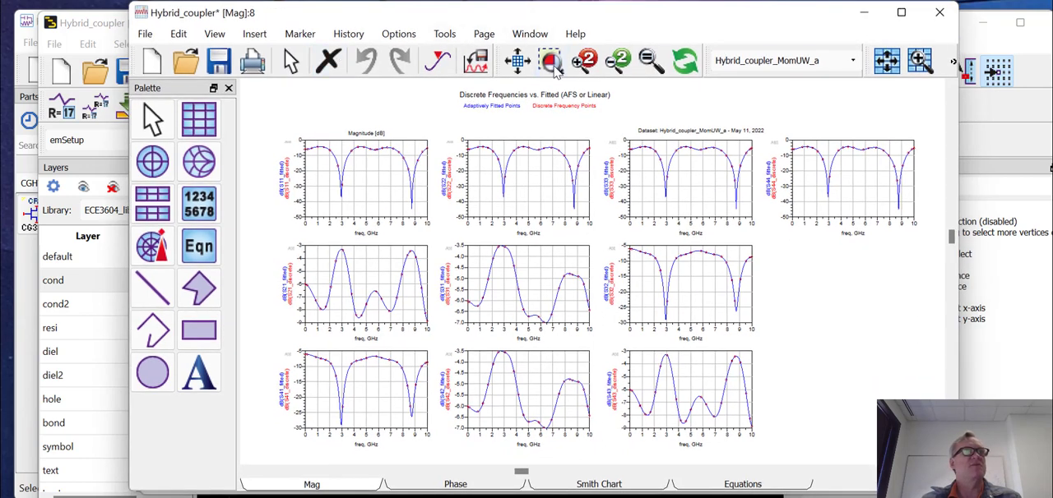
Zoom in on the fitted vs. discrete S11 magnitude plot.
click(547, 59)
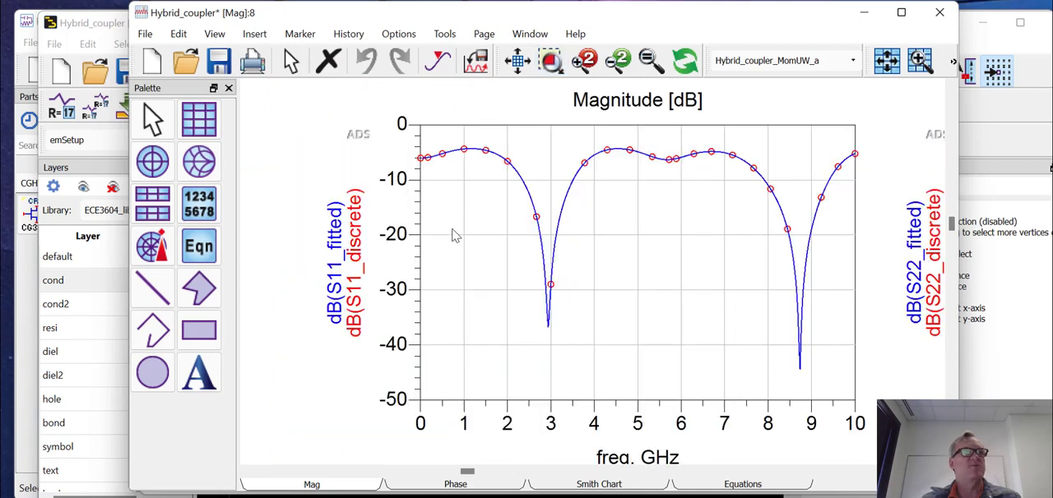
mouse_move(437, 228)
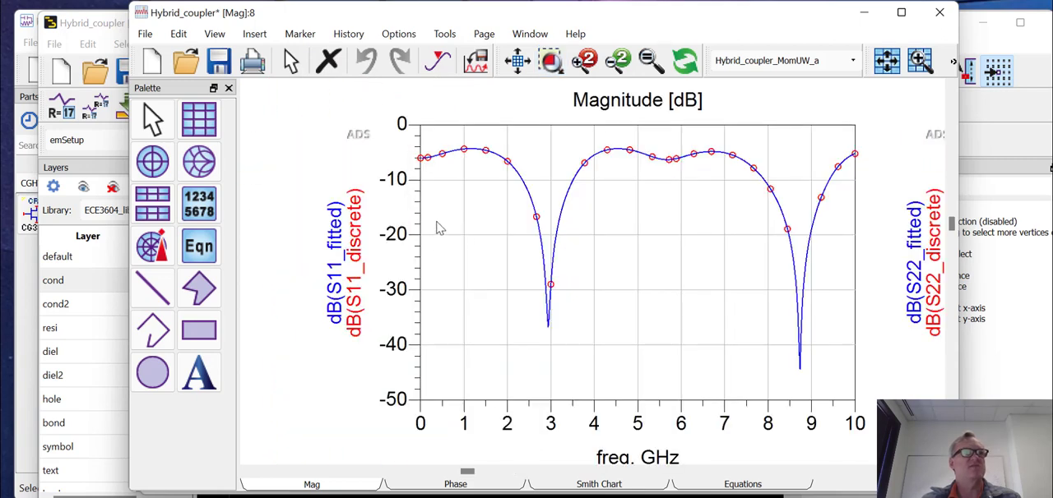
mouse_move(540, 220)
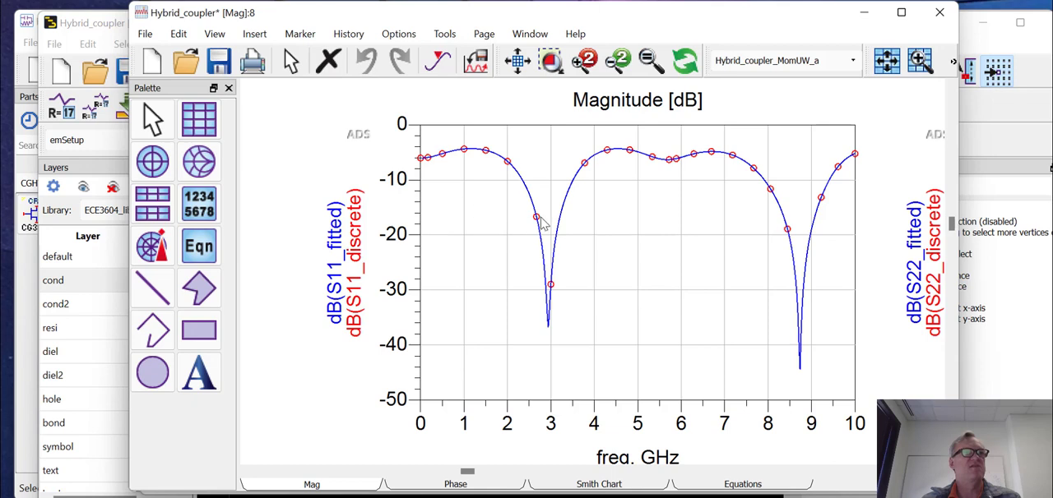
mouse_move(576, 187)
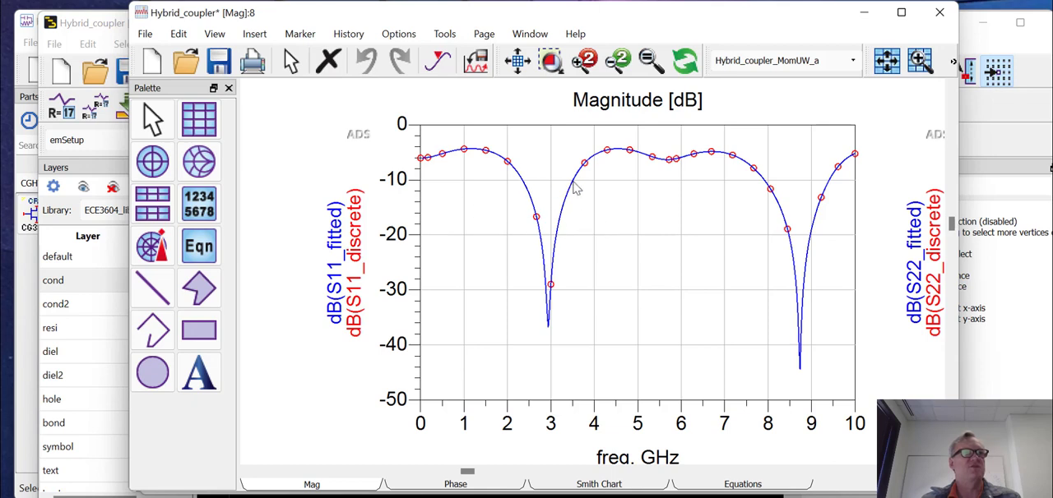
mouse_move(553, 186)
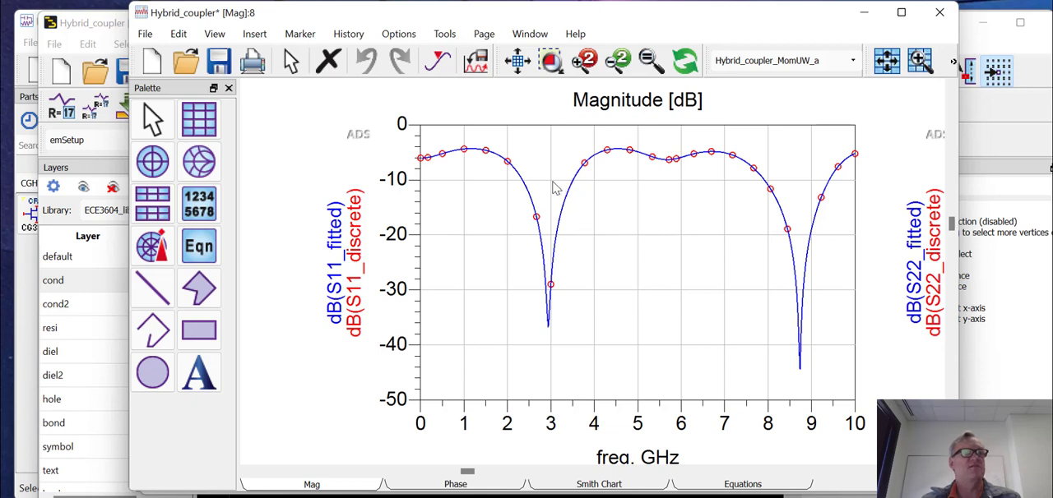
mouse_move(580, 188)
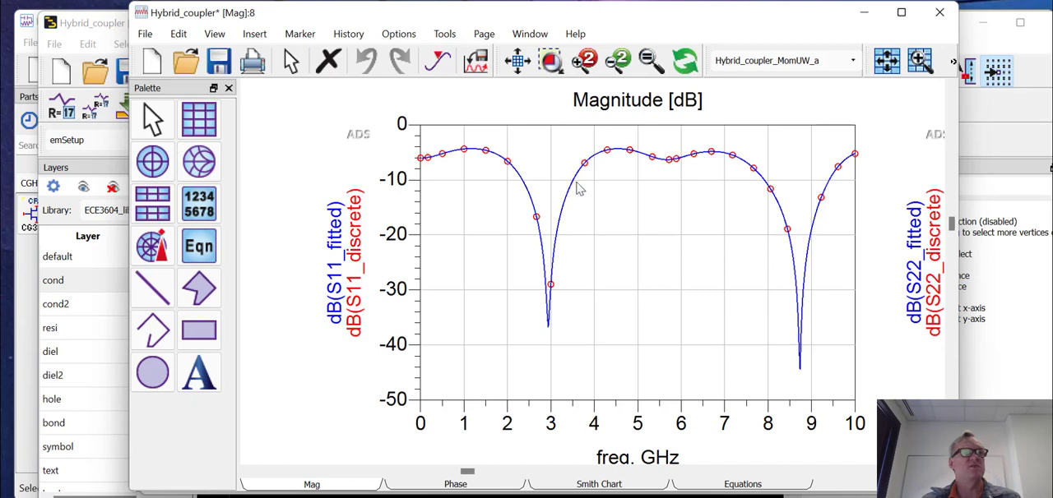
mouse_move(579, 188)
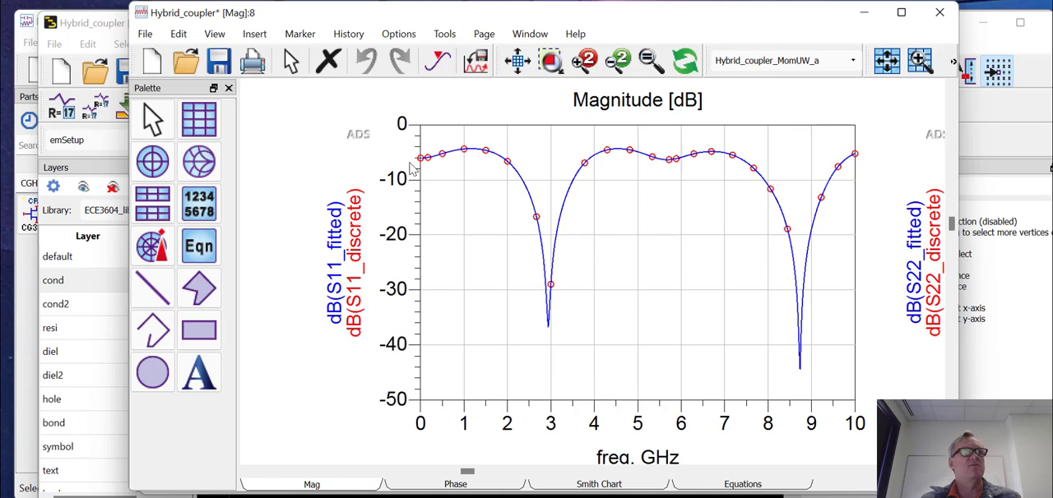
mouse_move(506, 168)
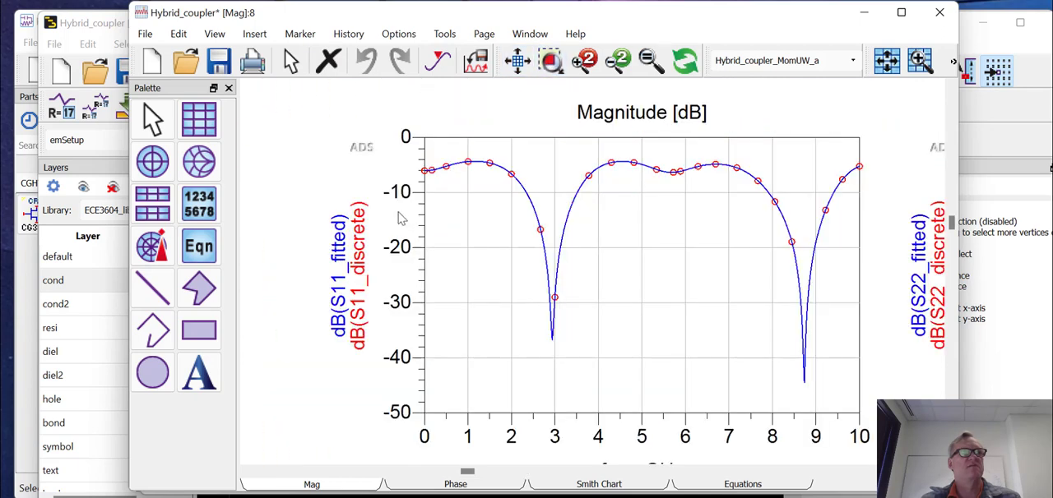
mouse_move(491, 173)
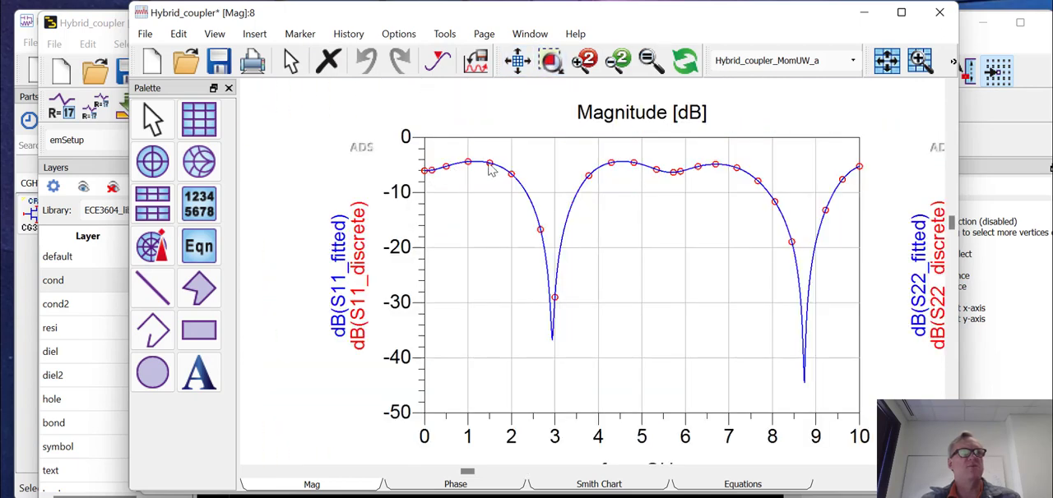
mouse_move(590, 184)
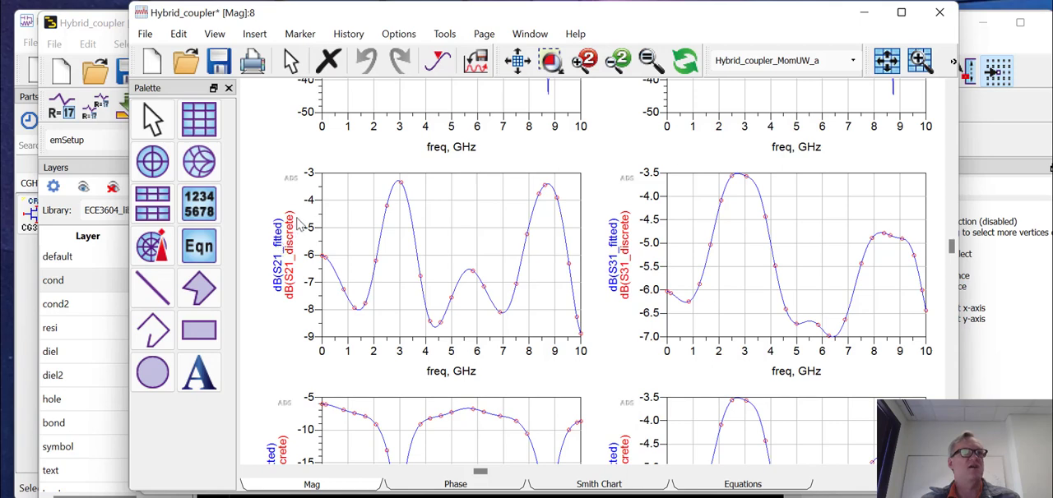
mouse_move(399, 187)
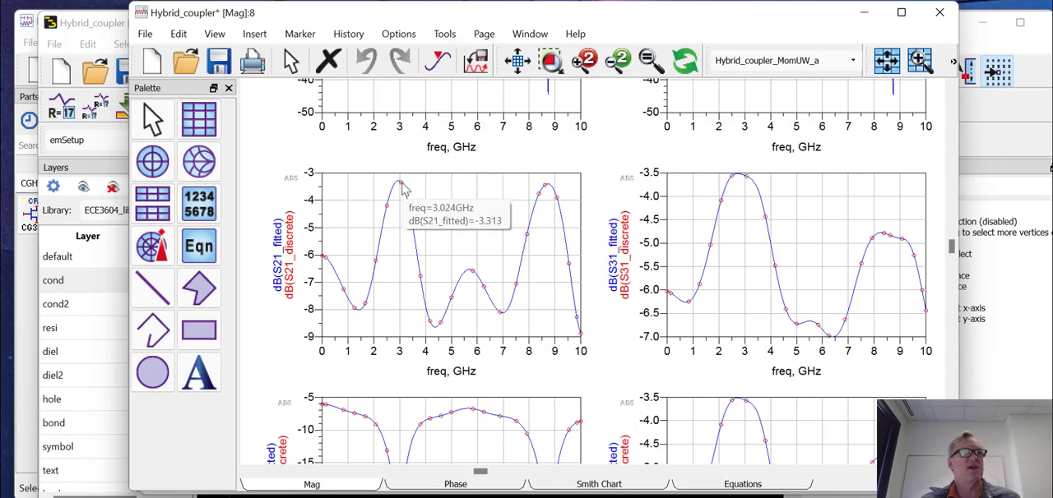
mouse_move(399, 204)
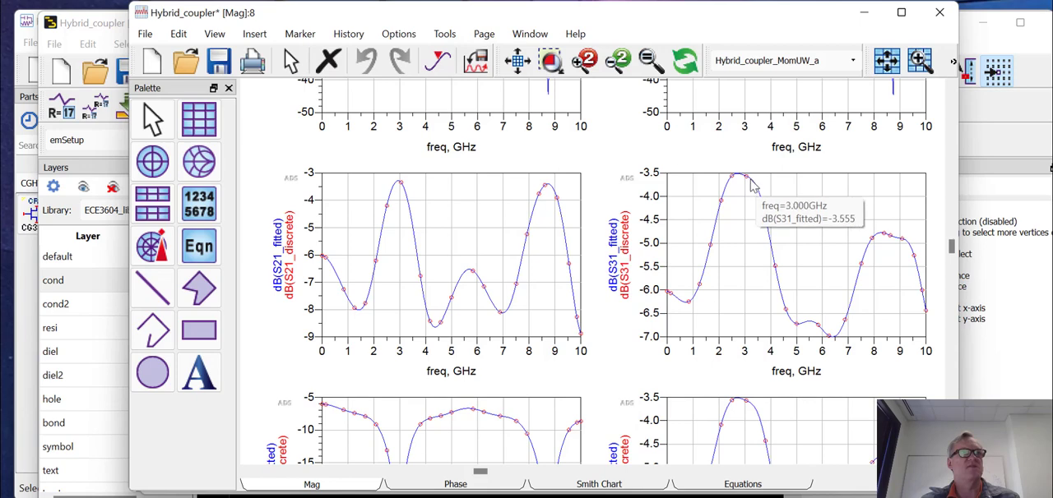
mouse_move(756, 201)
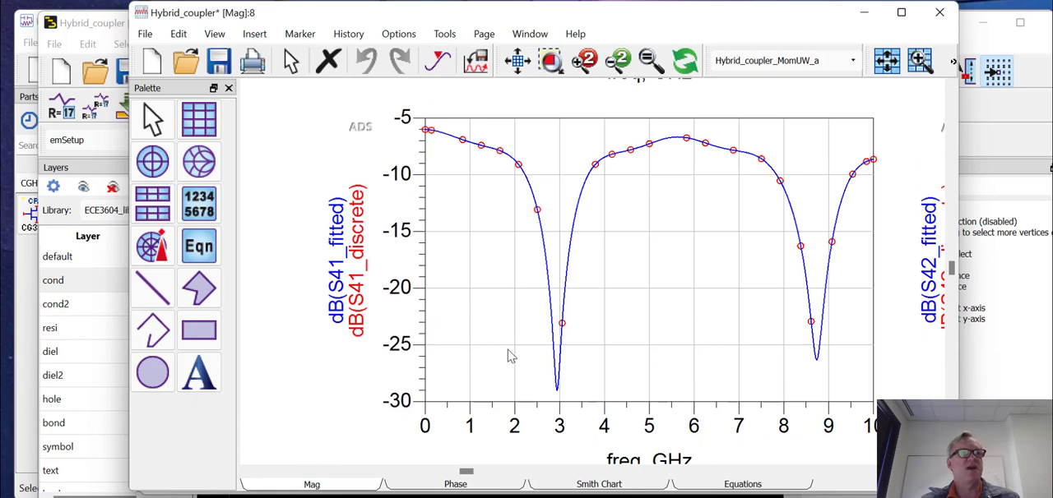
mouse_move(571, 310)
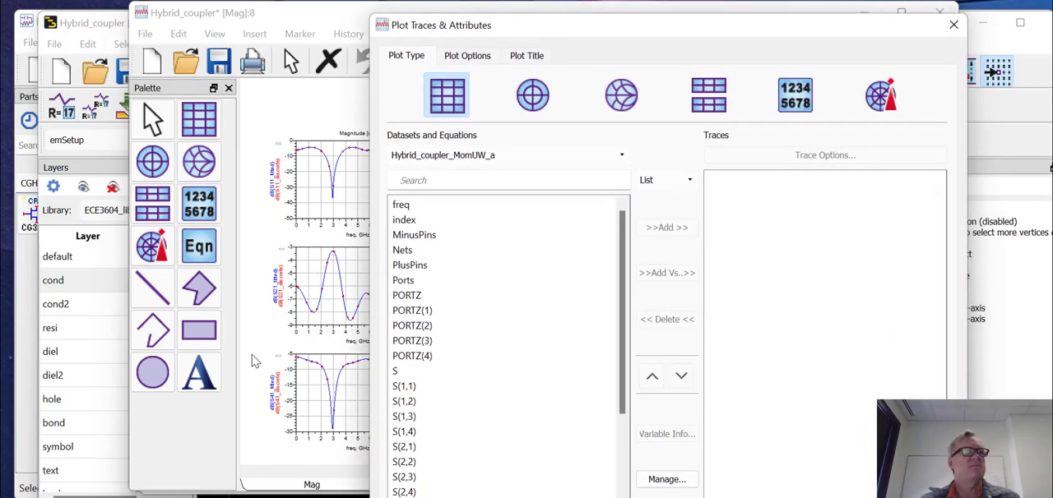
Plot the phase of S(2,1) and S(3,1) from the Momentum dataset.
scroll(down, 3)
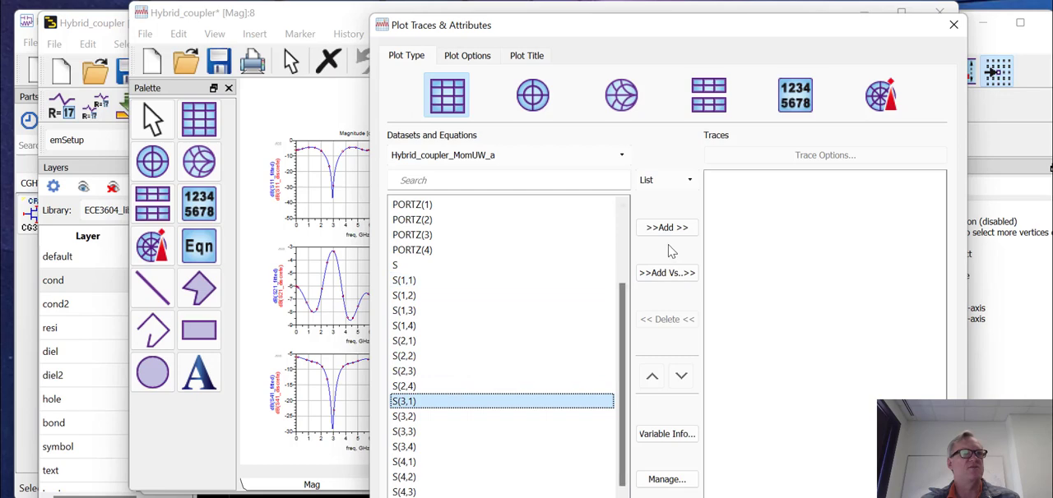
mouse_move(427, 345)
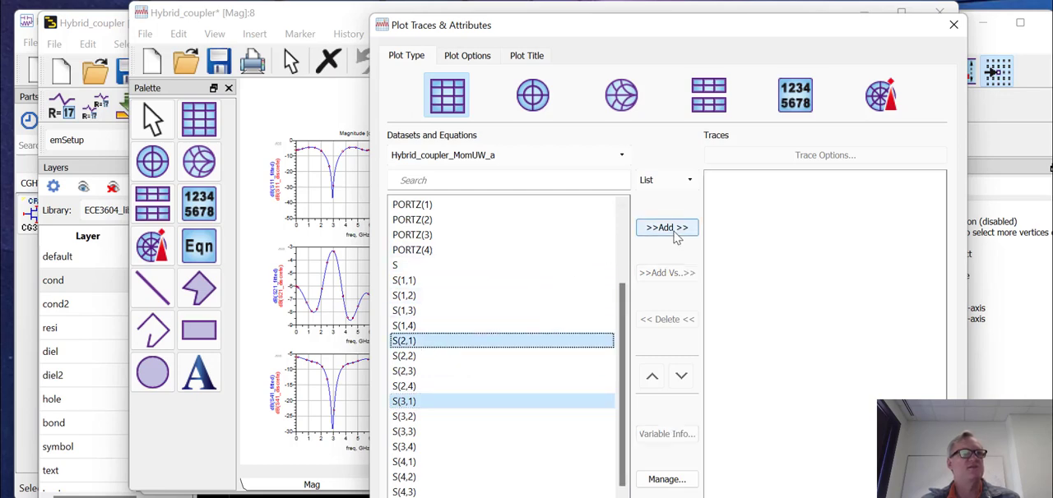
click(666, 228)
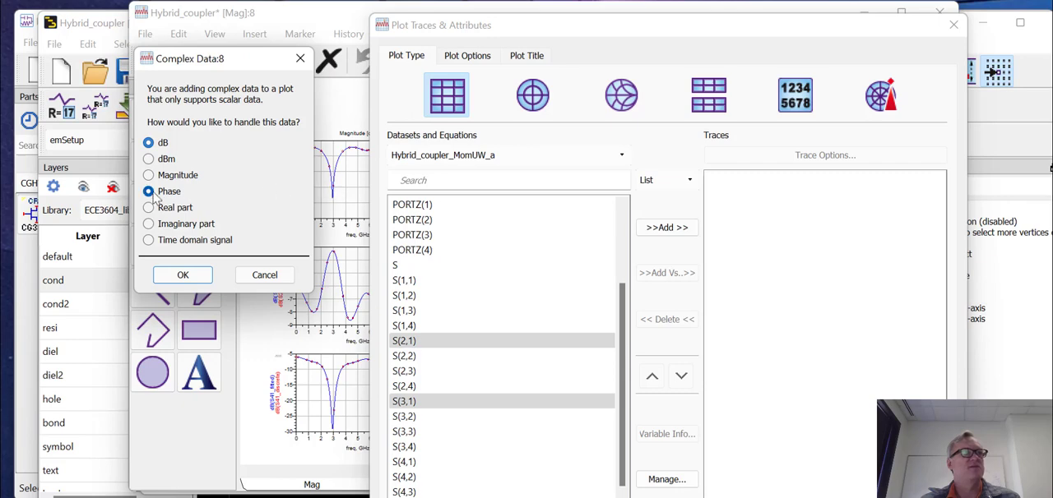
click(183, 274)
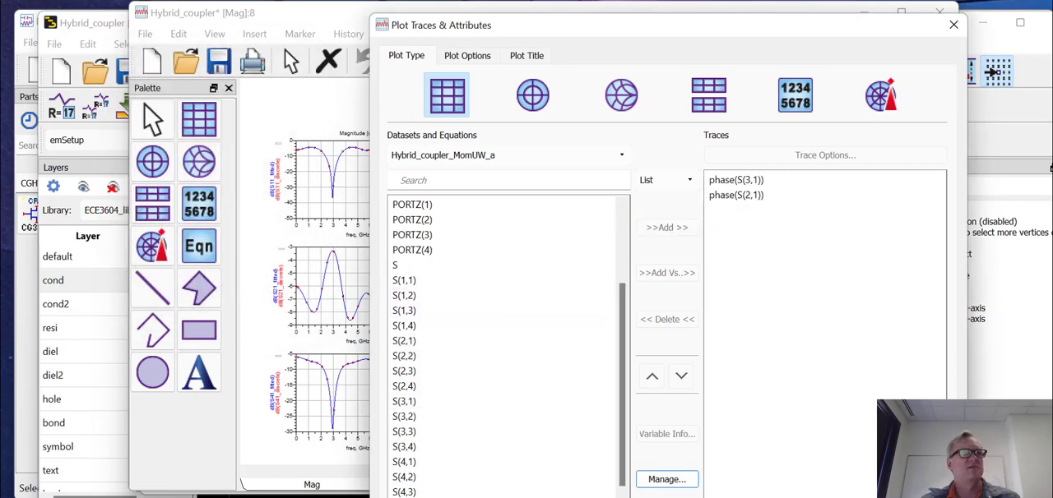
click(950, 26)
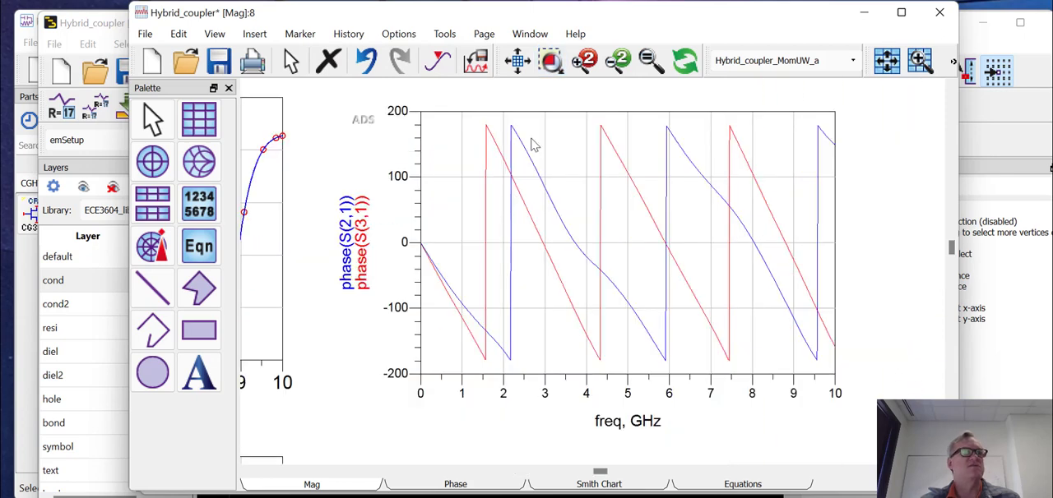
Place markers m1 and m2 on the S21 and S31 phase traces at 3 GHz.
click(348, 34)
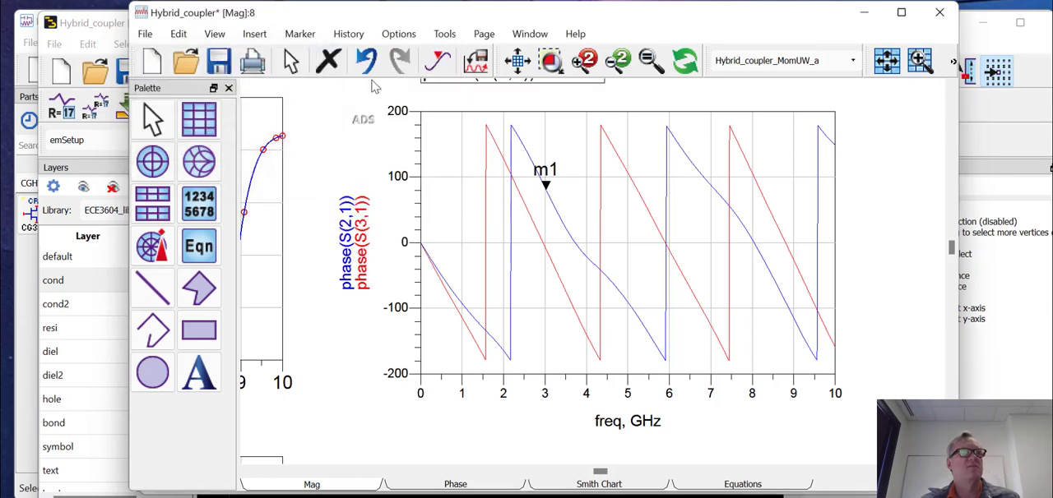
click(300, 34)
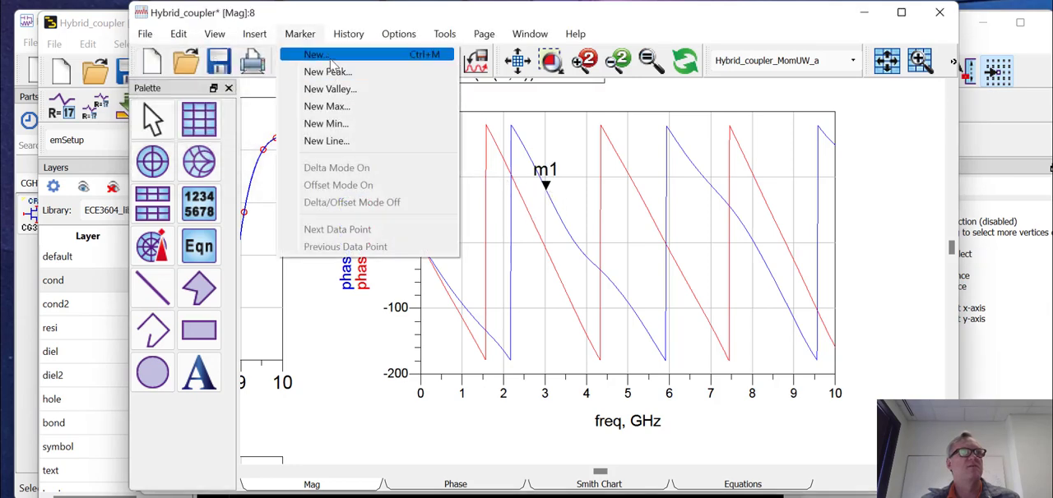
click(312, 54)
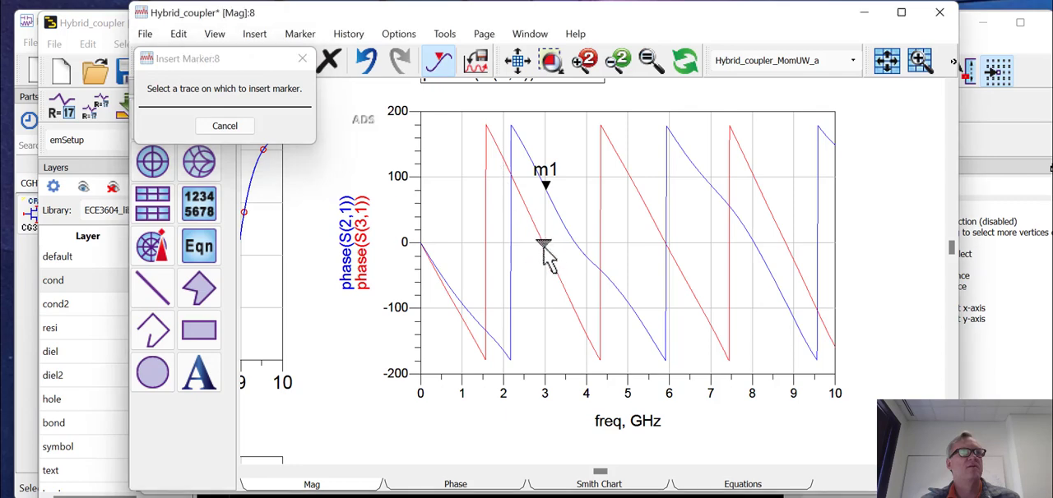
click(543, 244)
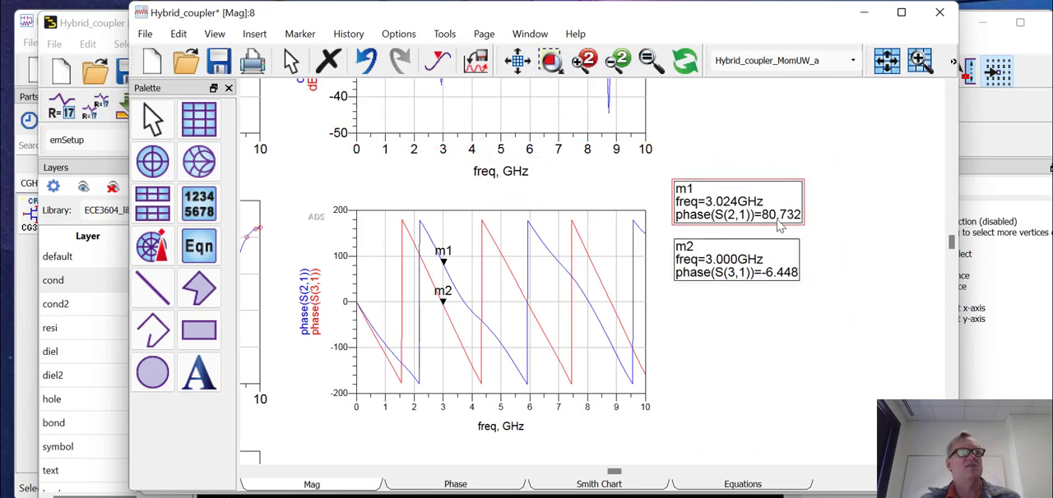
mouse_move(786, 224)
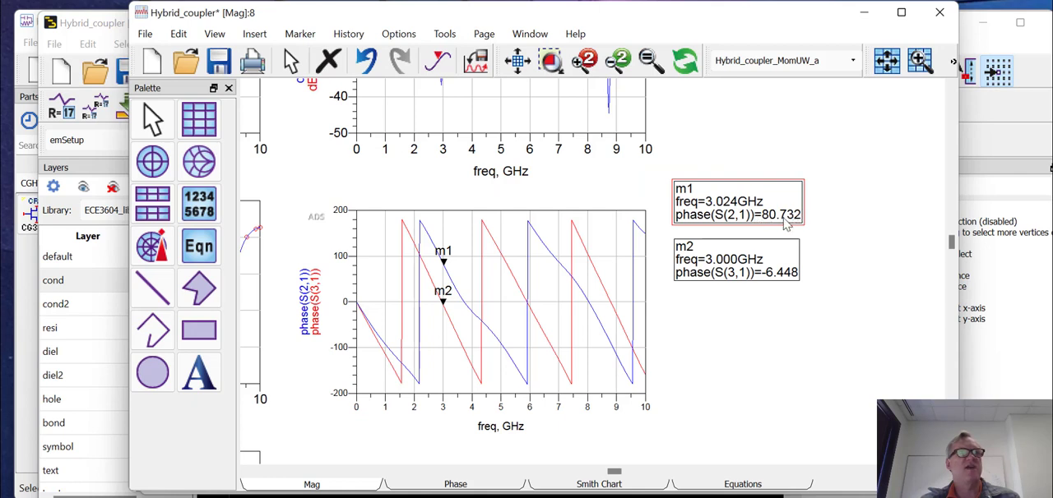
mouse_move(730, 278)
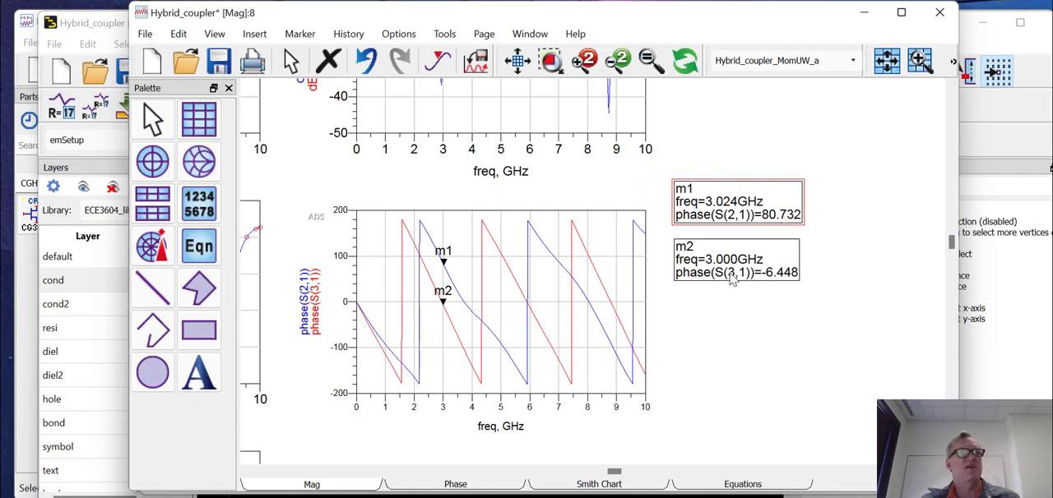
mouse_move(778, 282)
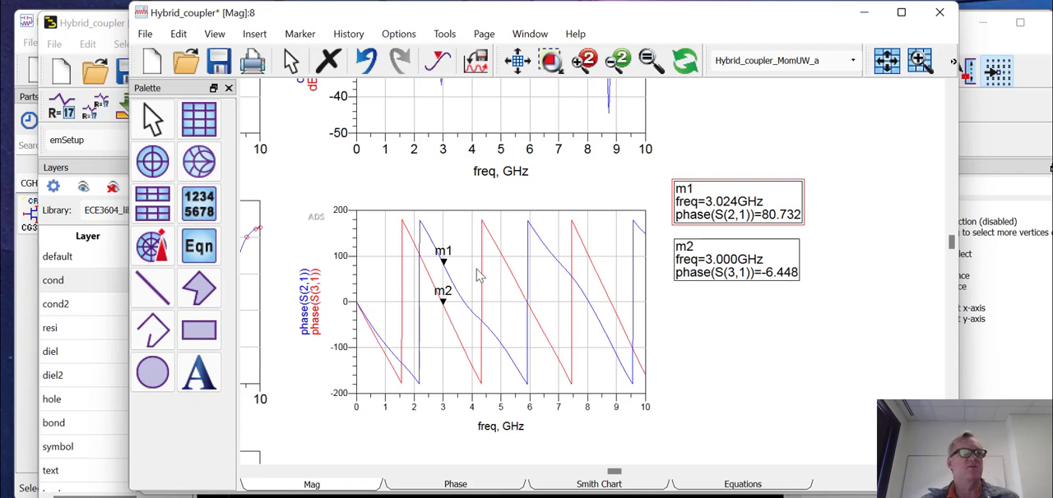
mouse_move(472, 308)
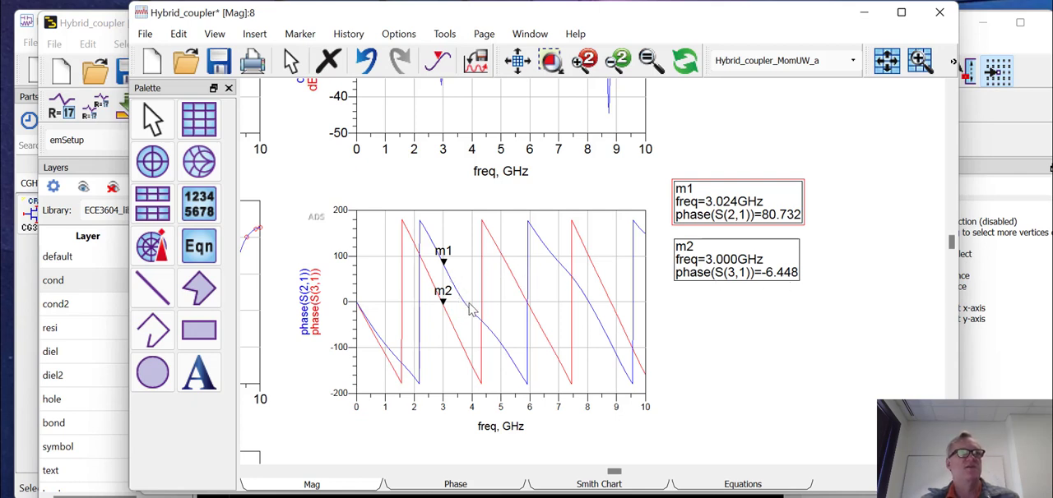
mouse_move(428, 6)
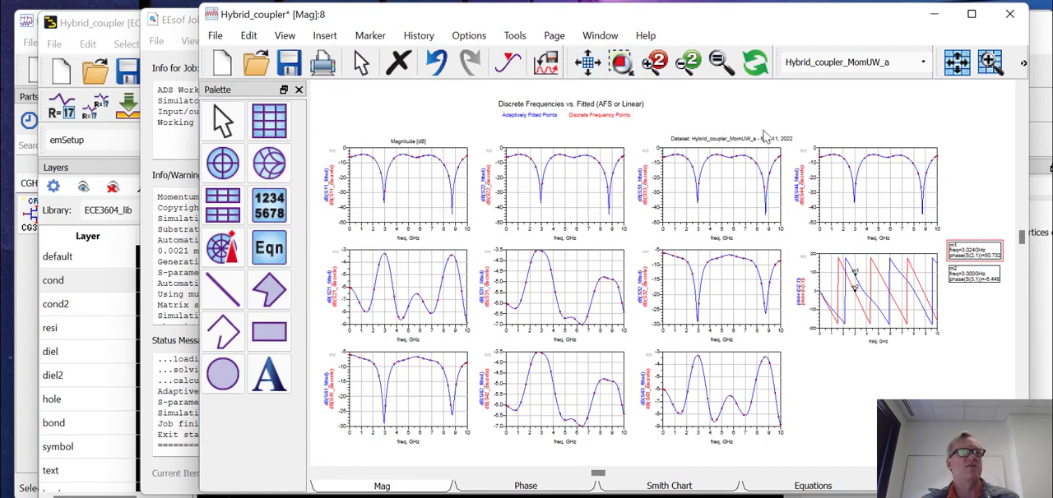
mouse_move(820, 143)
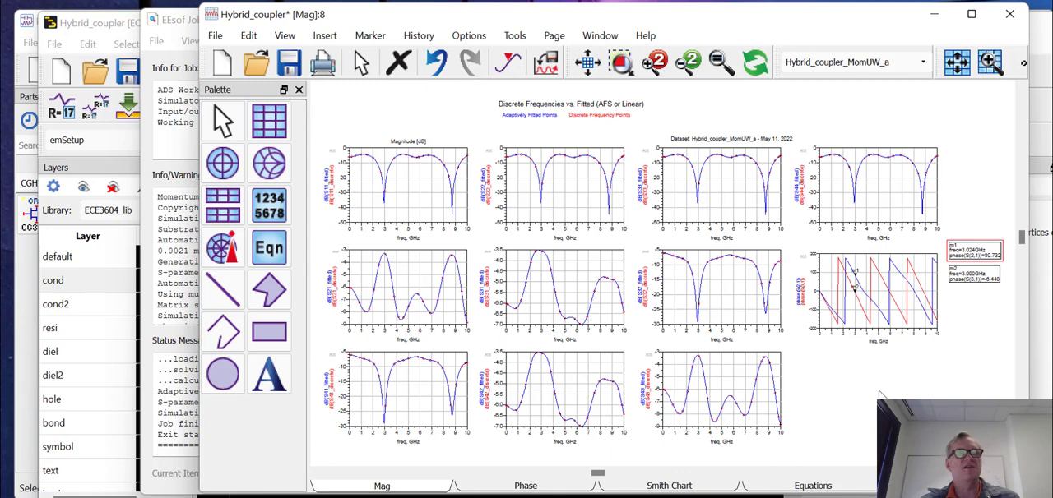
mouse_move(880, 296)
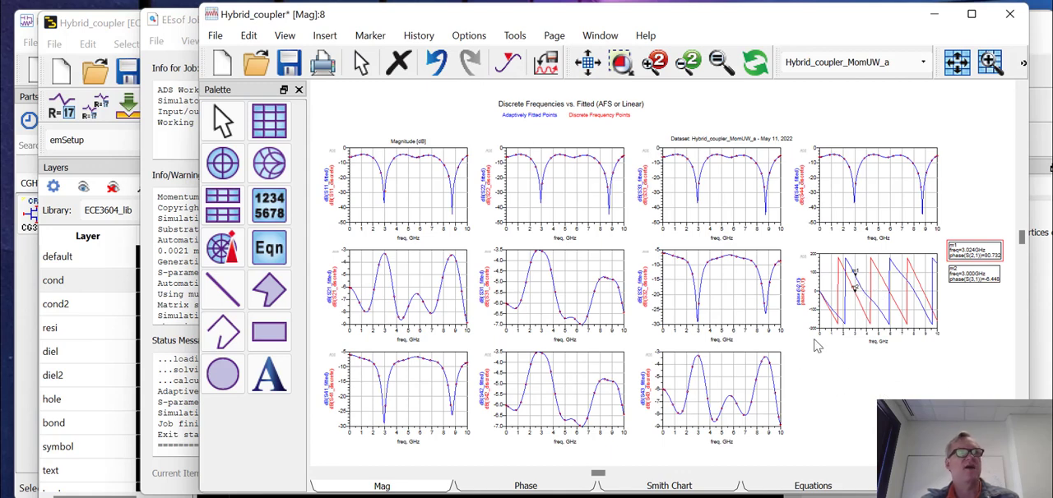
mouse_move(372, 212)
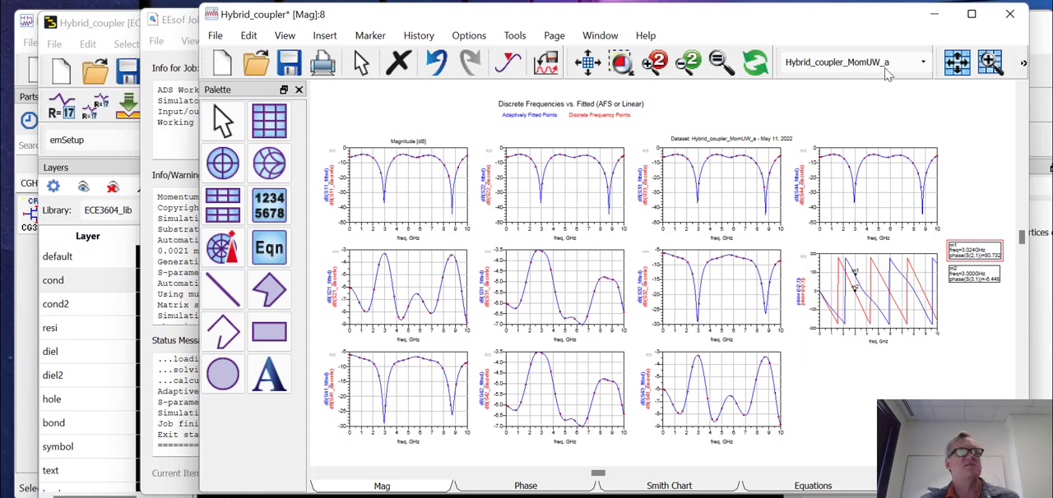
mouse_move(893, 18)
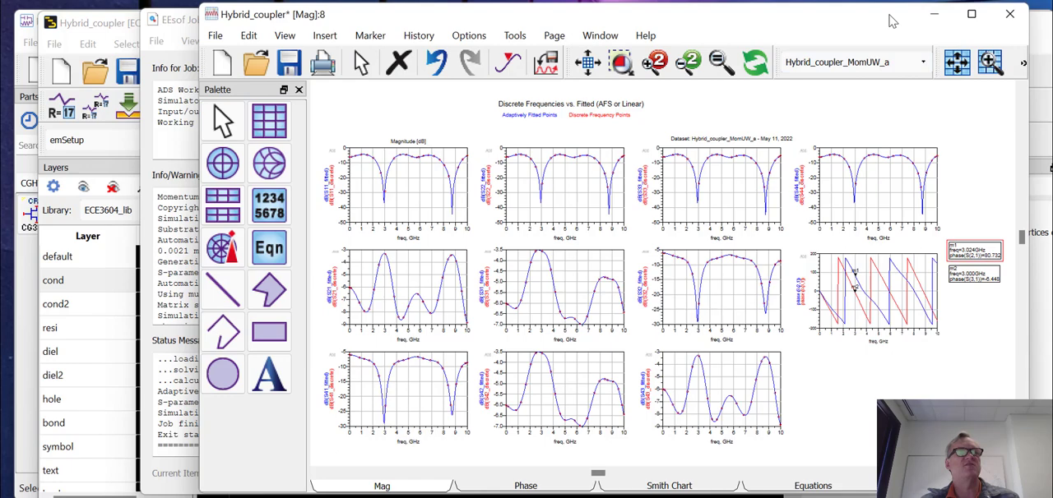
mouse_move(862, 18)
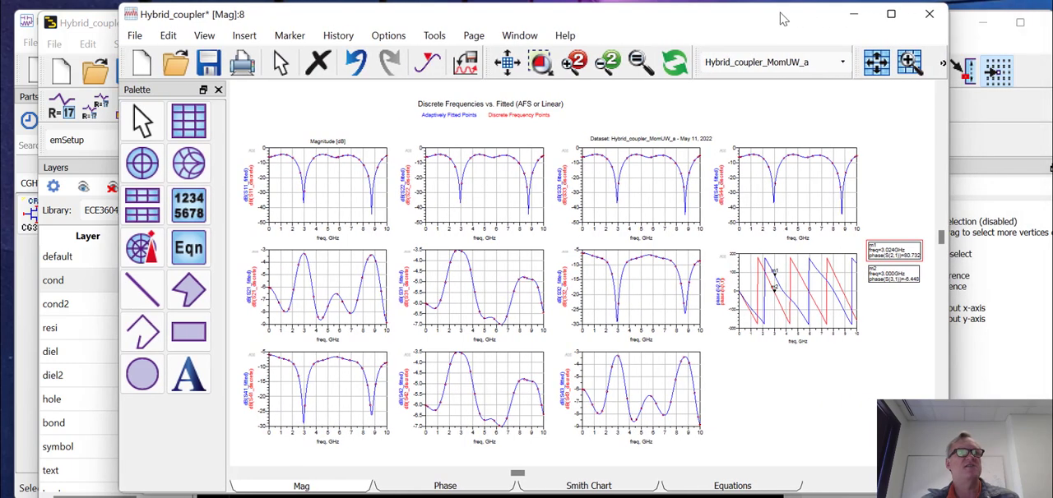
mouse_move(865, 23)
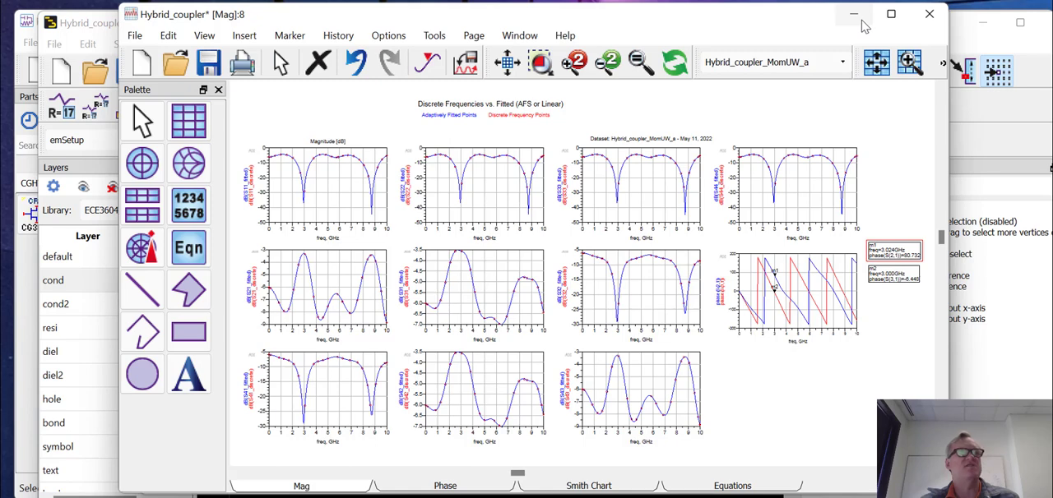
mouse_move(979, 41)
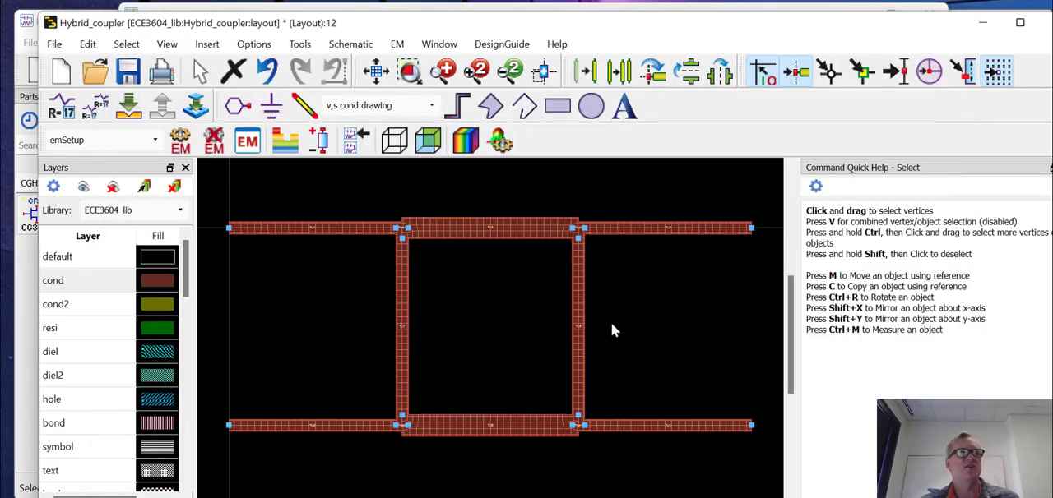
mouse_move(632, 301)
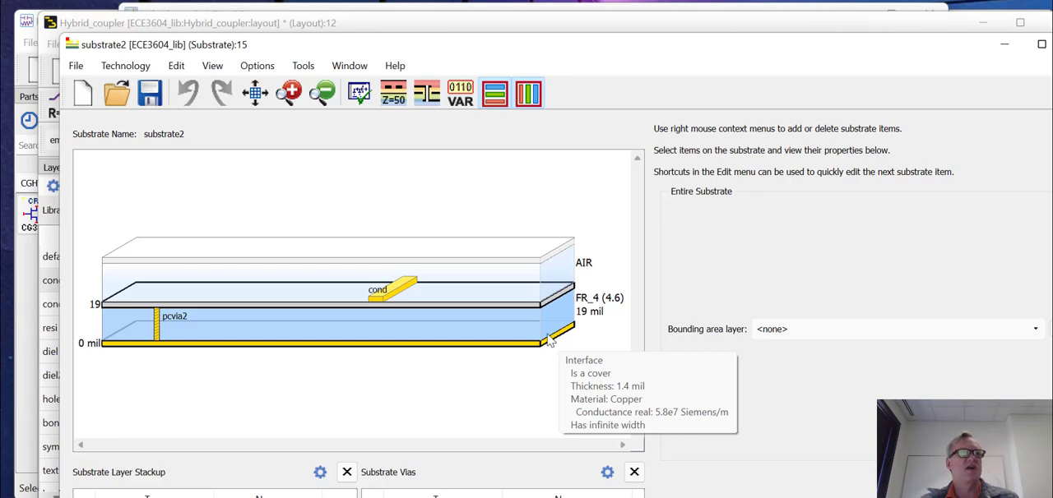
mouse_move(542, 322)
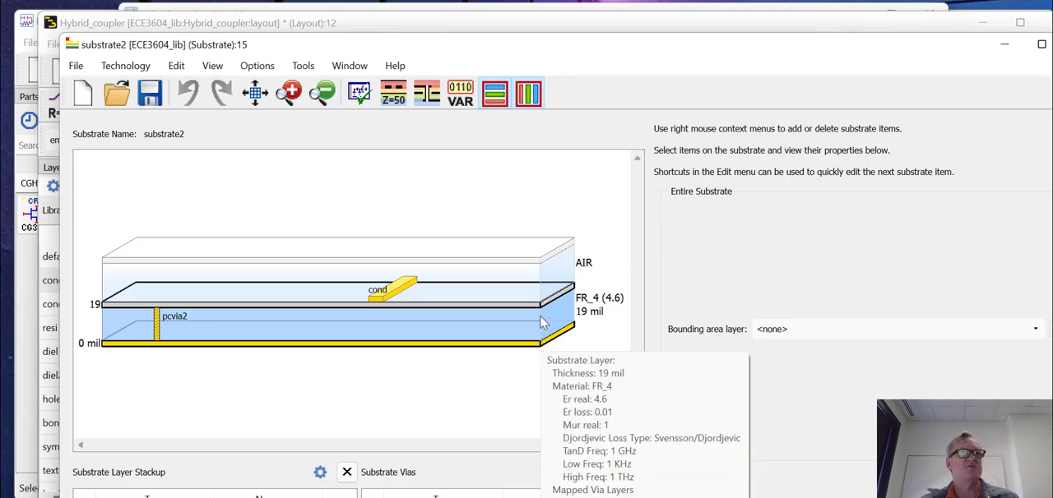
mouse_move(547, 335)
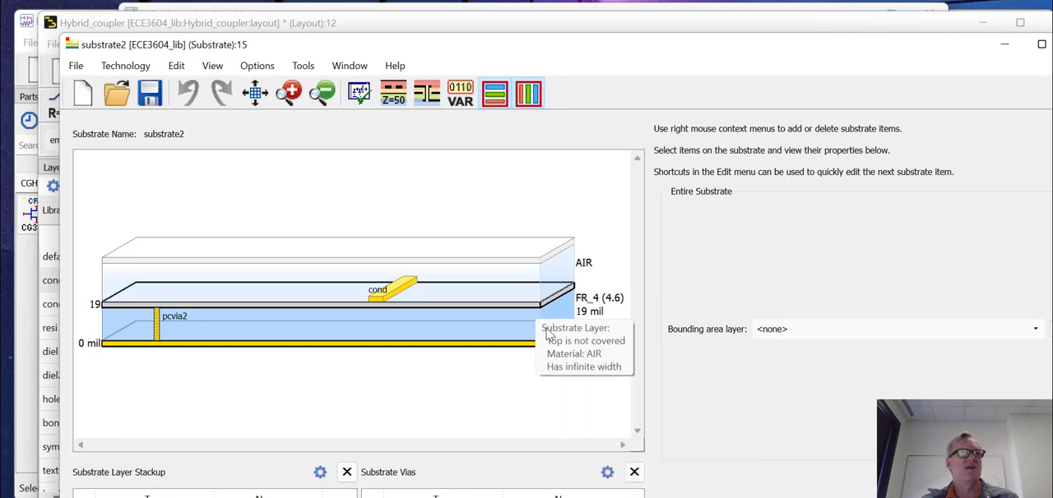
mouse_move(292, 298)
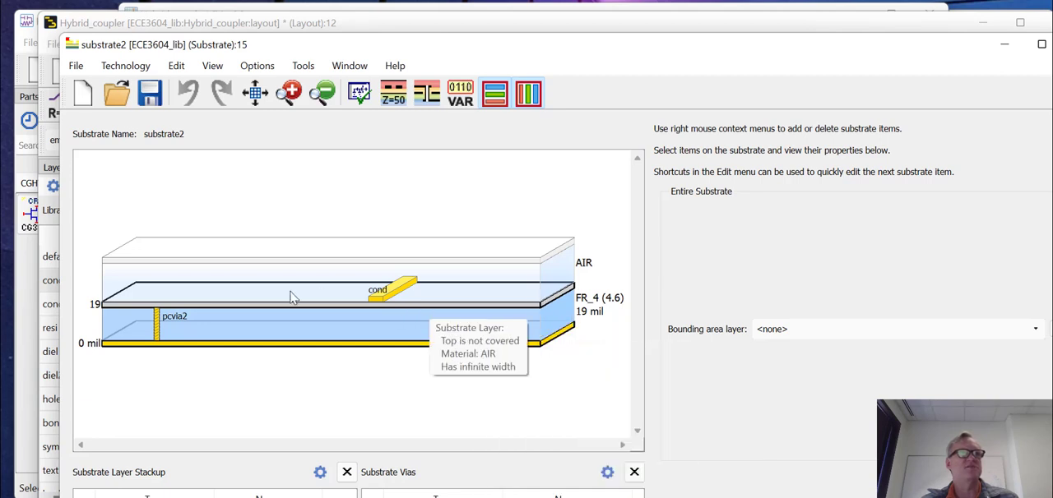
mouse_move(502, 318)
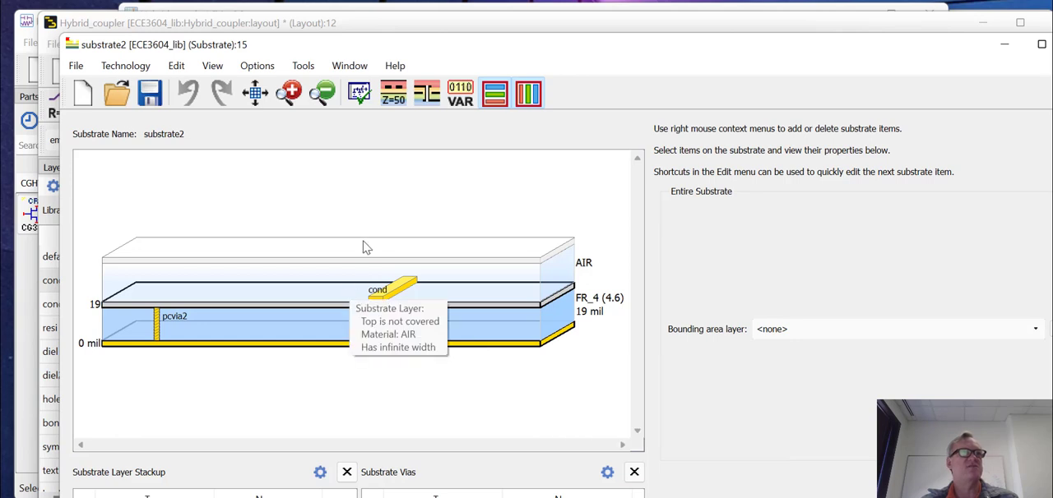
mouse_move(435, 198)
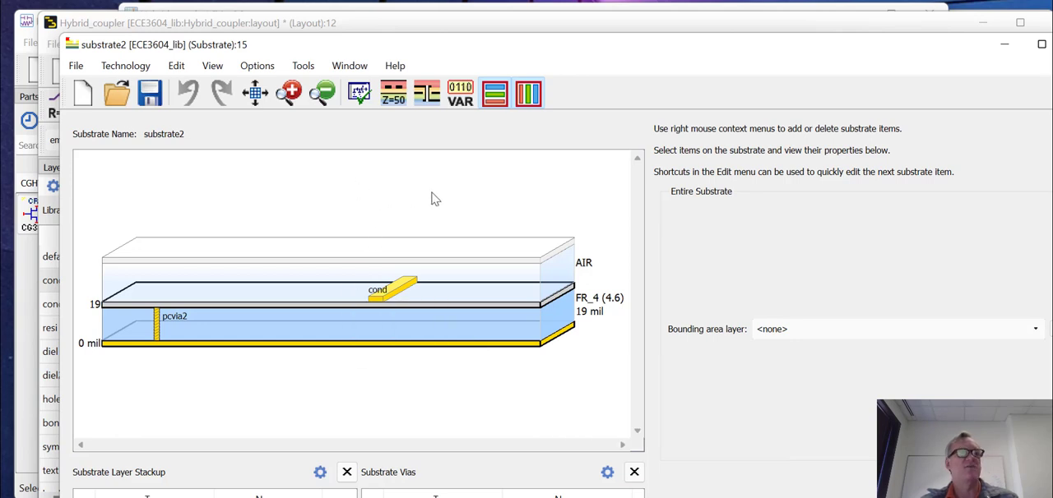
mouse_move(493, 222)
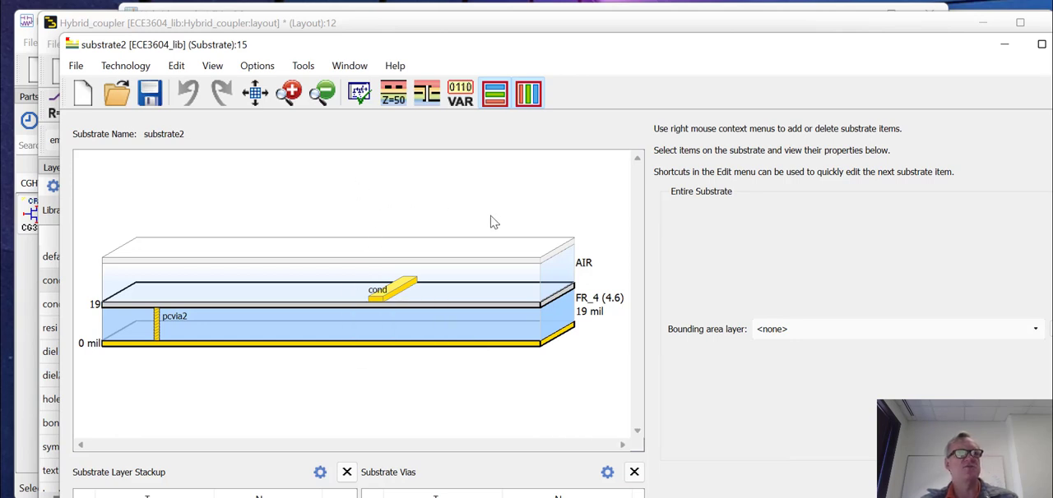